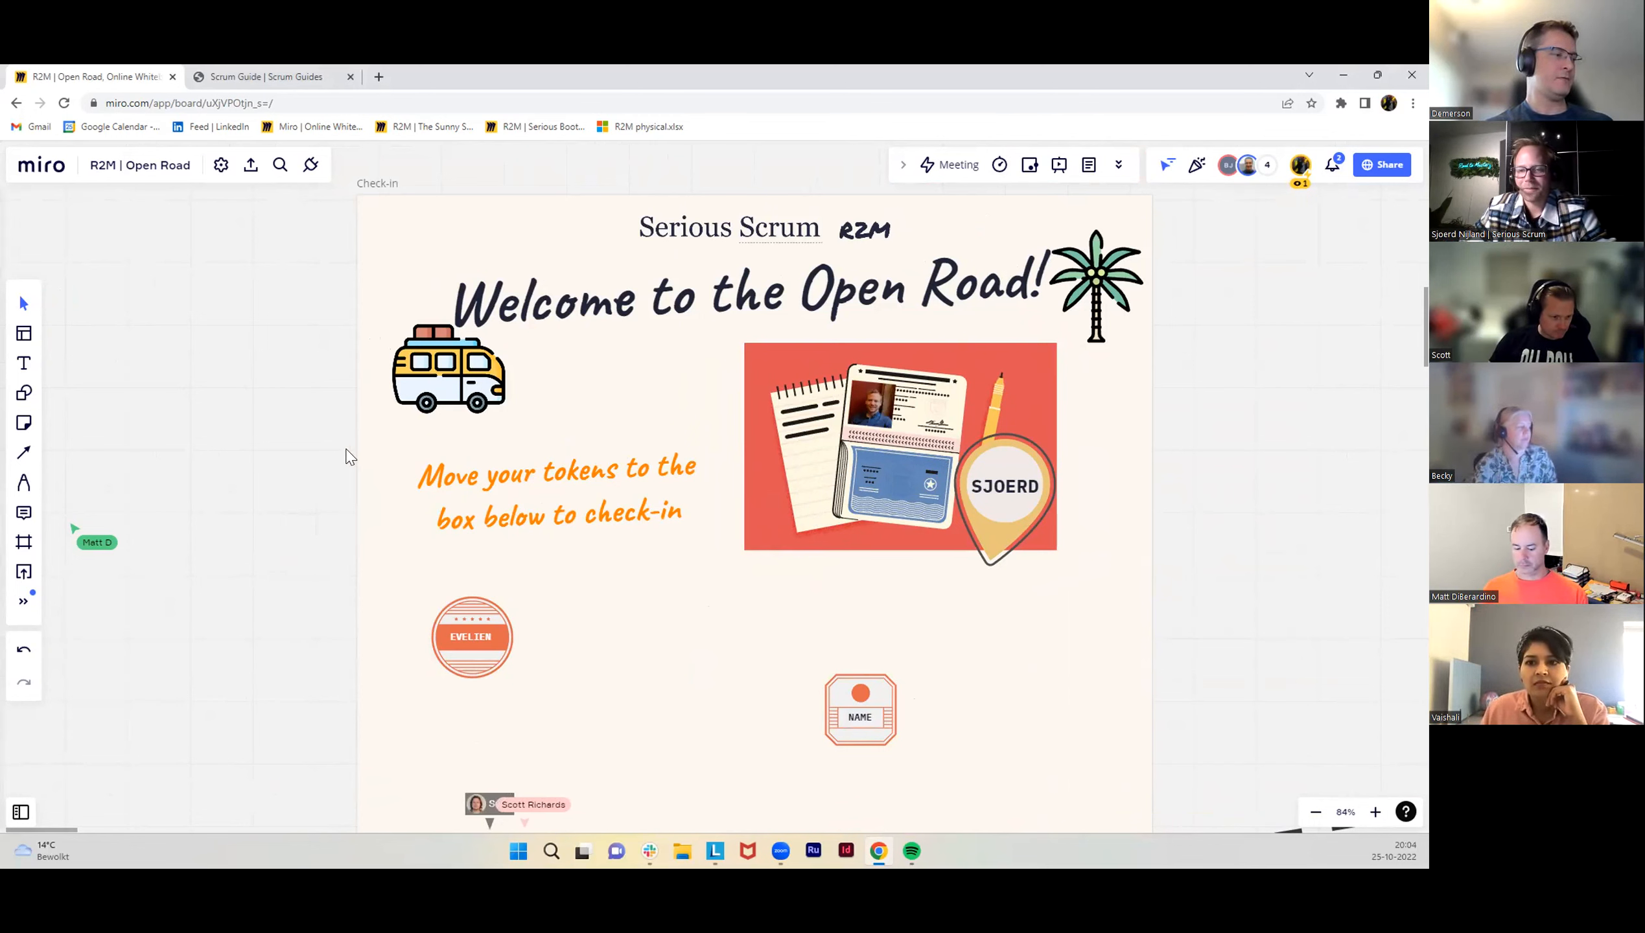
Pan the board until the 'EXPLORE!' coaching arc frame with its self-management bracket is in view.
{"action": "scroll", "scroll_direction": "down", "scroll_amount": 3}
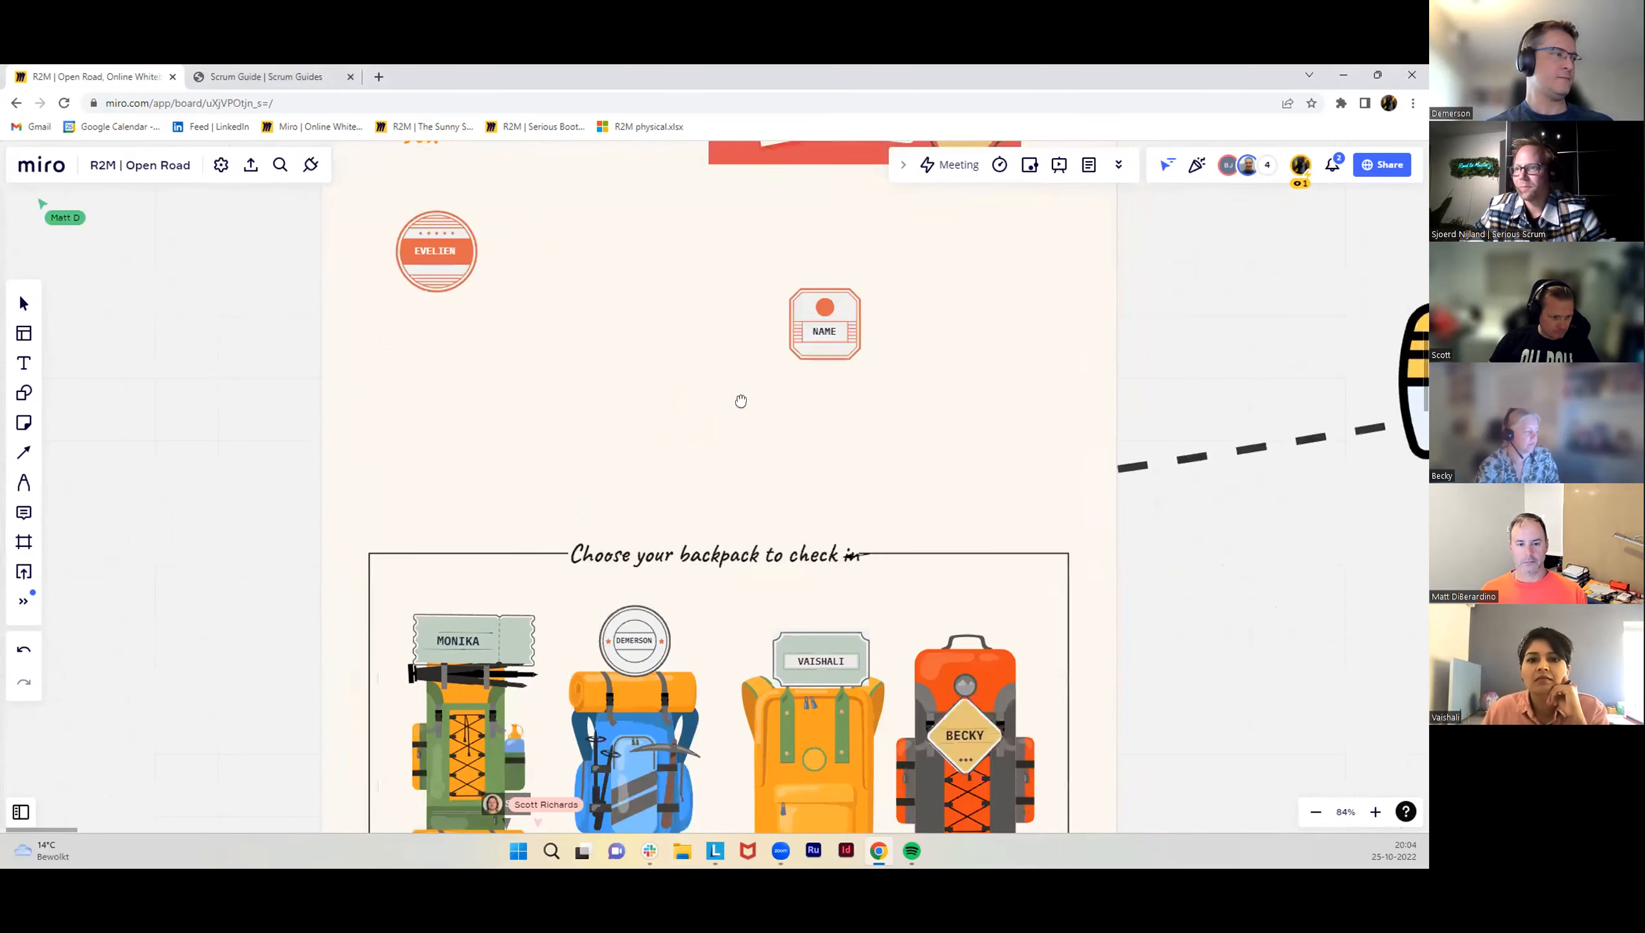
{"action": "scroll", "scroll_direction": "down", "scroll_amount": 3}
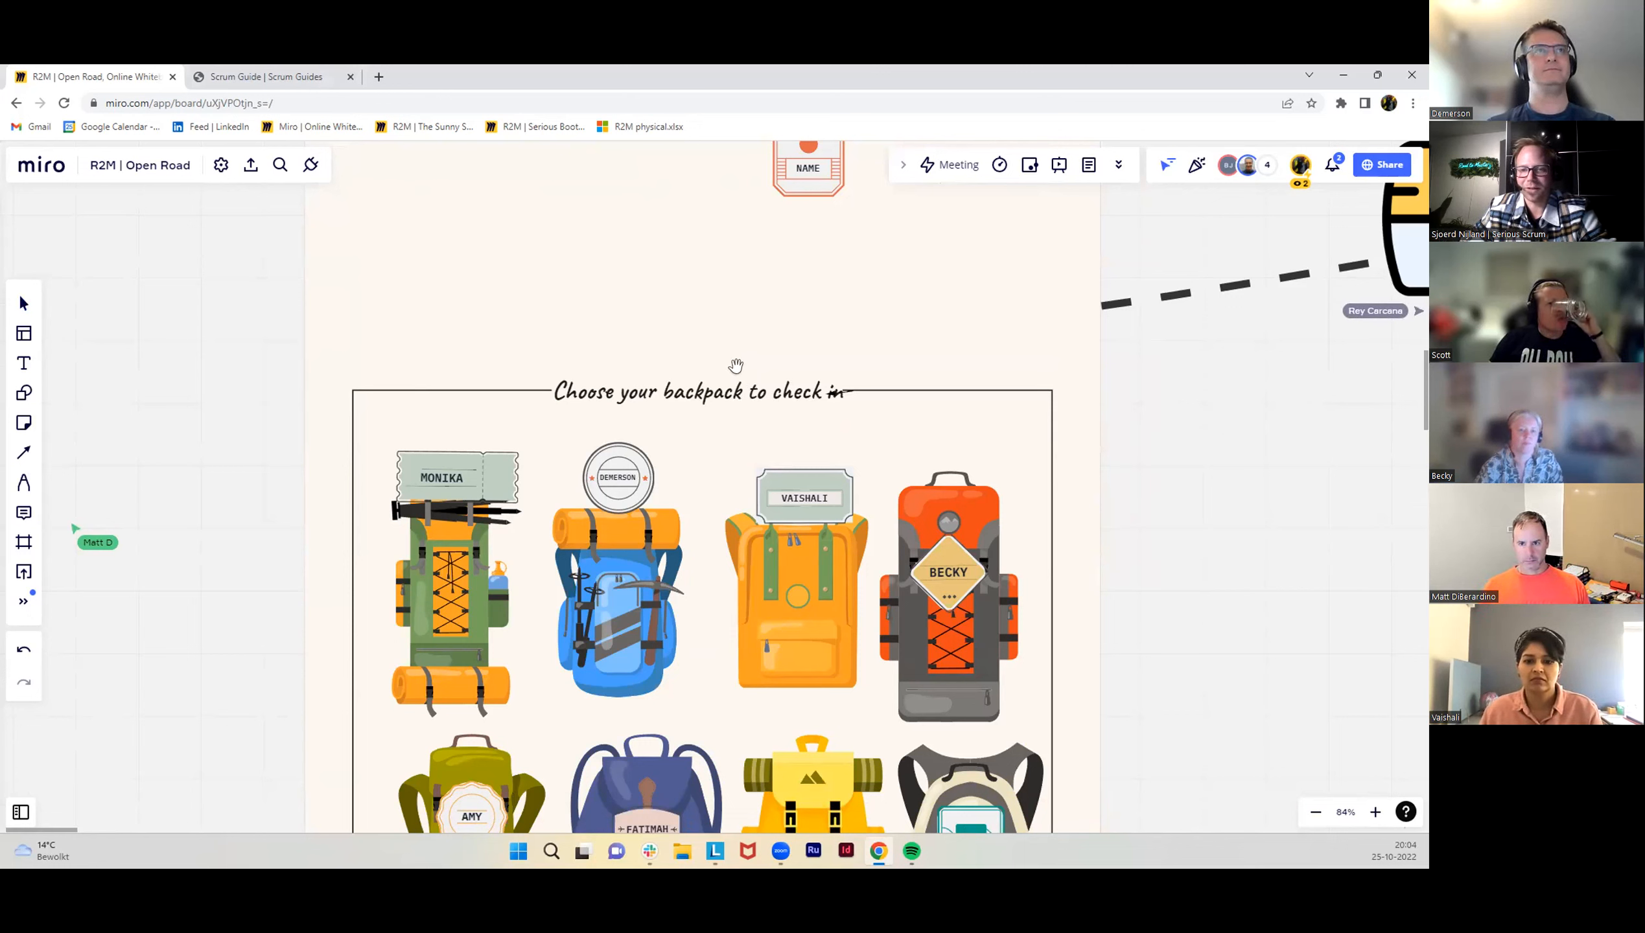
{"action": "mouse_move", "coordinate": [740, 378]}
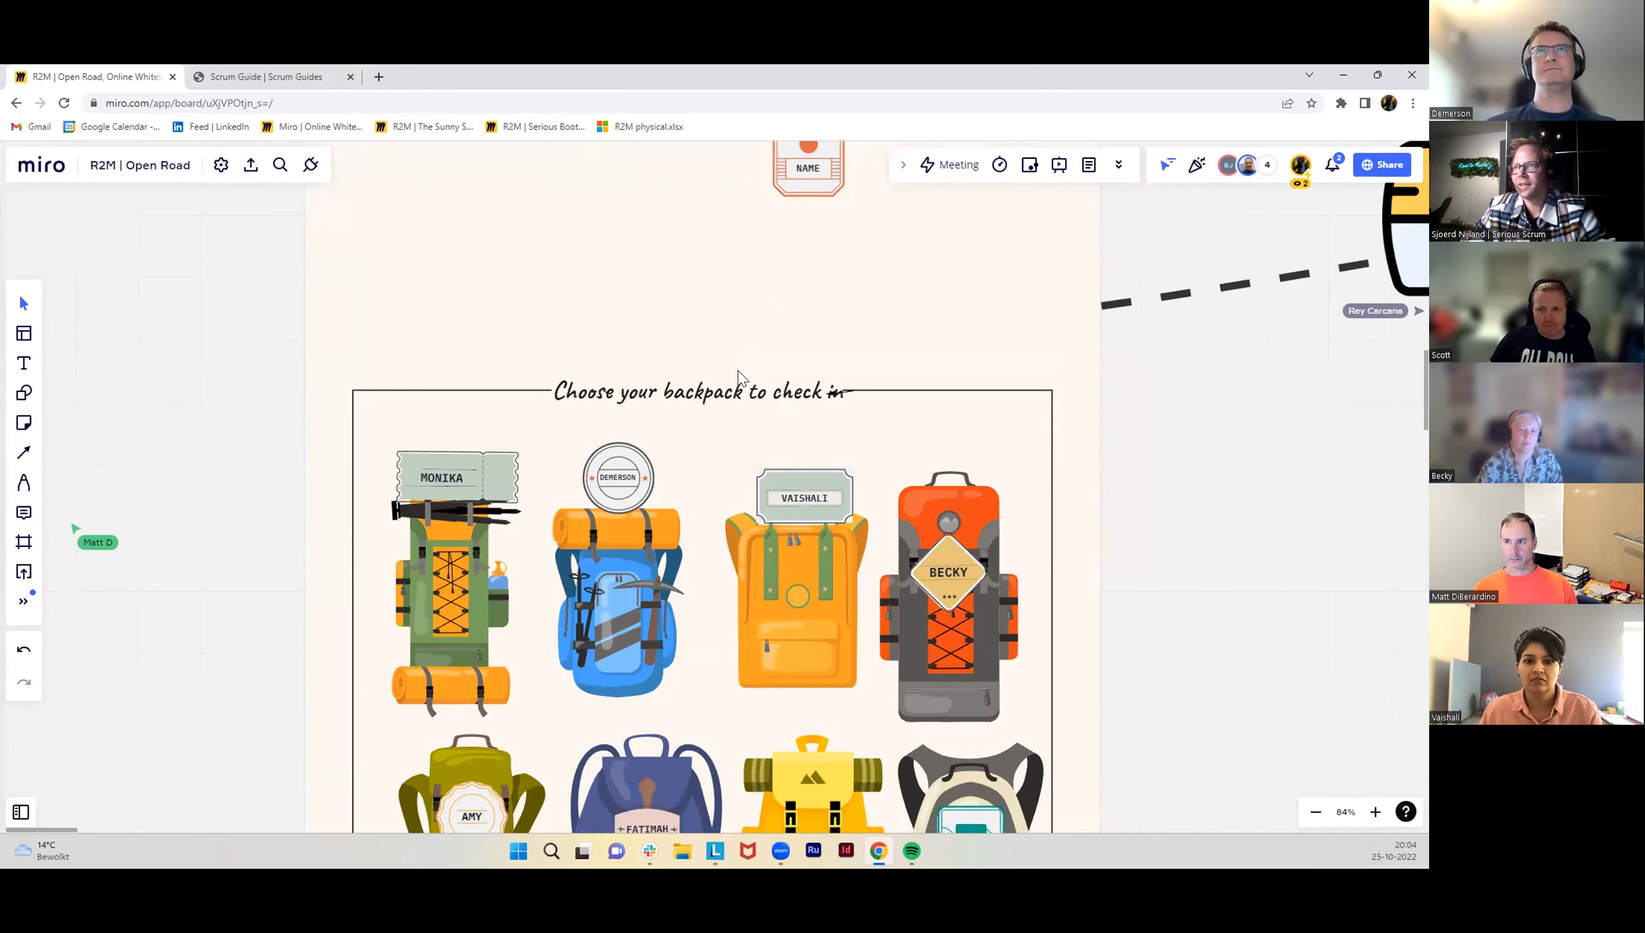
{"action": "mouse_move", "coordinate": [464, 397]}
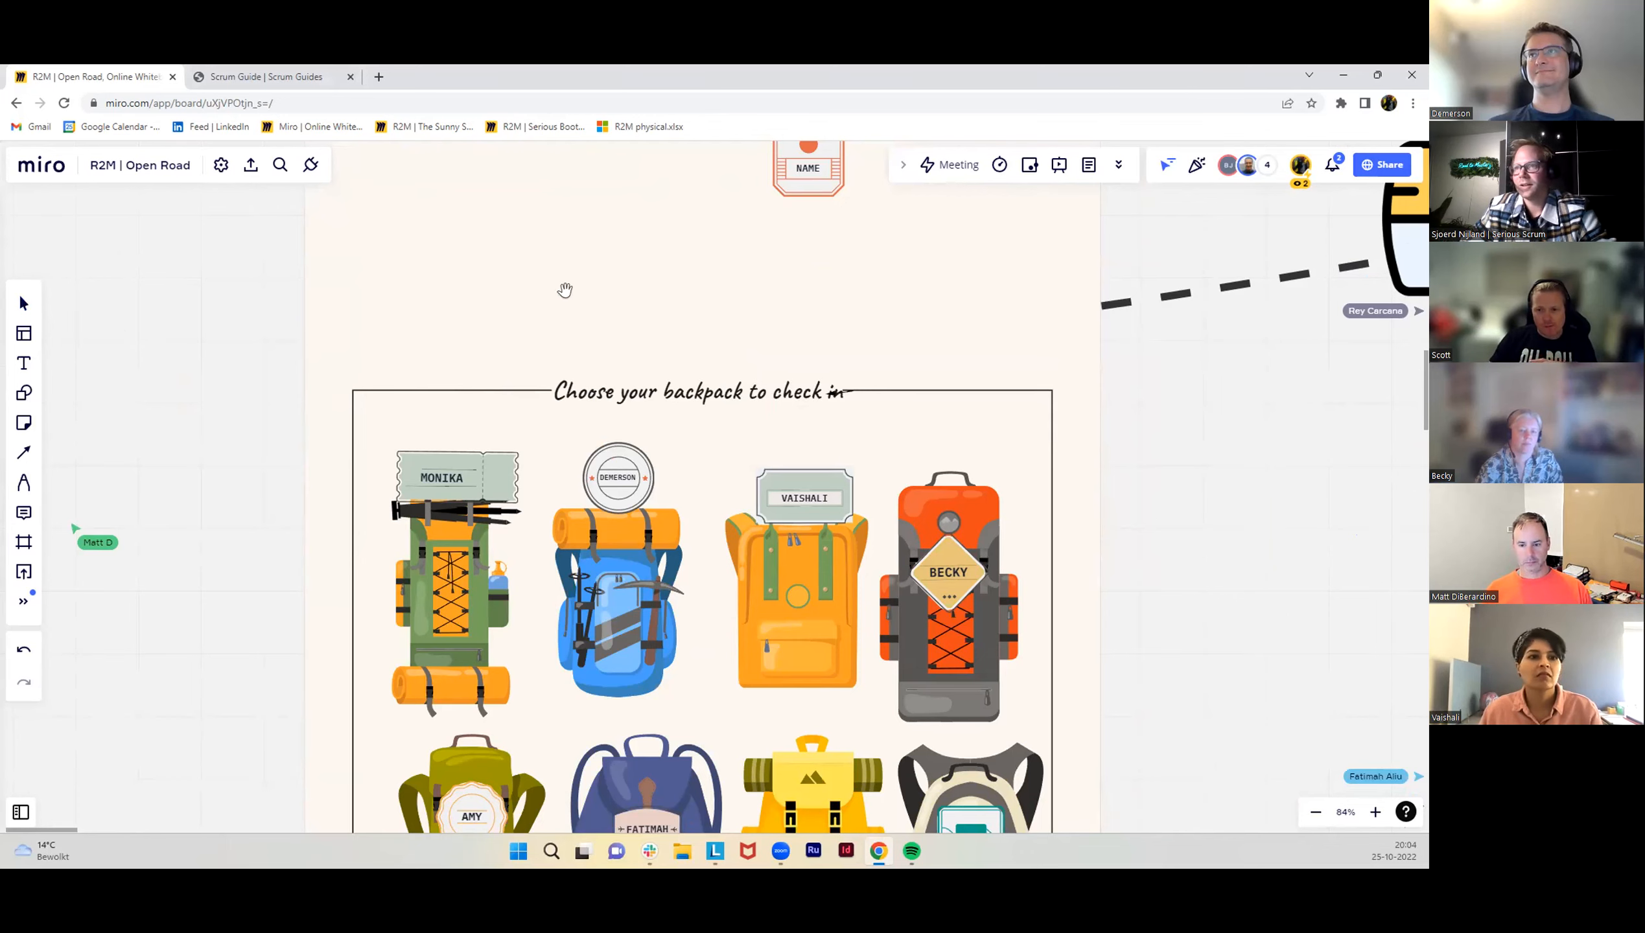
{"action": "scroll", "scroll_direction": "down", "scroll_amount": 3}
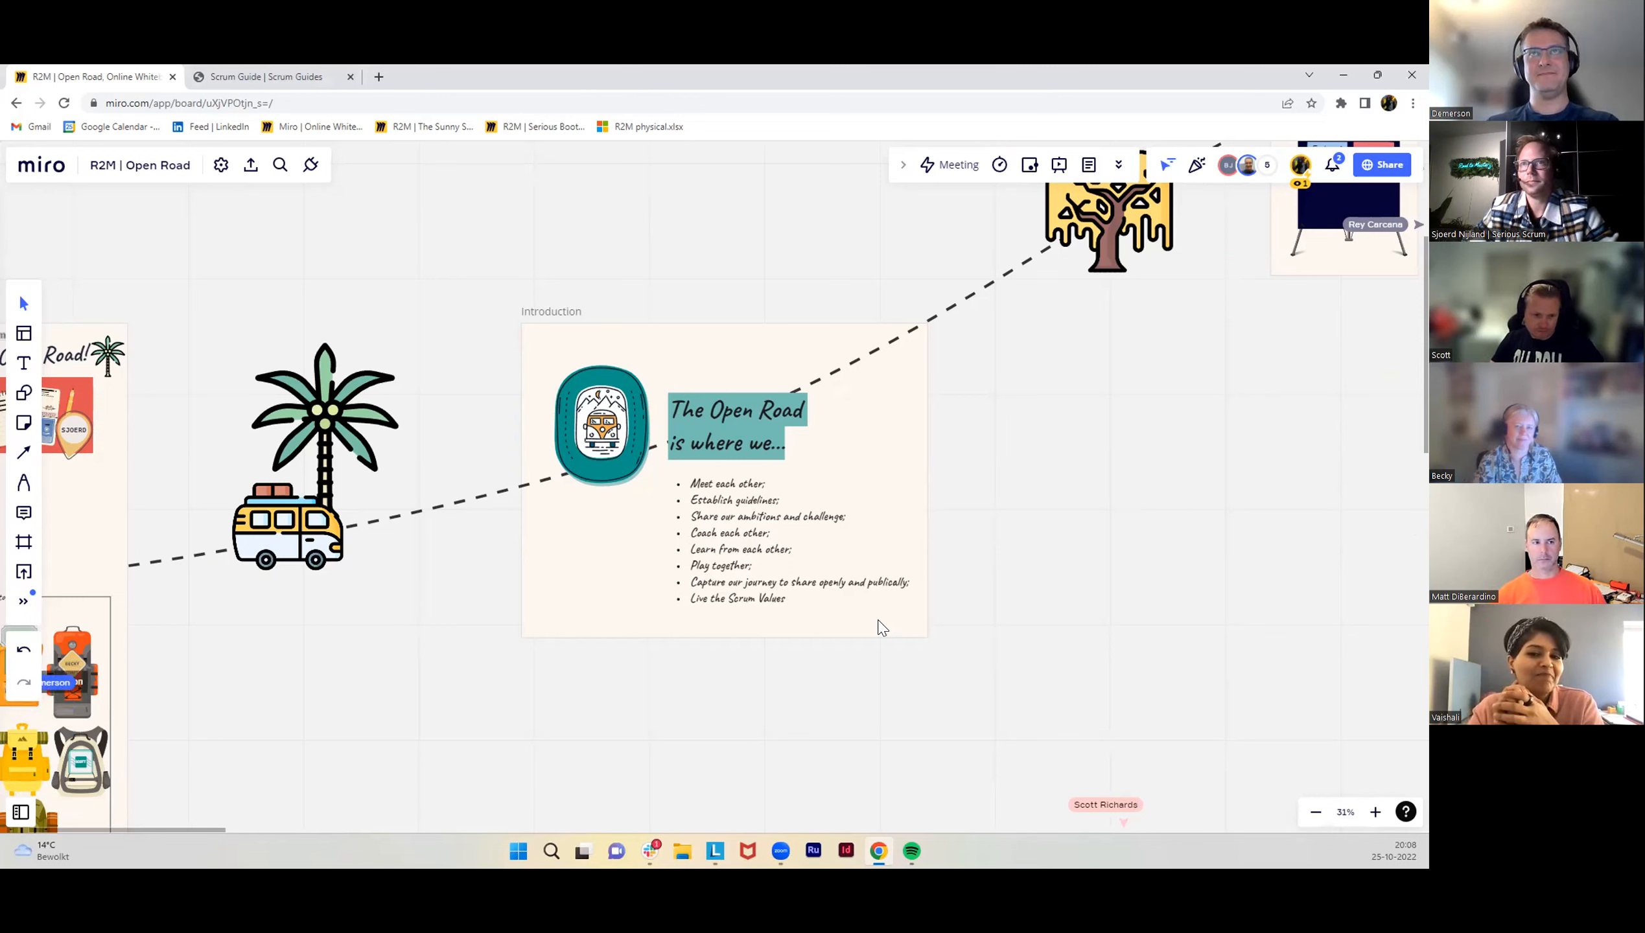
{"action": "mouse_move", "coordinate": [961, 551]}
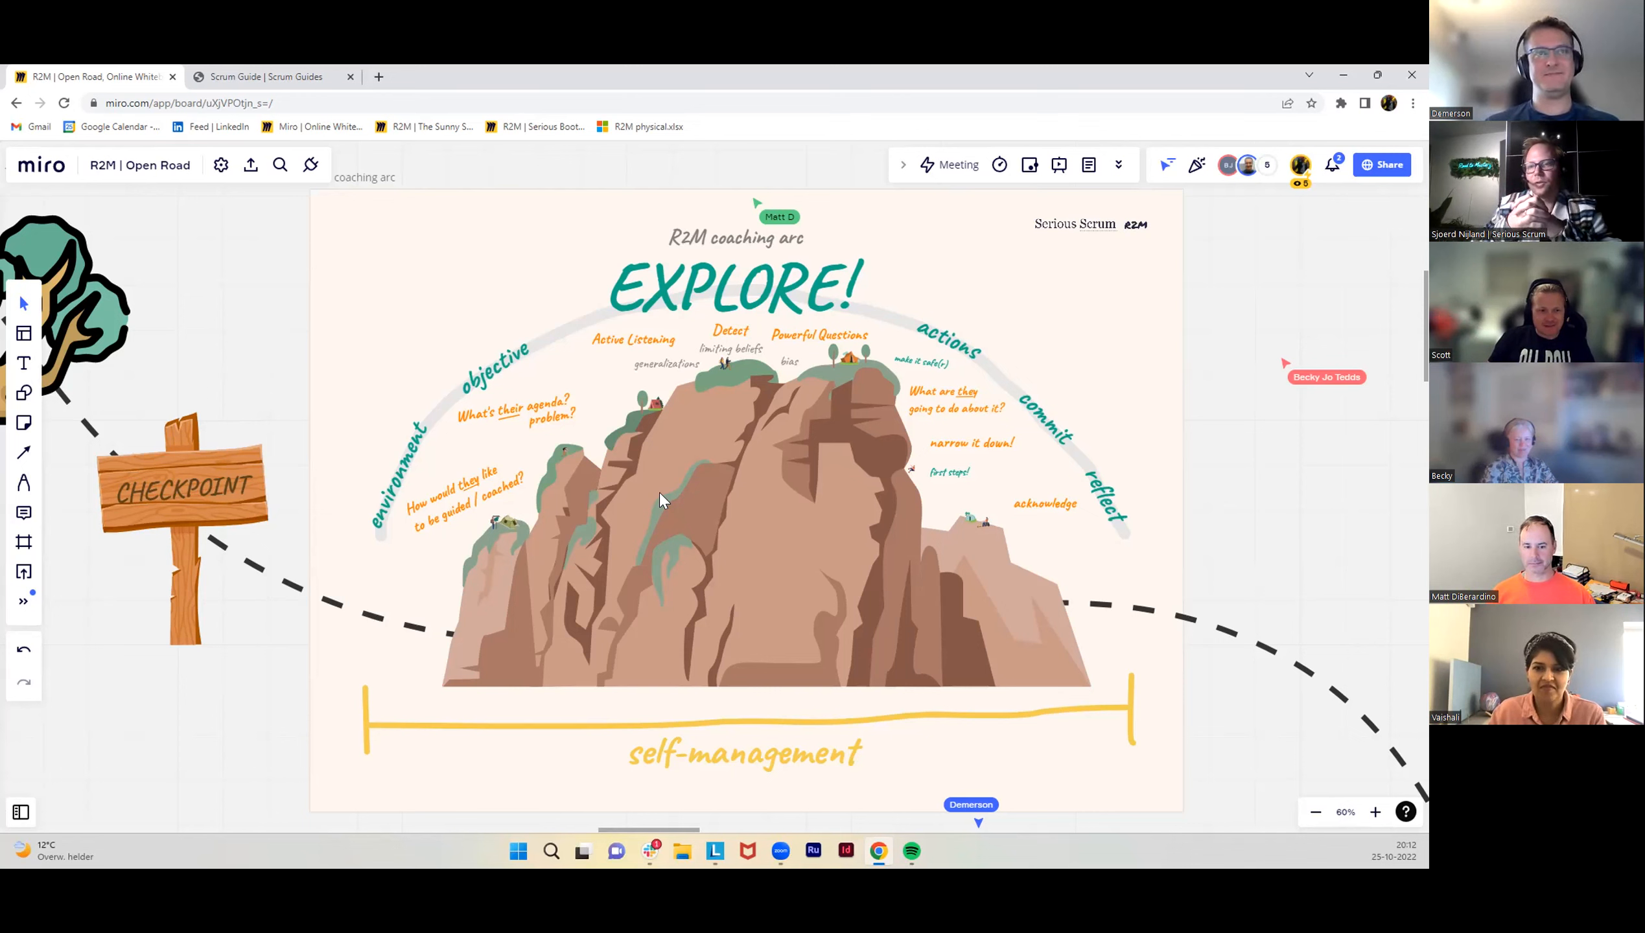
{"action": "mouse_move", "coordinate": [277, 579]}
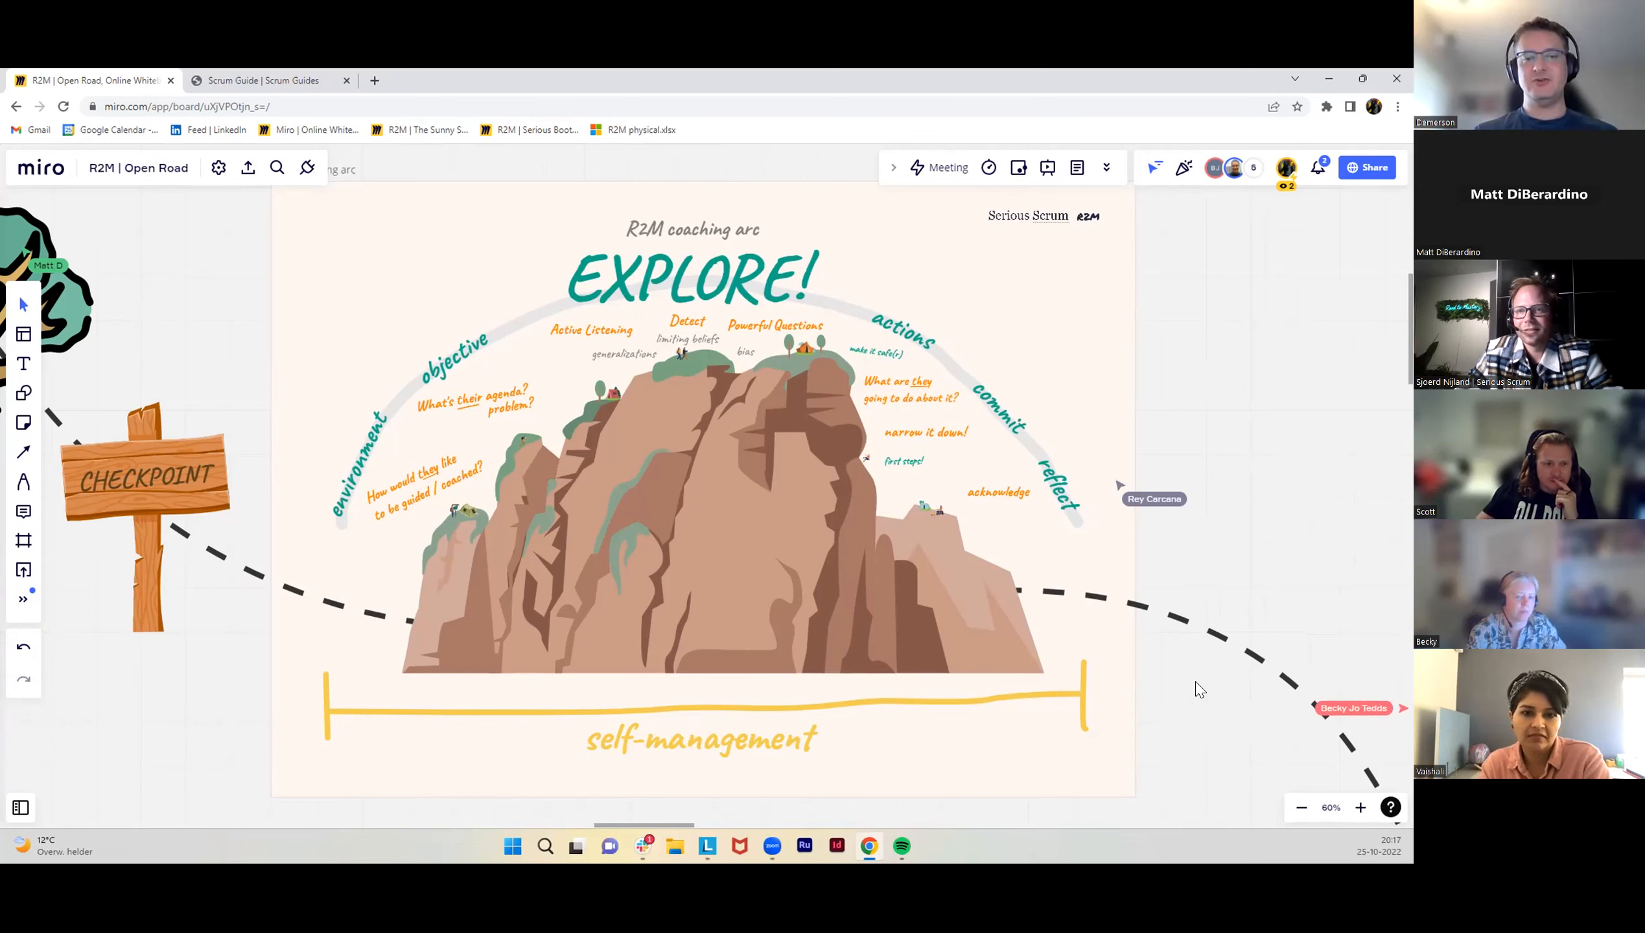
{"action": "mouse_move", "coordinate": [1131, 705]}
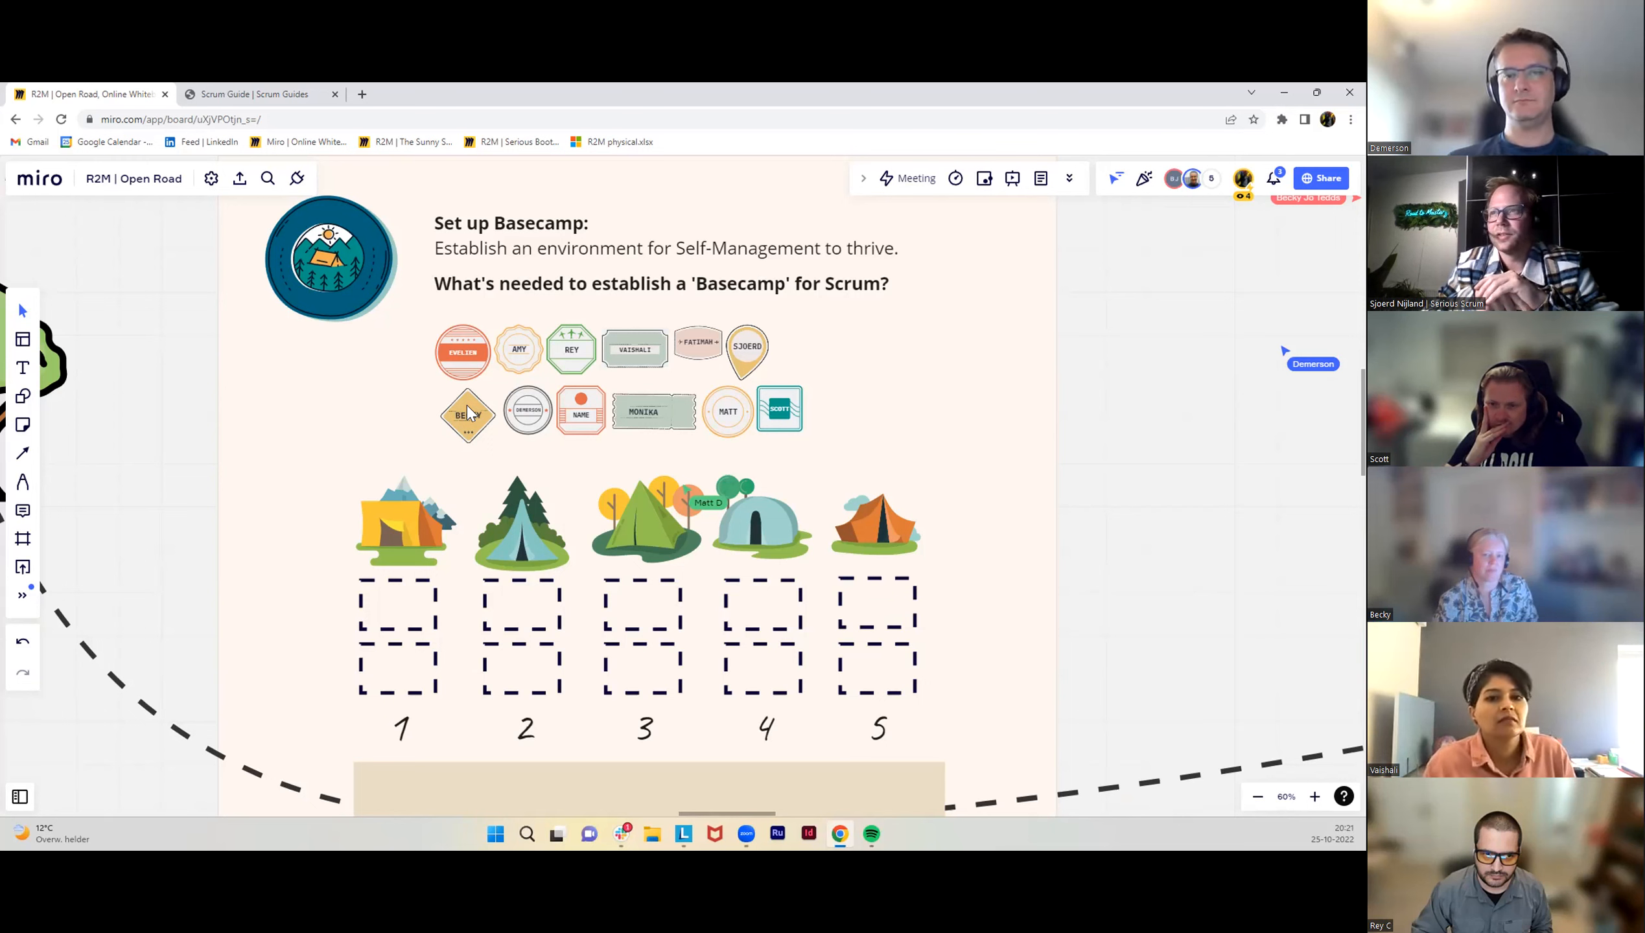
{"action": "mouse_move", "coordinate": [1319, 459]}
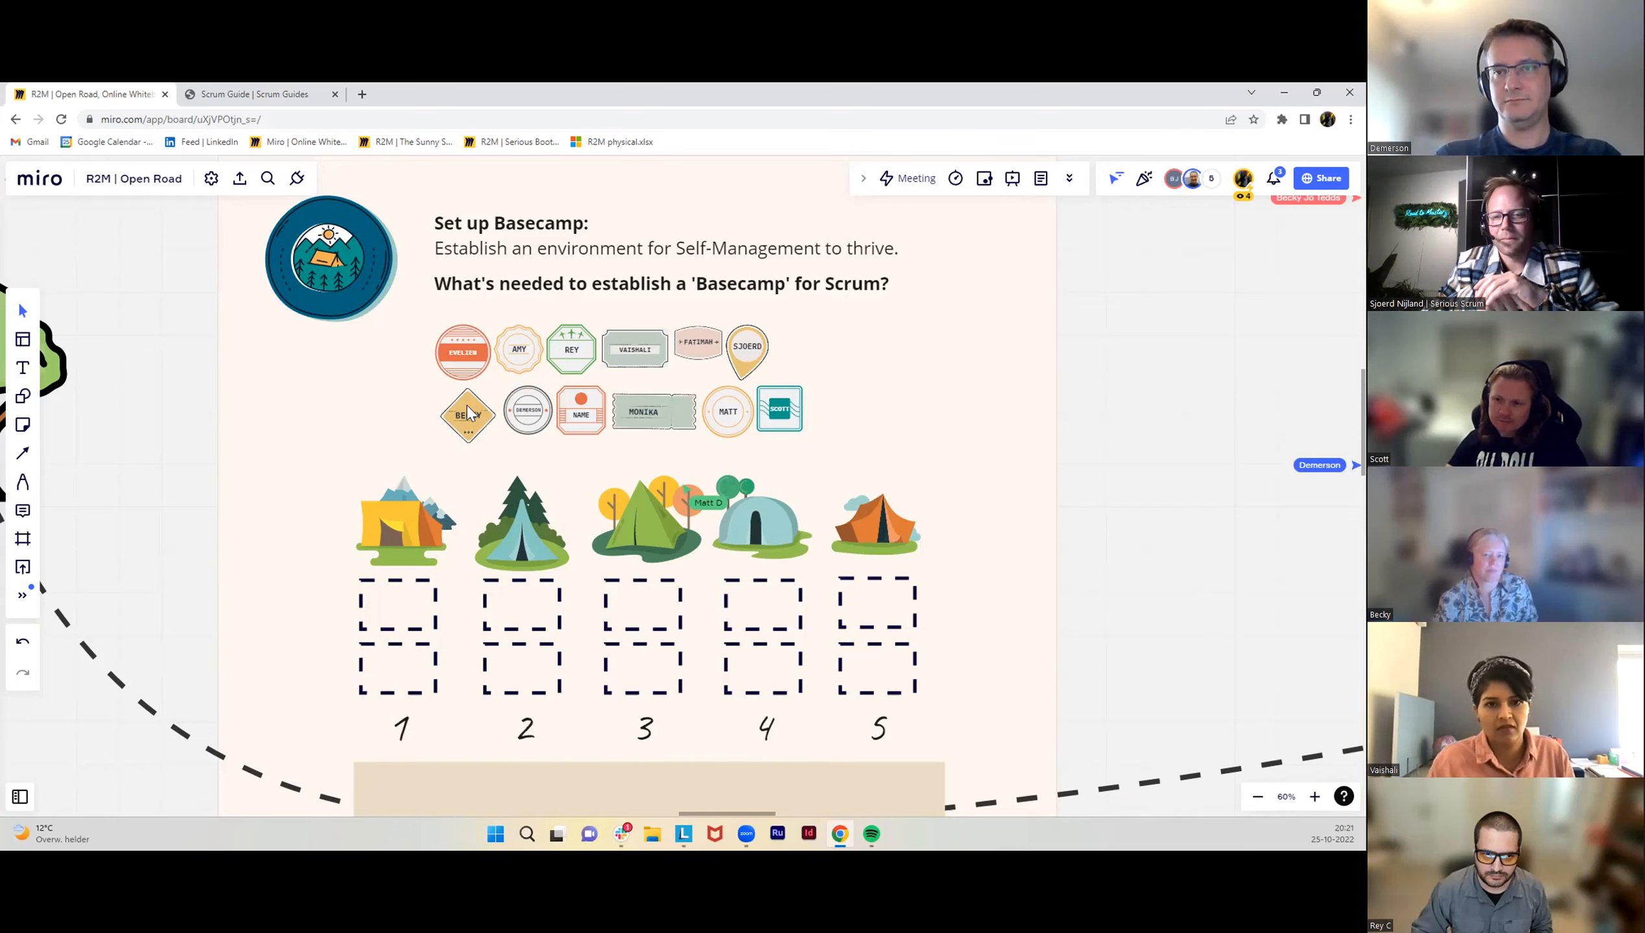
{"action": "mouse_move", "coordinate": [1028, 464]}
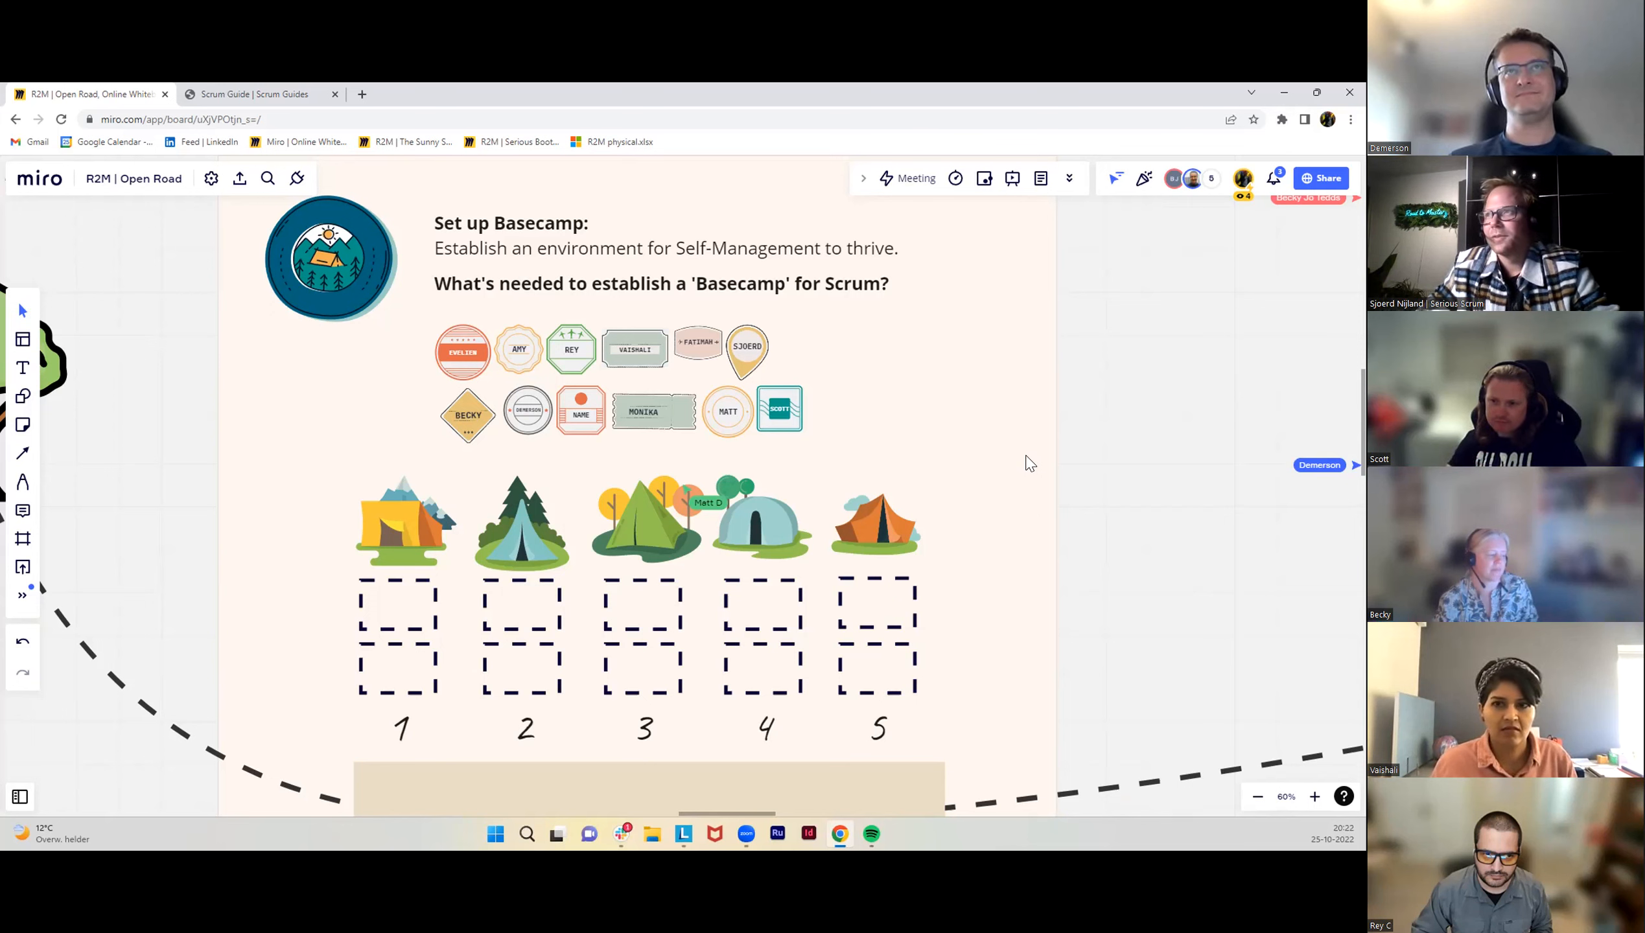
Use 'Bring everyone to me' from your avatar so all participants see the Basecamp frame.
{"action": "left_click", "coordinate": [1242, 179]}
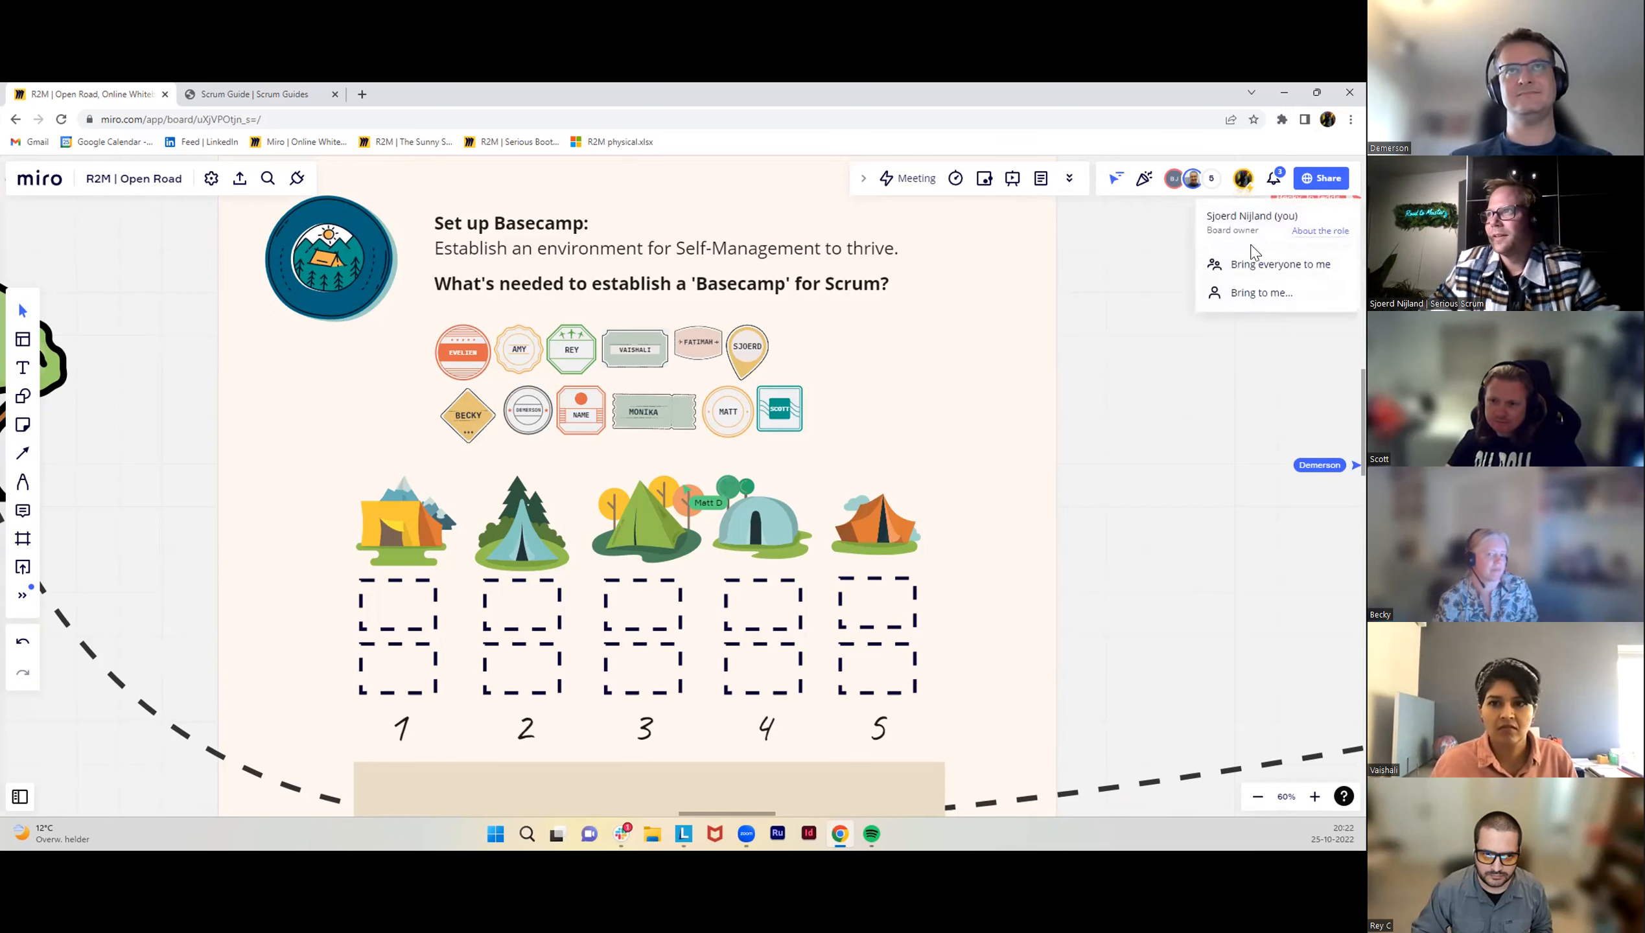
{"action": "left_click", "coordinate": [1280, 263]}
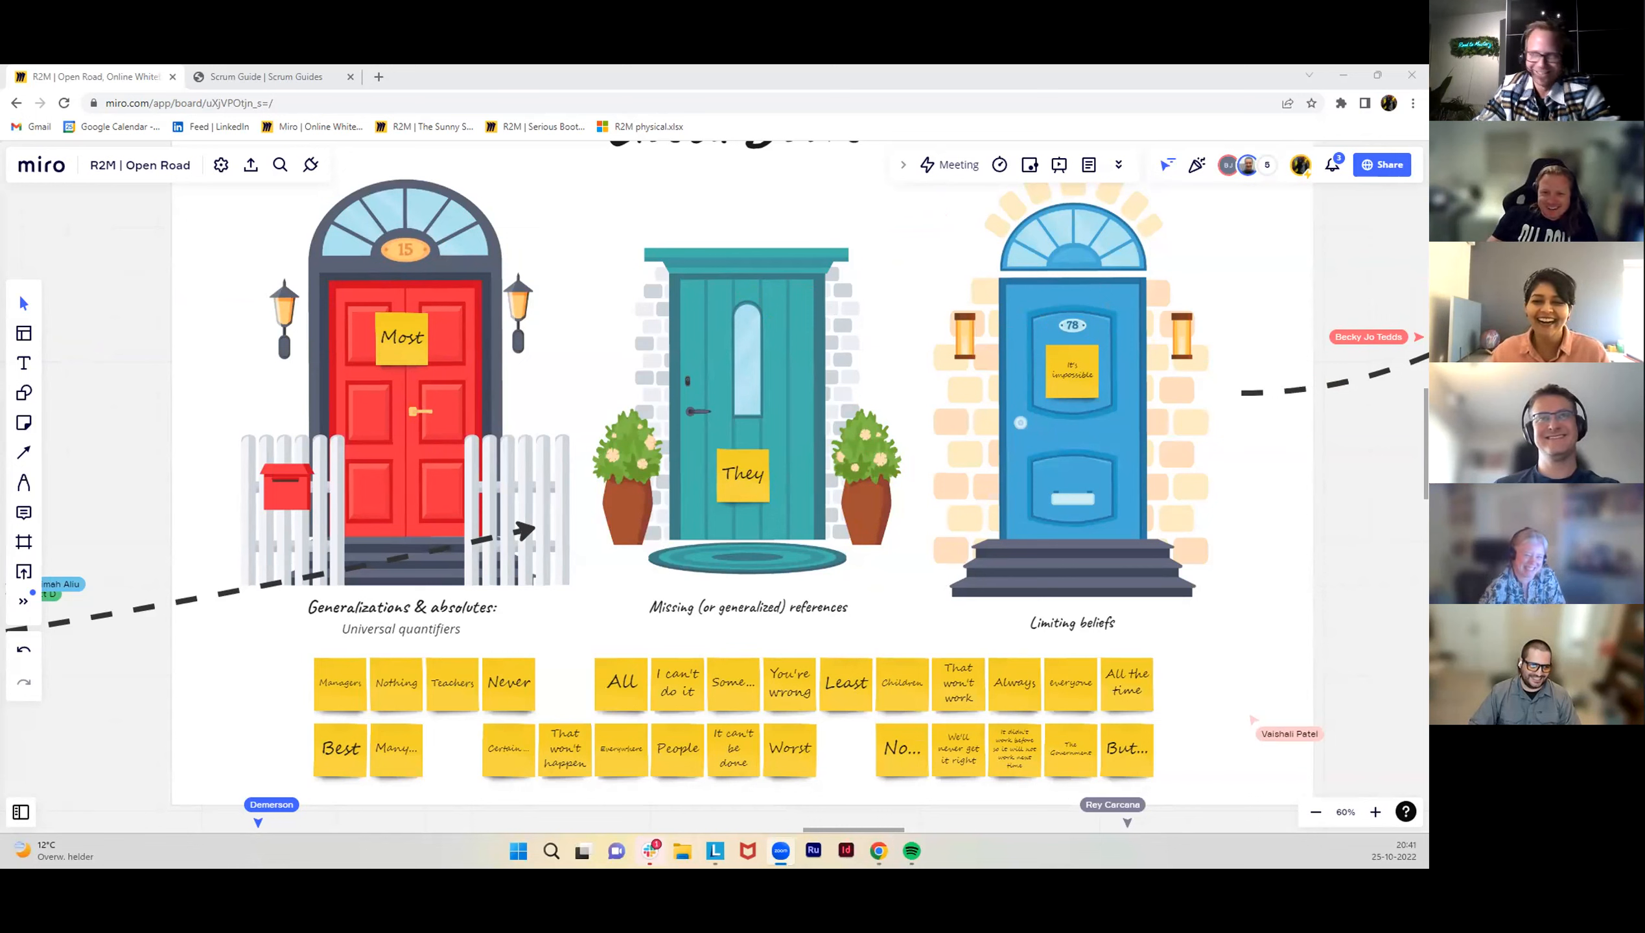
{"action": "mouse_move", "coordinate": [923, 749]}
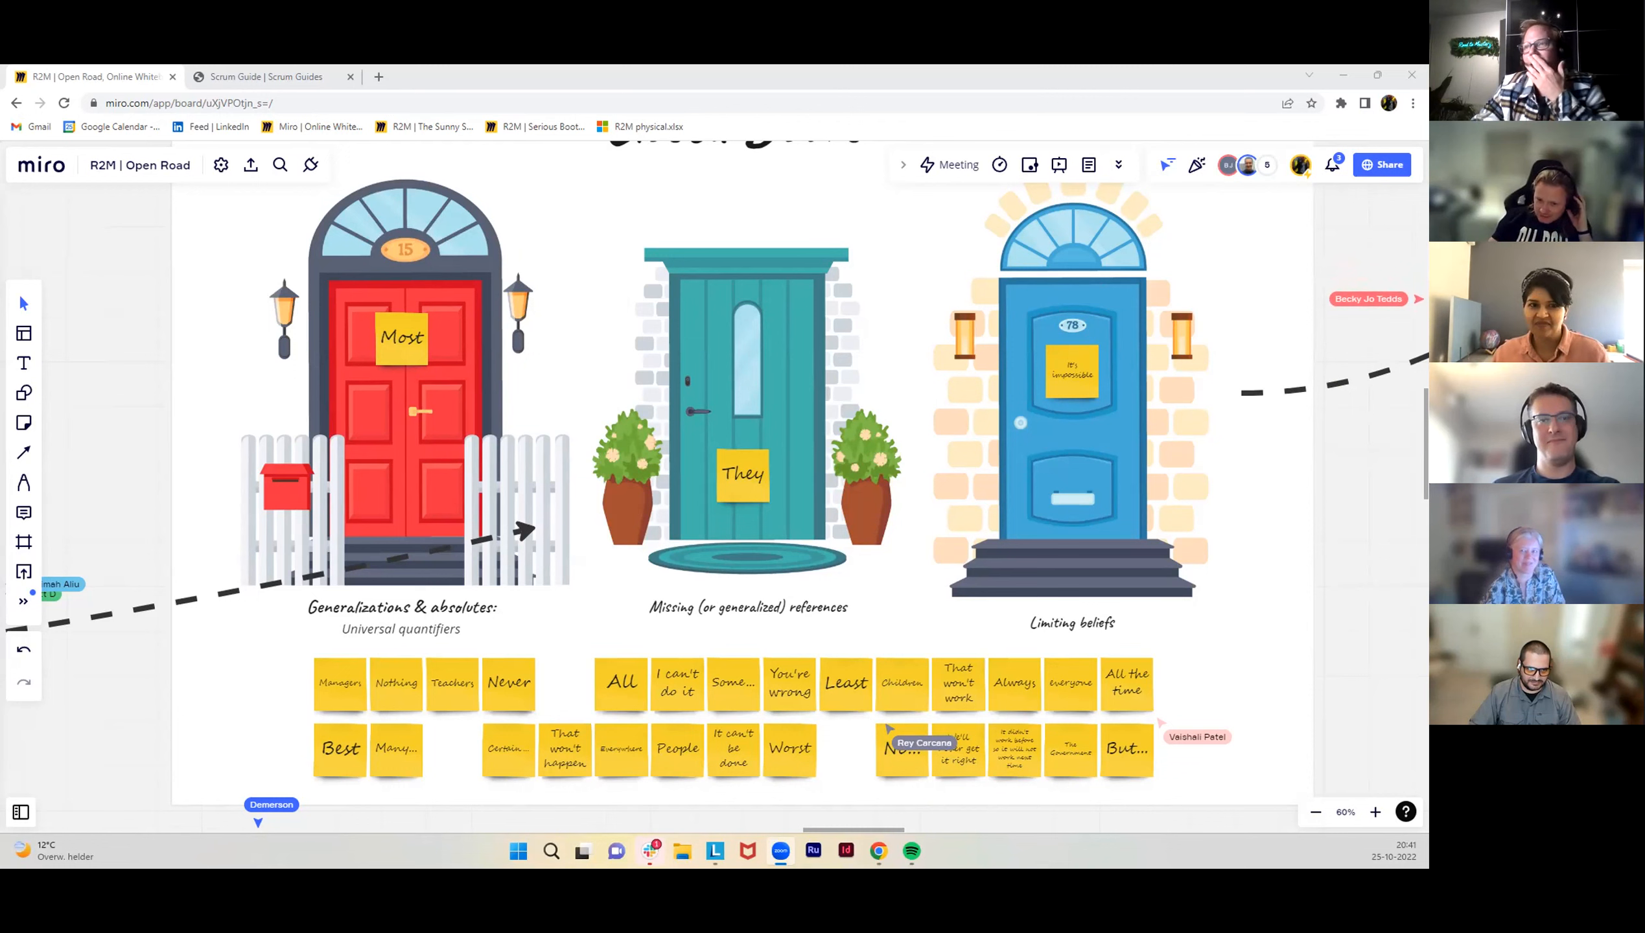
{"action": "mouse_move", "coordinate": [1264, 668]}
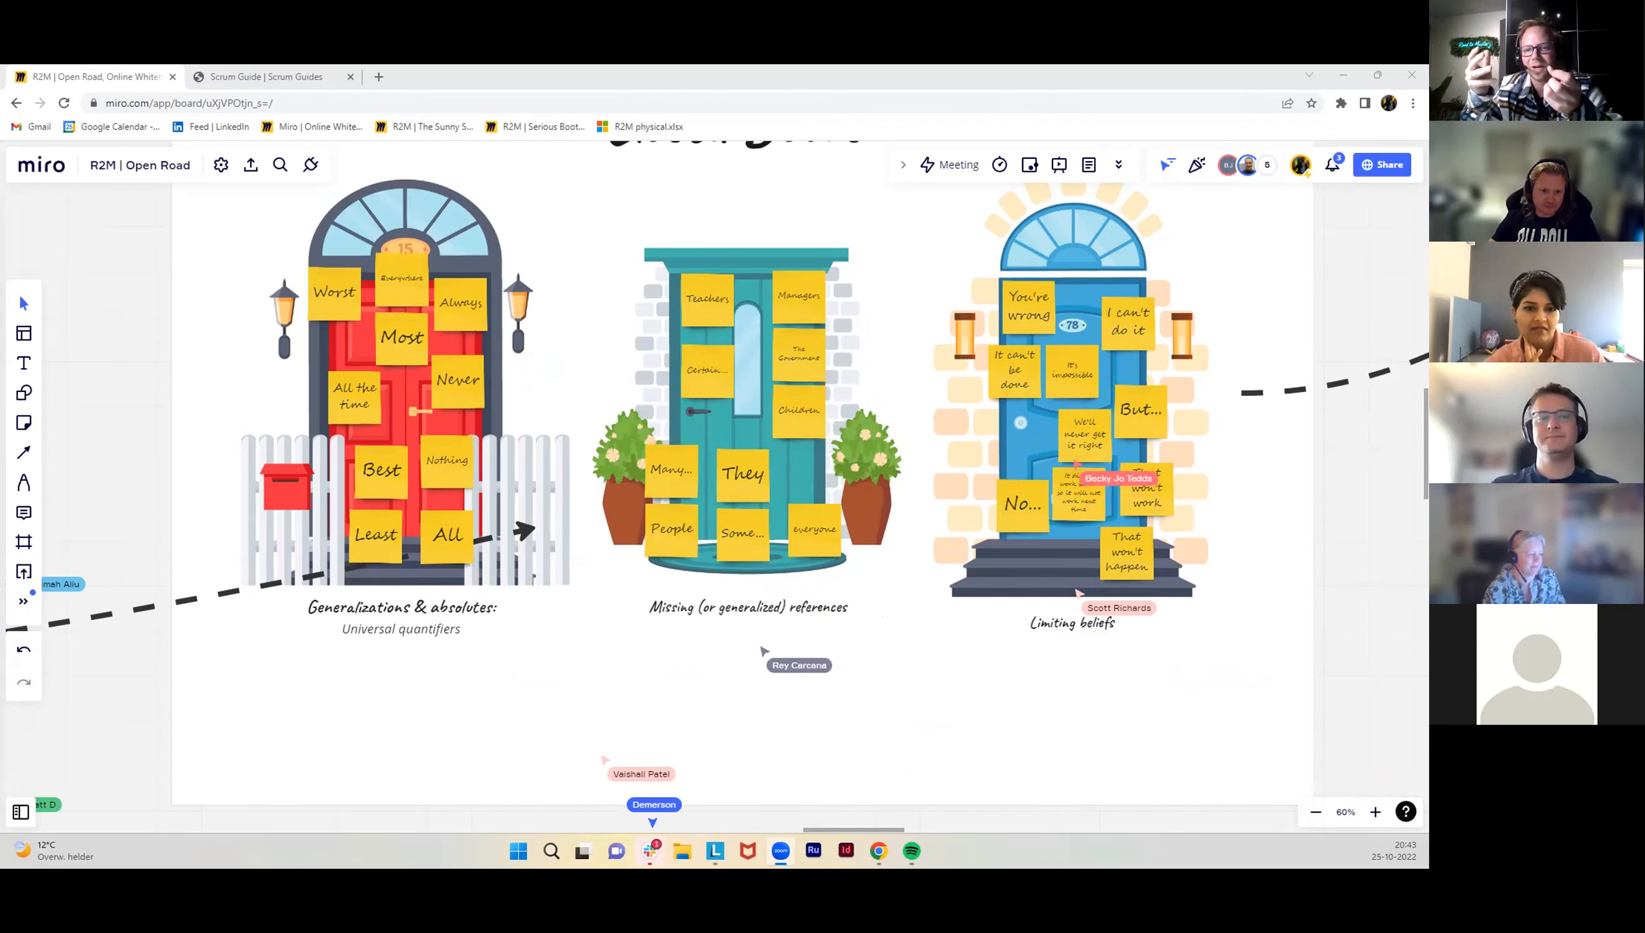
{"action": "mouse_move", "coordinate": [1207, 316]}
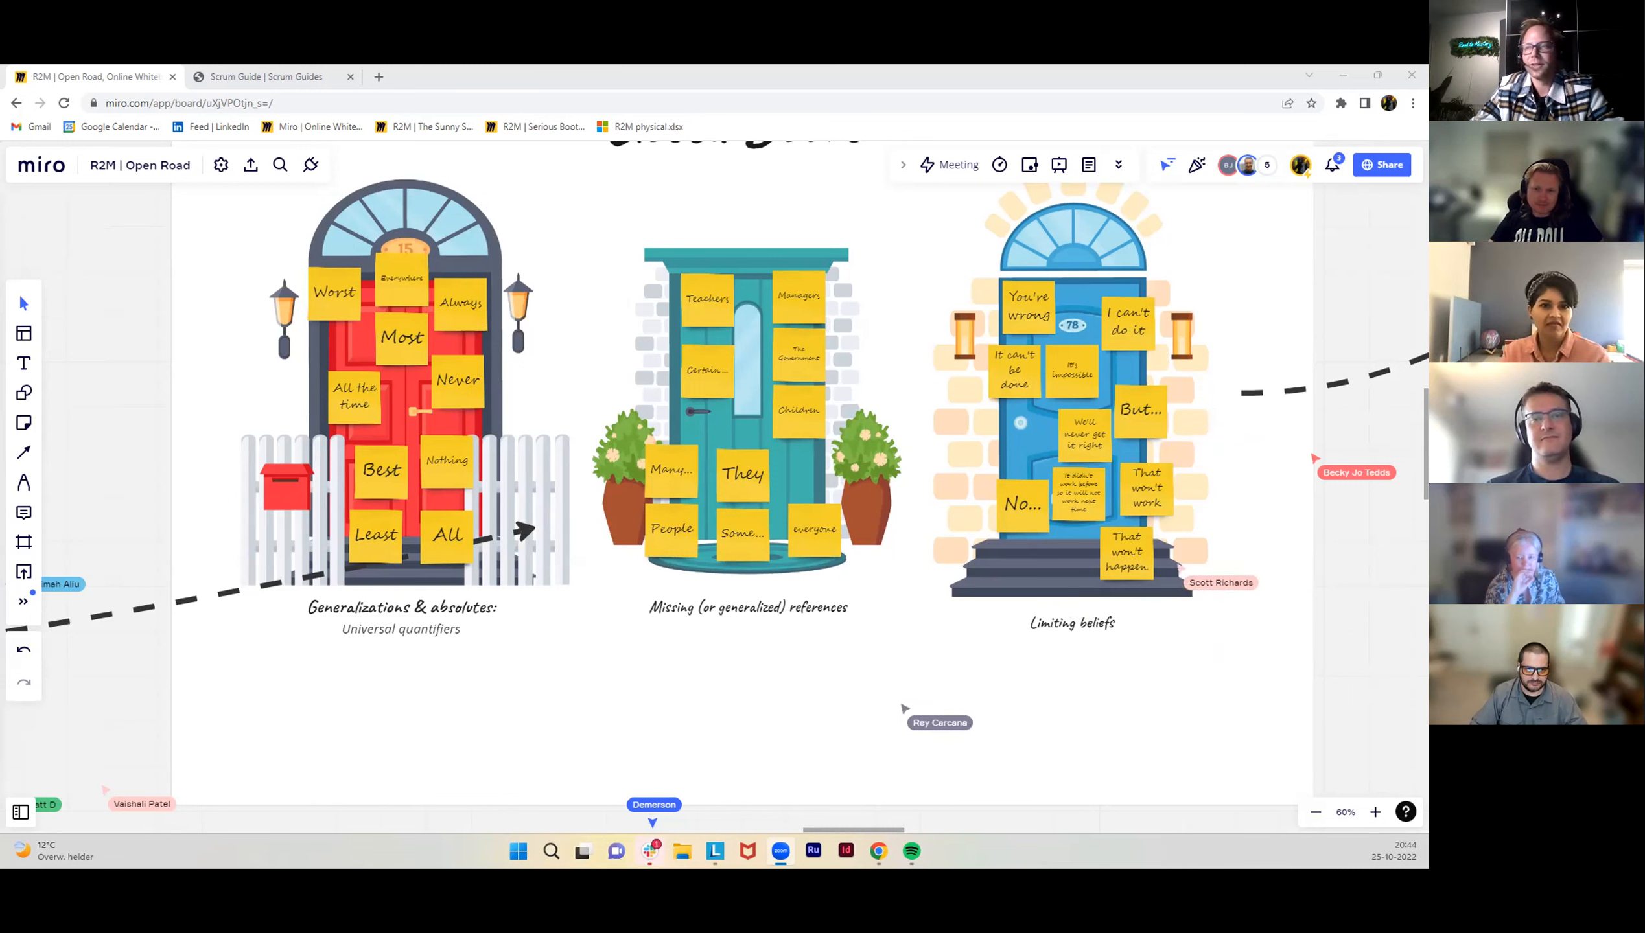
{"action": "mouse_move", "coordinate": [1240, 727]}
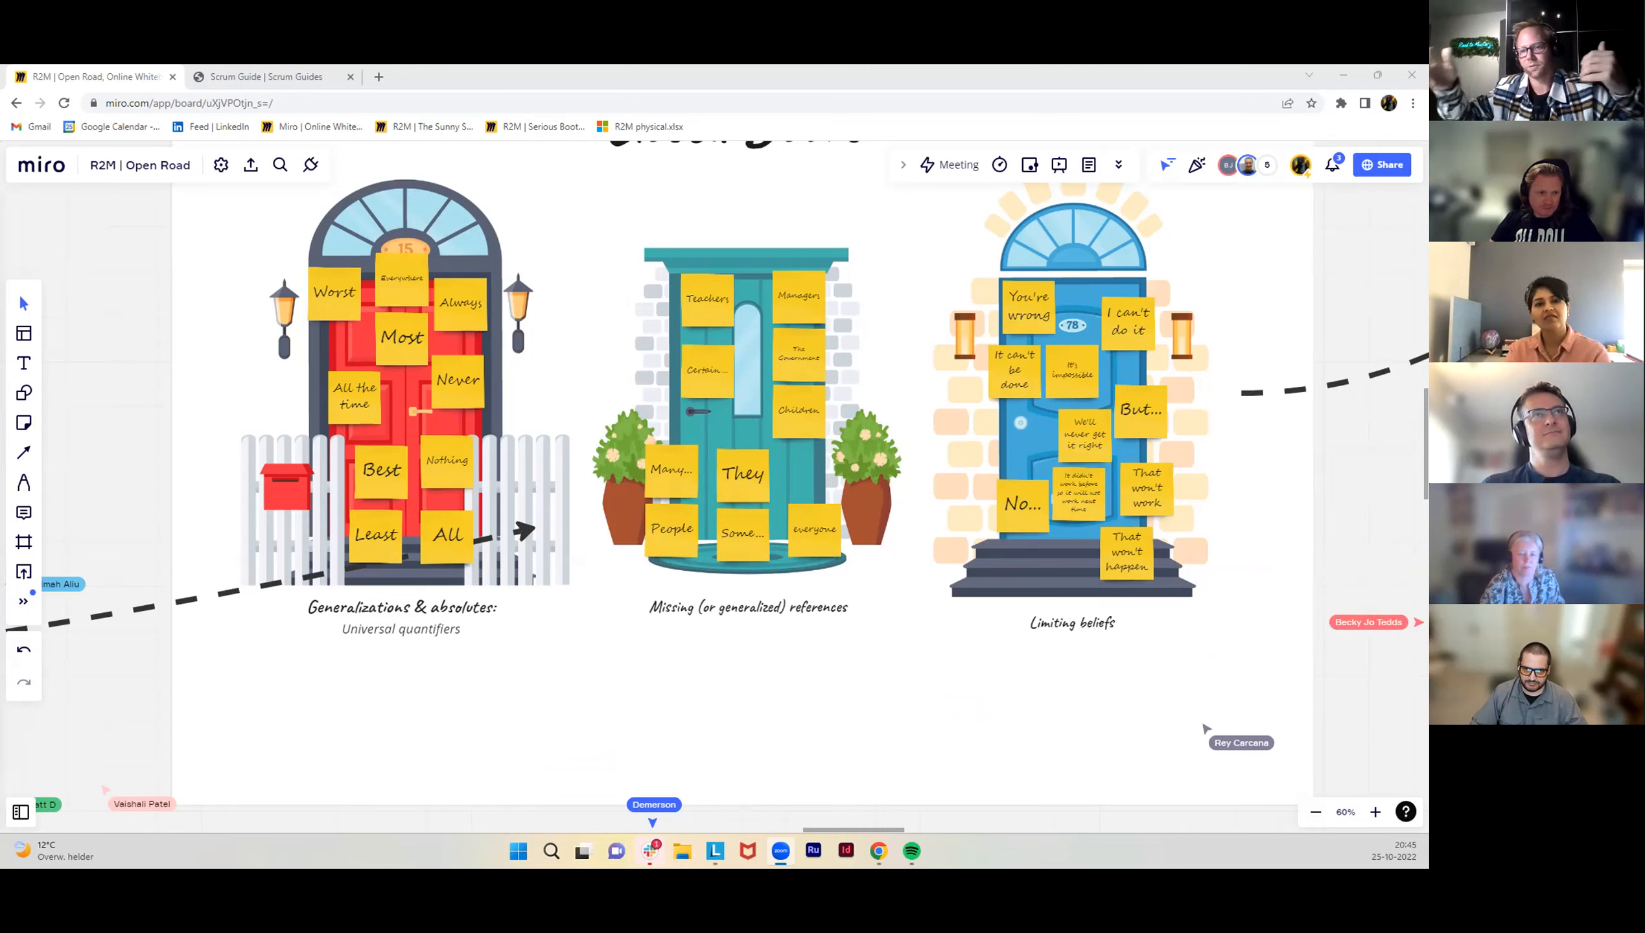
{"action": "mouse_move", "coordinate": [941, 200]}
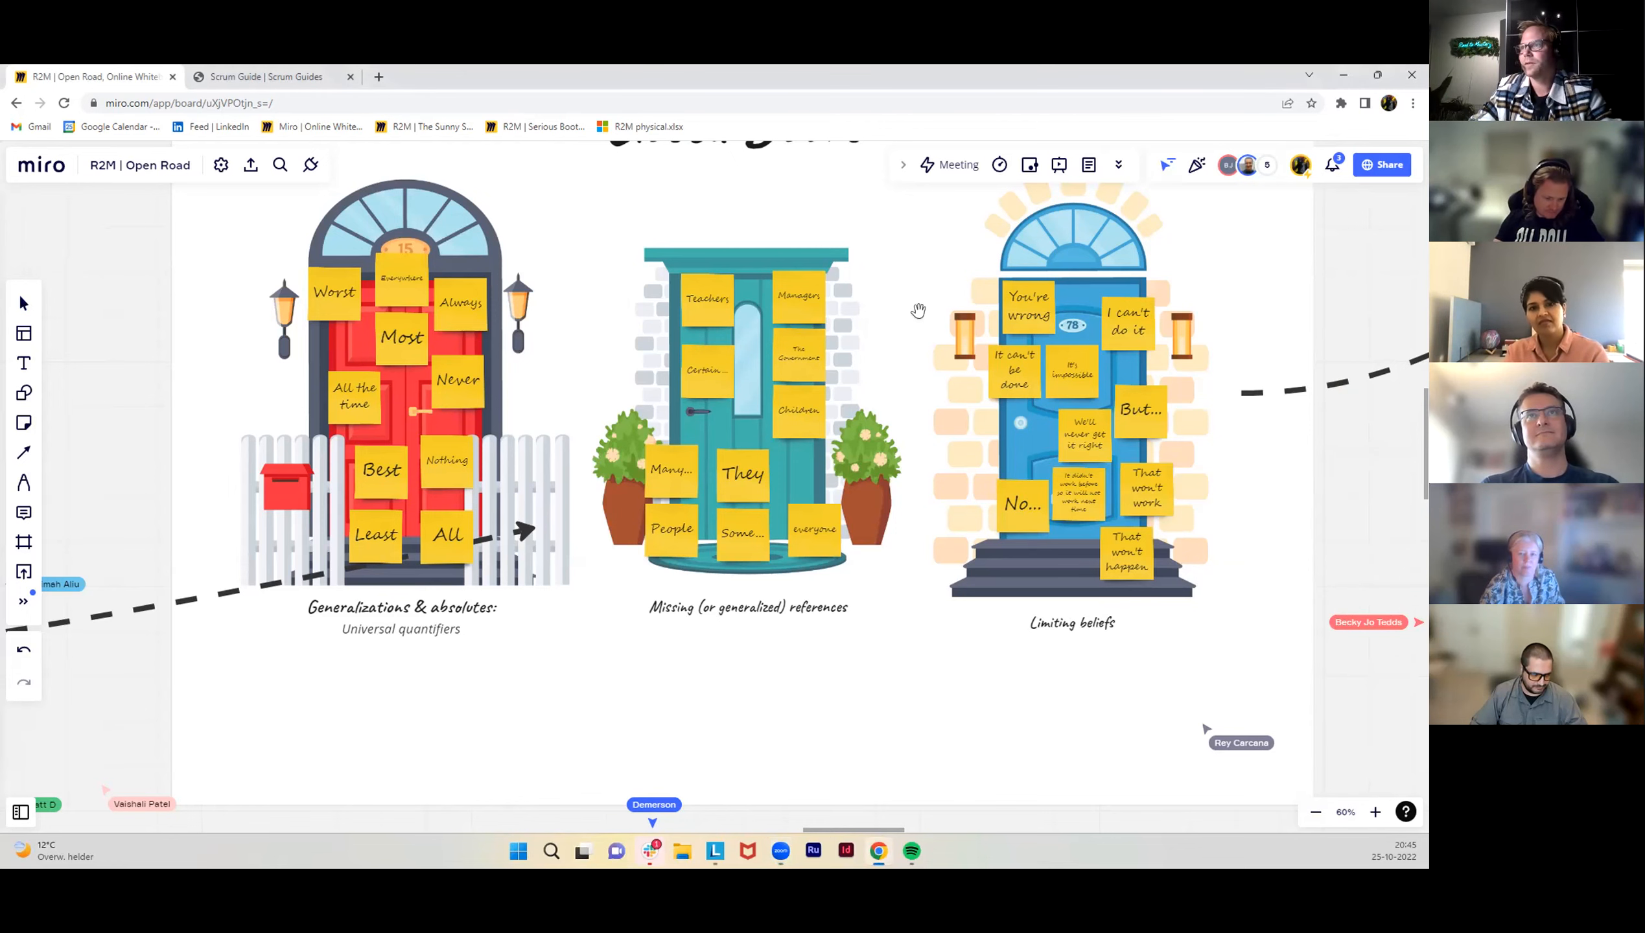
{"action": "scroll", "scroll_direction": "down", "scroll_amount": 3}
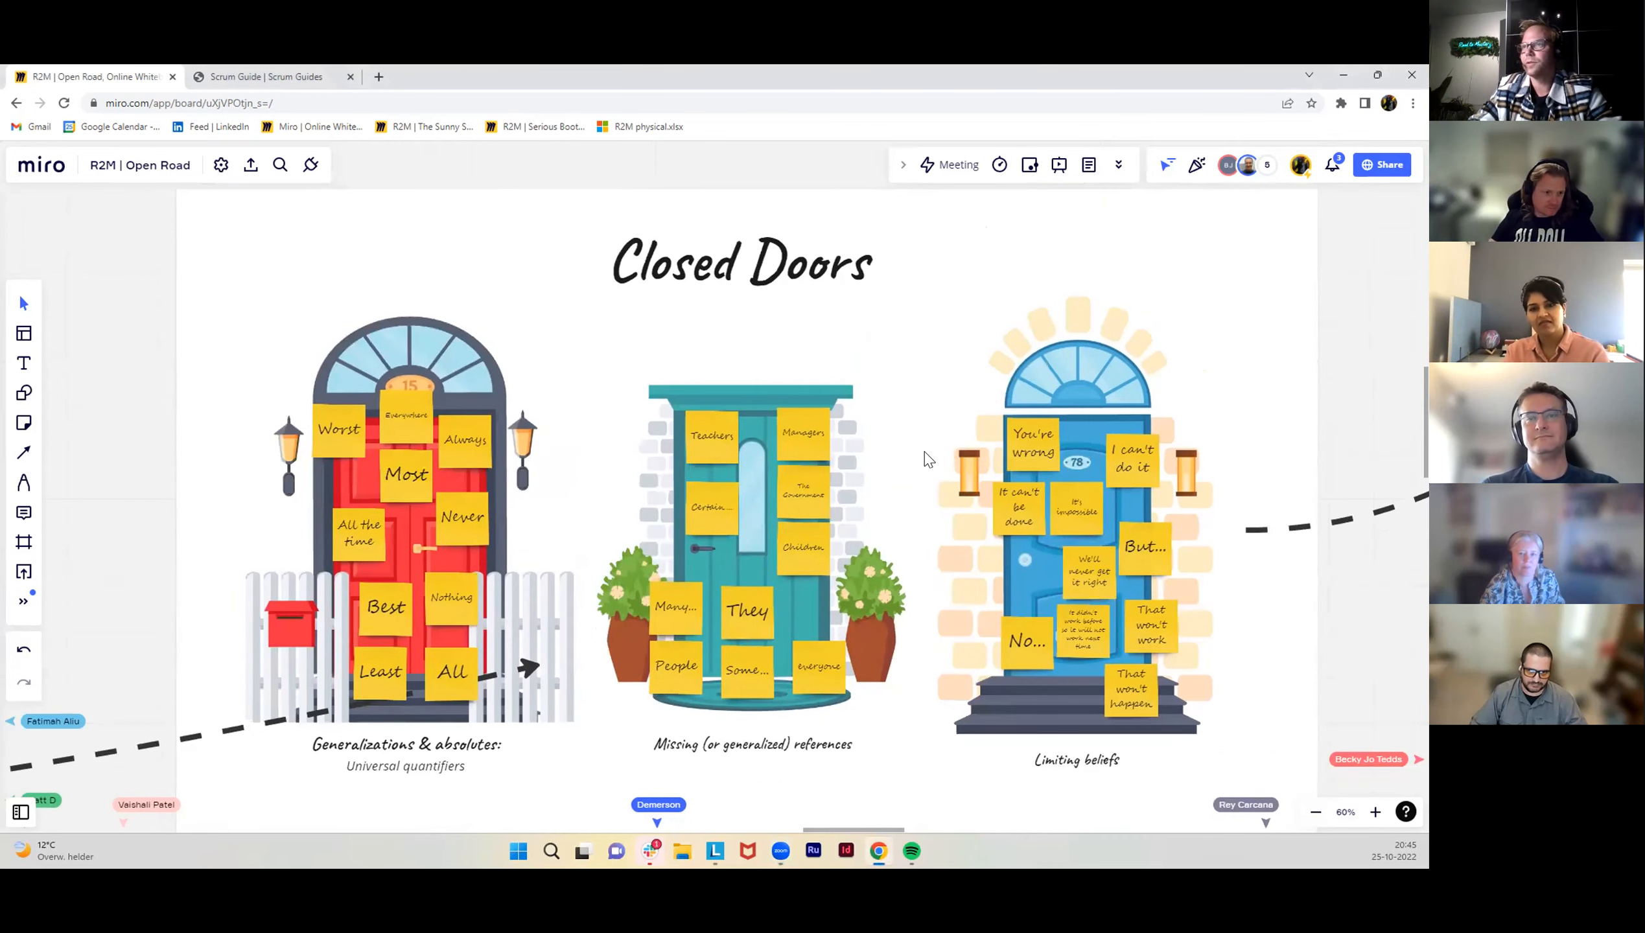
{"action": "scroll", "scroll_direction": "down", "scroll_amount": 3}
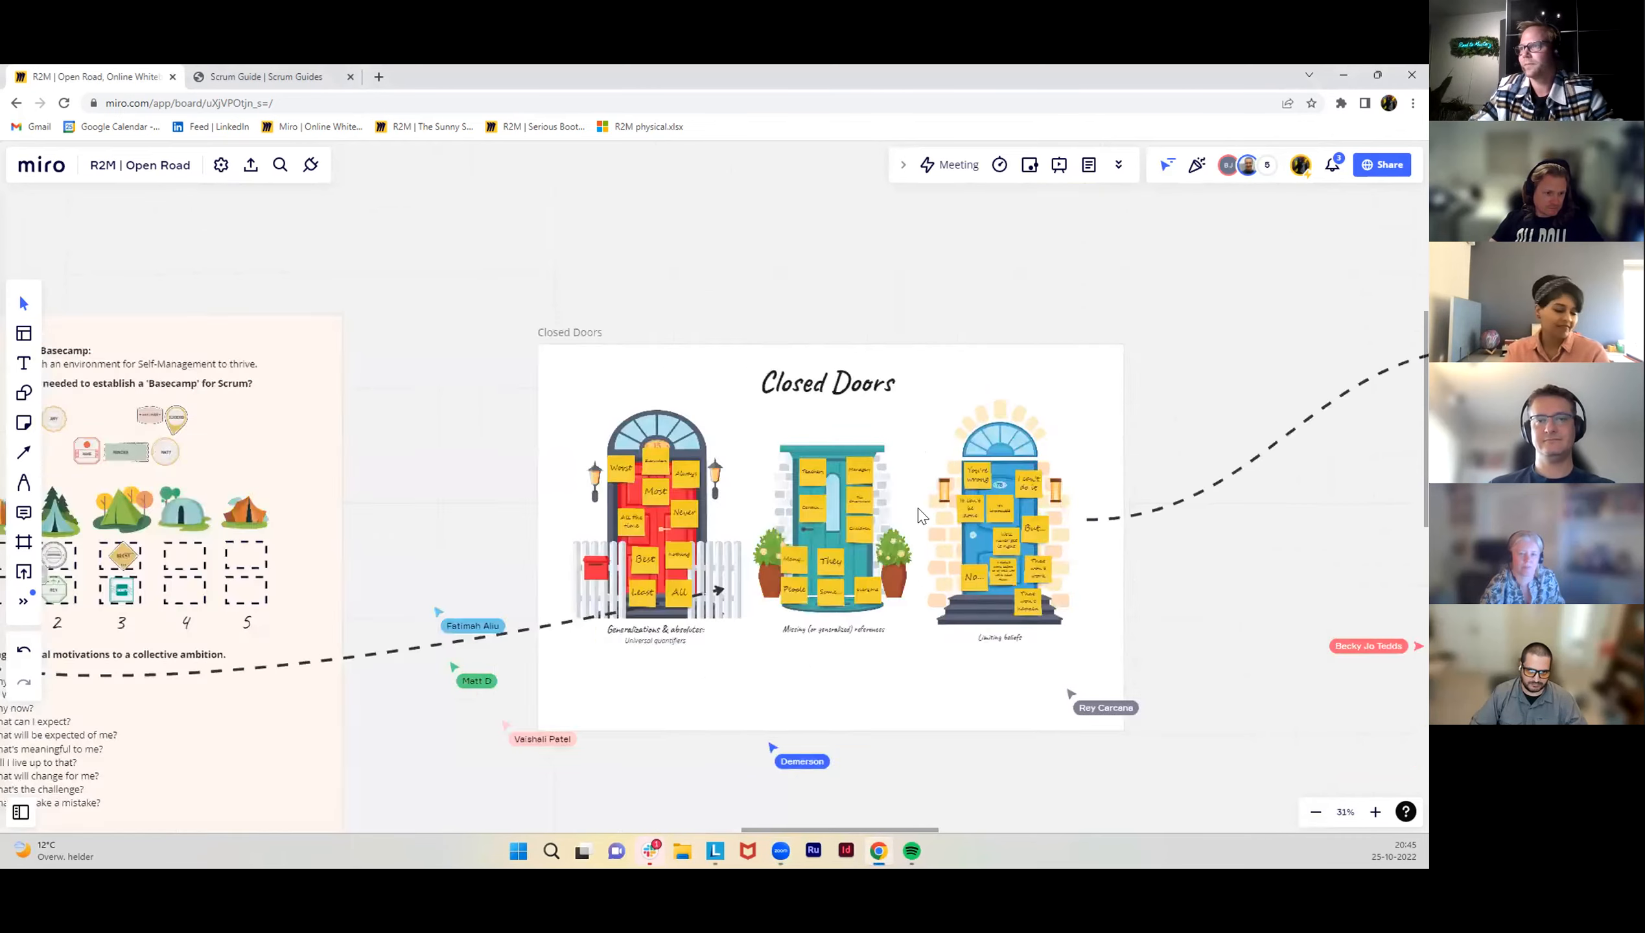
{"action": "scroll", "scroll_direction": "down", "scroll_amount": 3}
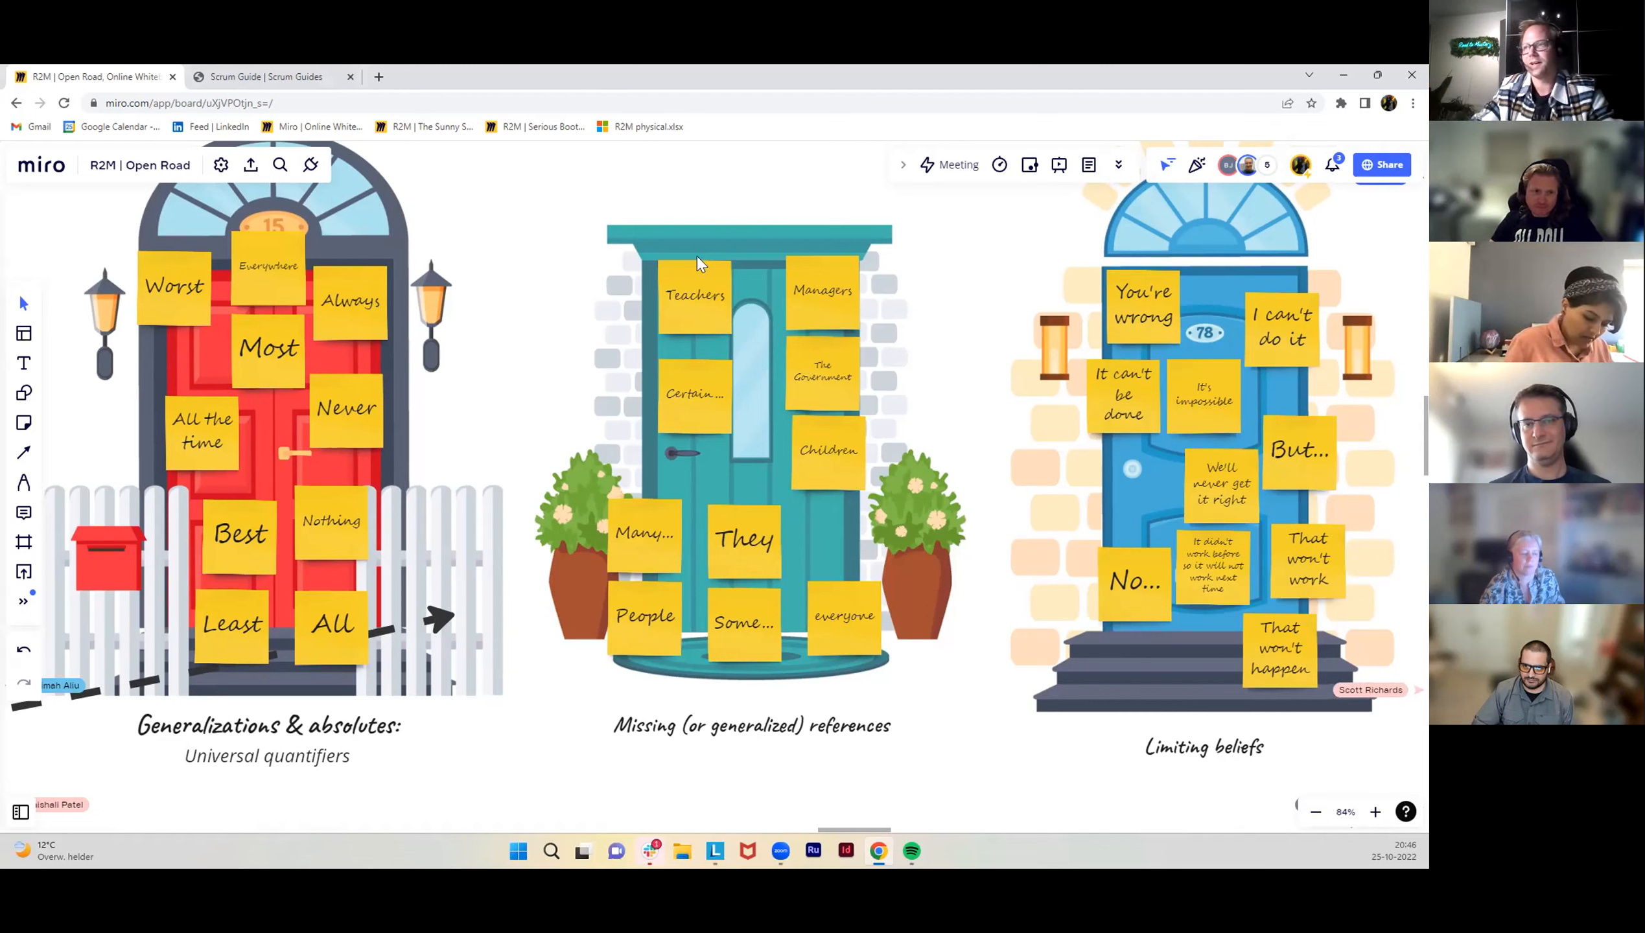
Pan the board to The Chinese Farmer Story text for highlighting its generalizing phrases.
{"action": "scroll", "scroll_direction": "down", "scroll_amount": 3}
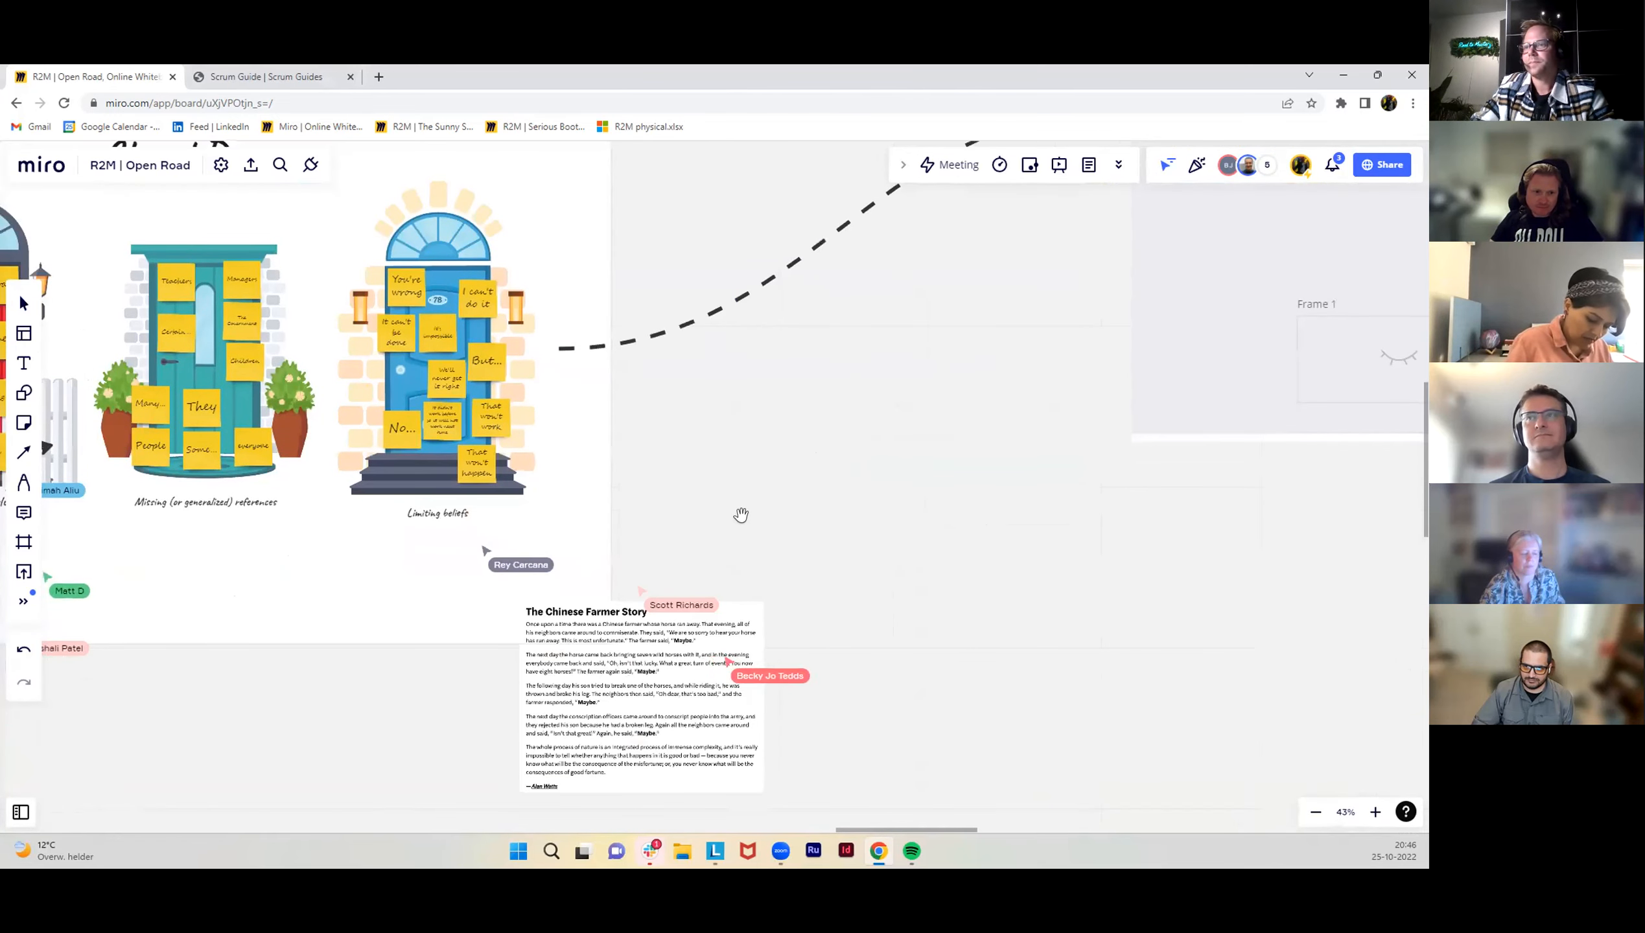
{"action": "mouse_move", "coordinate": [597, 671]}
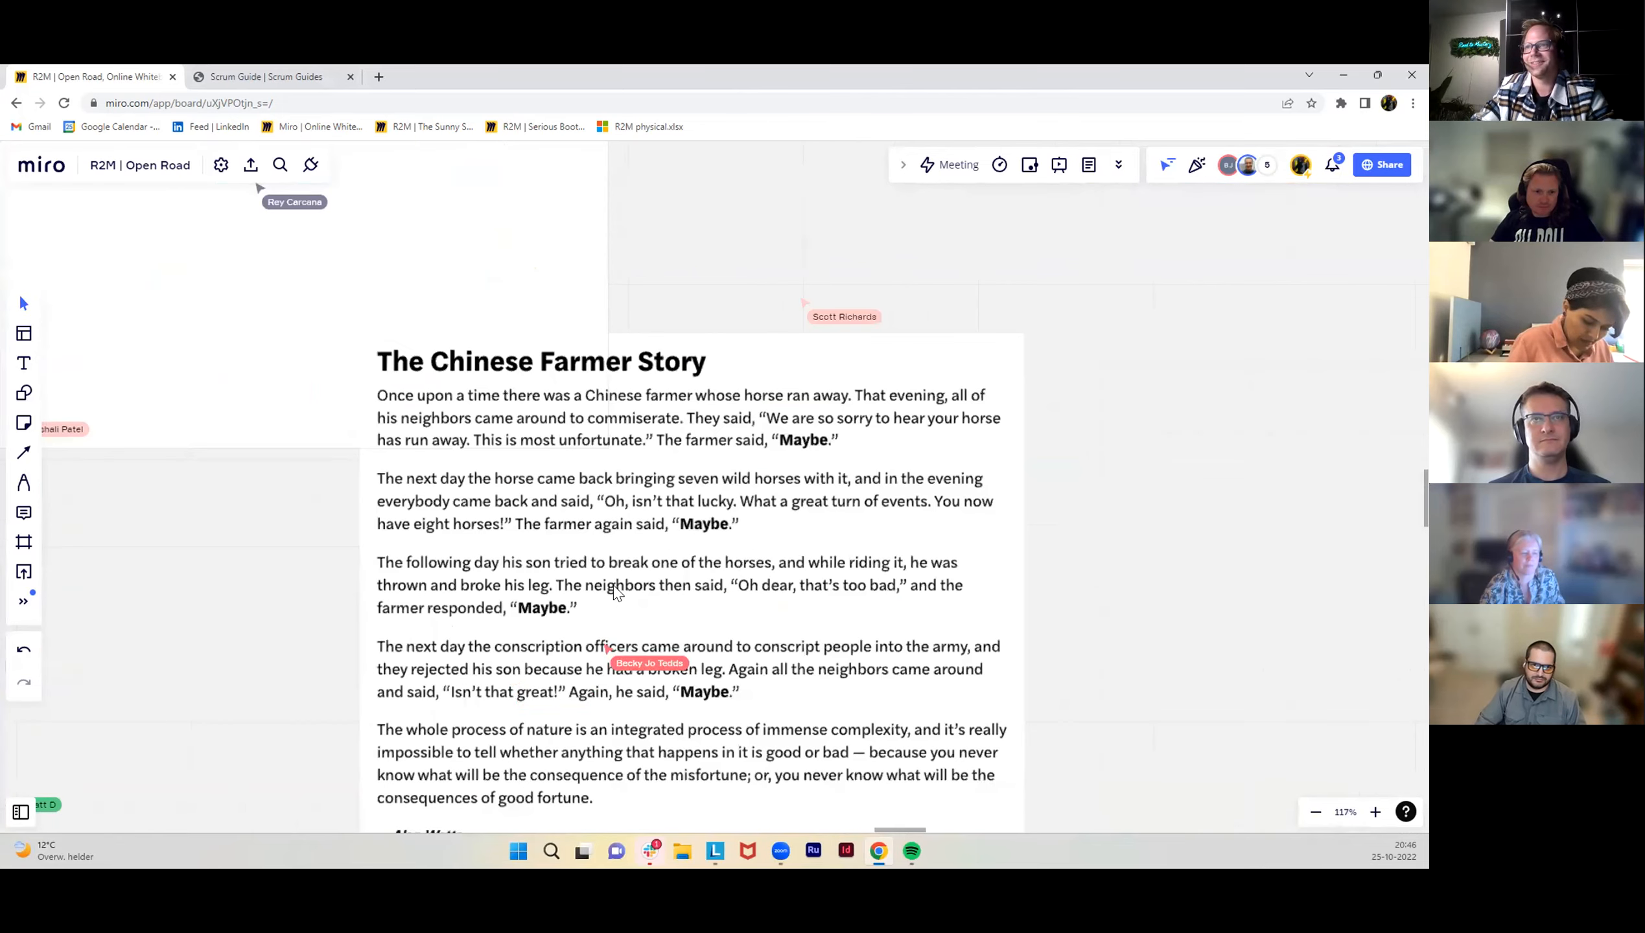
{"action": "scroll", "scroll_direction": "down", "scroll_amount": 3}
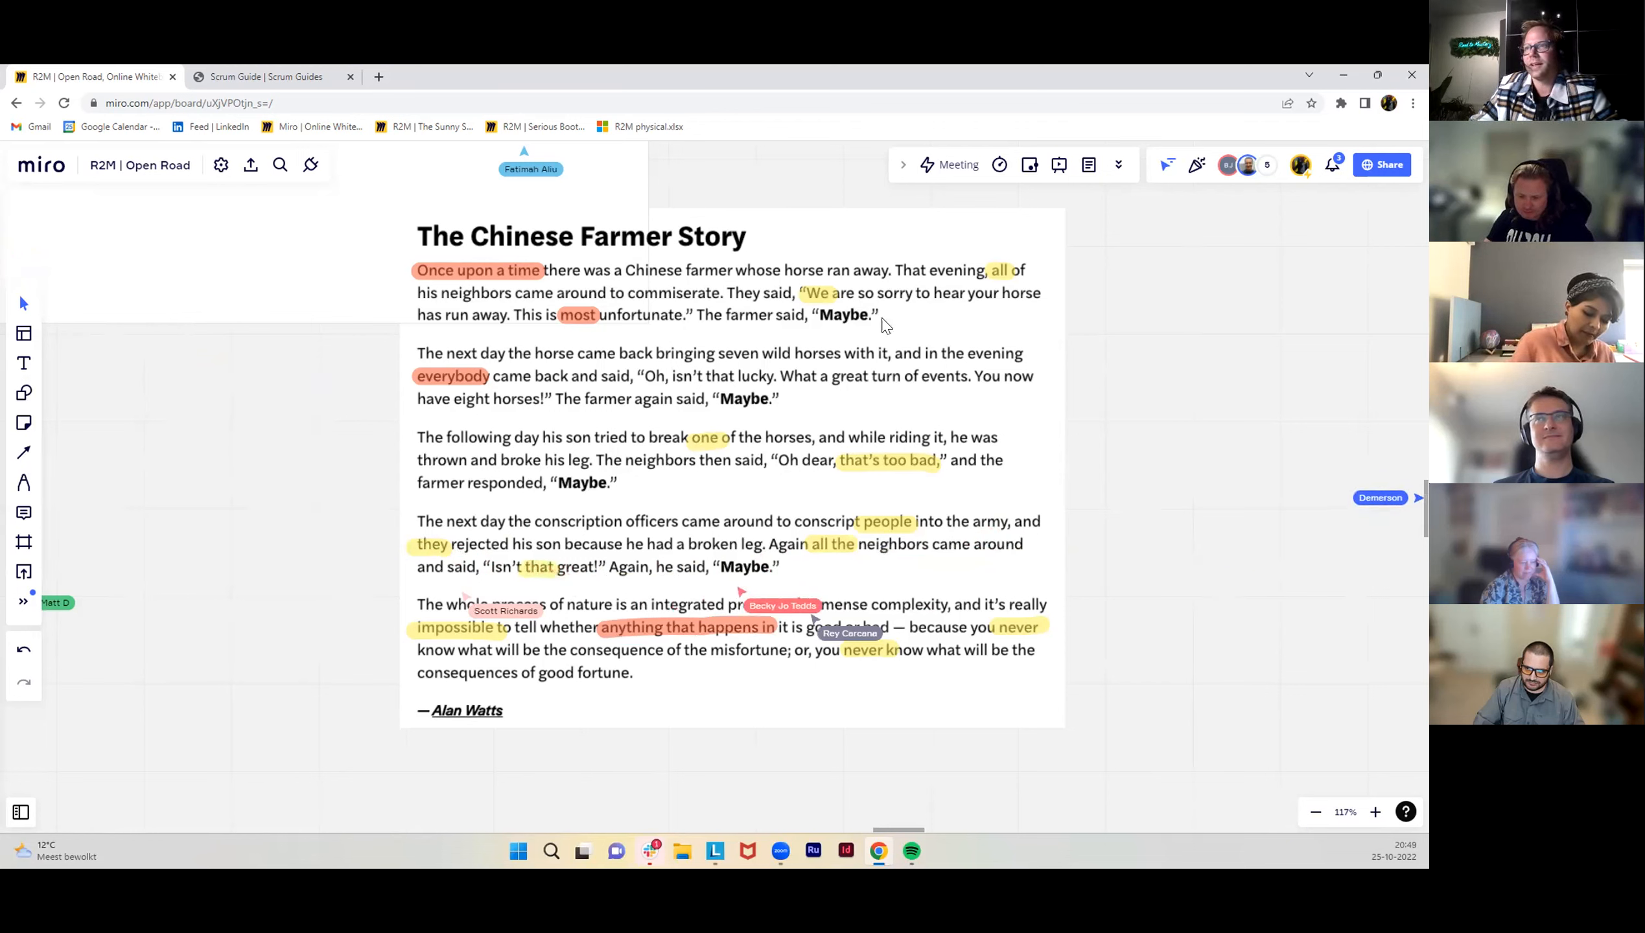
{"action": "mouse_move", "coordinate": [907, 553]}
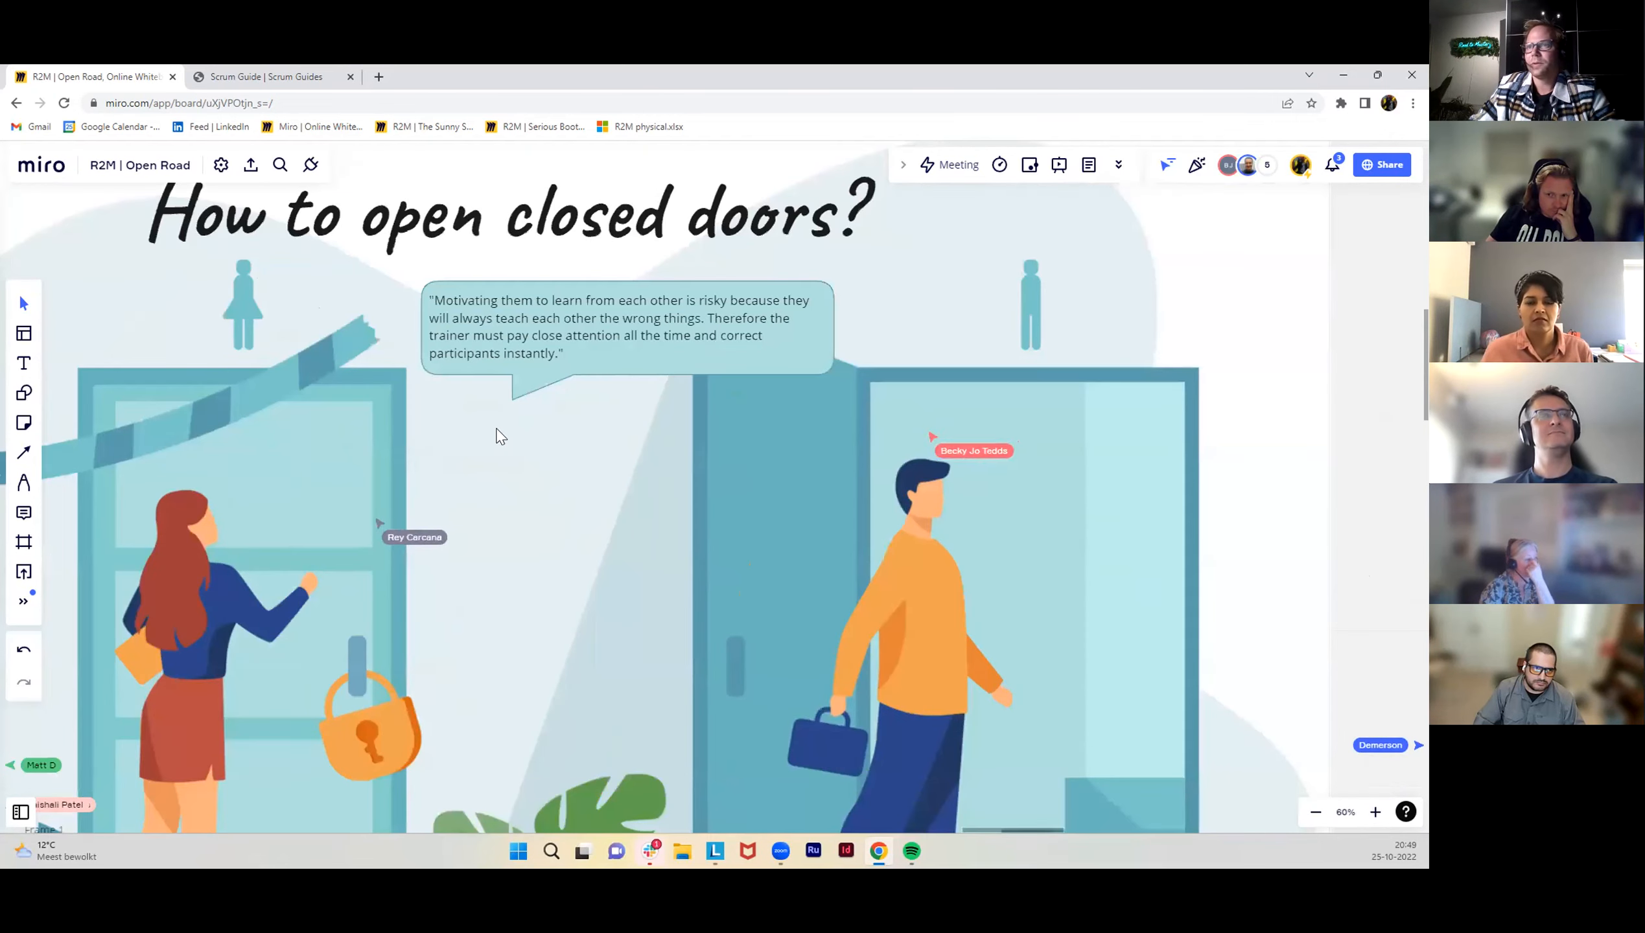
Fit the 'How to open closed doors?' frame and bring everyone to this view.
{"action": "scroll", "scroll_direction": "down", "scroll_amount": 3}
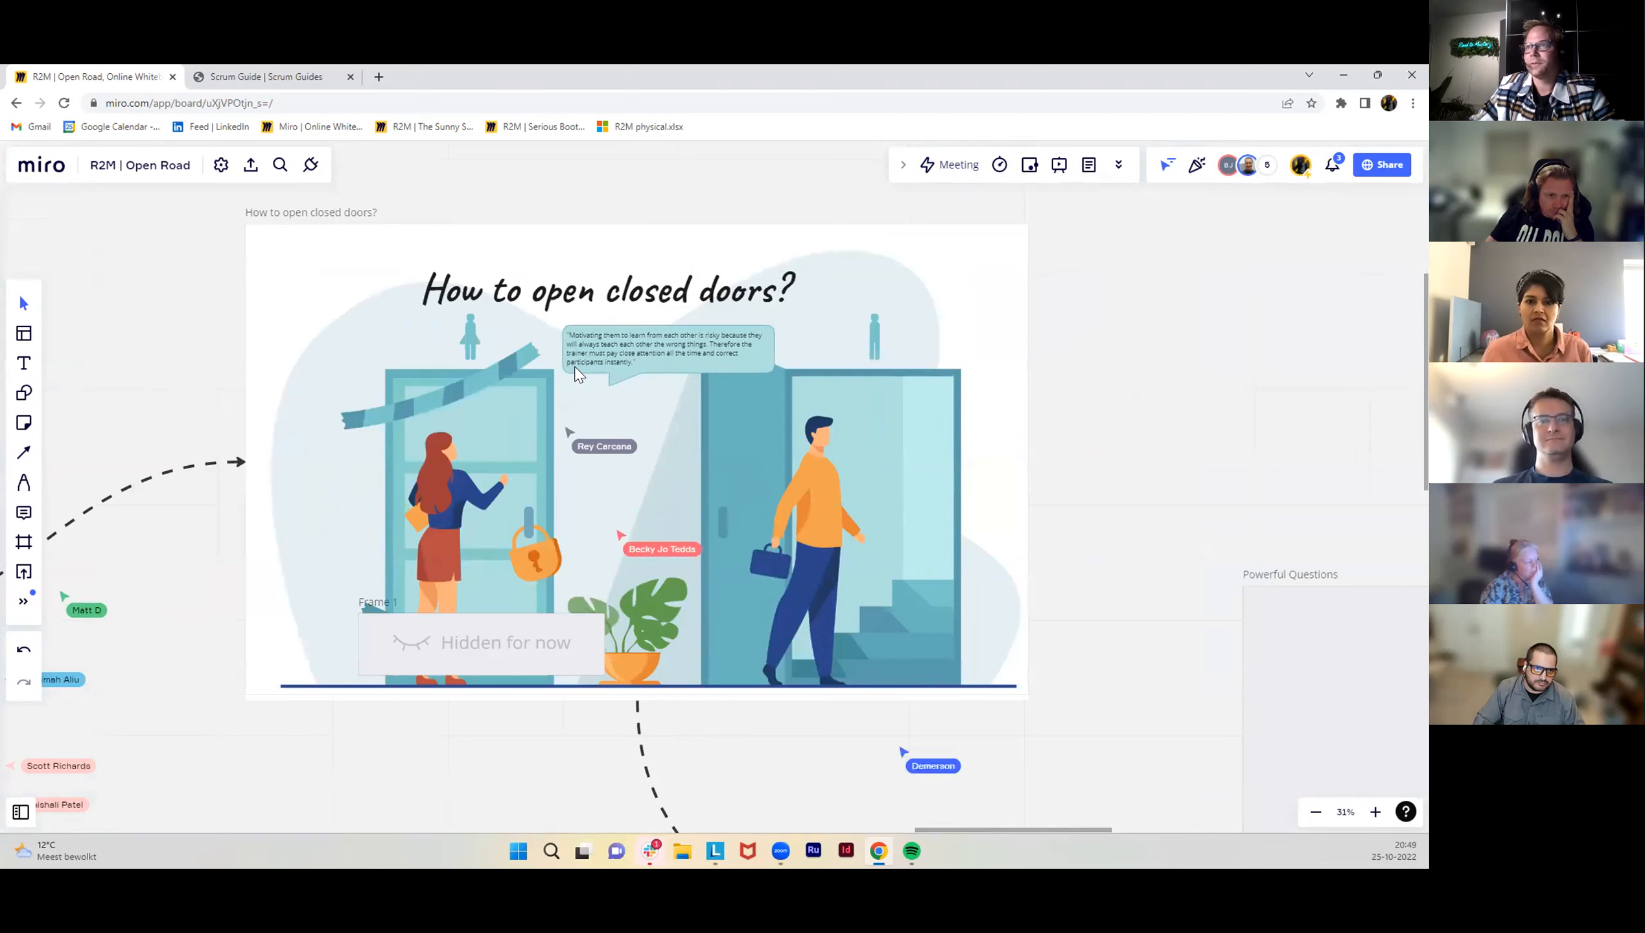
{"action": "left_click", "coordinate": [1300, 164]}
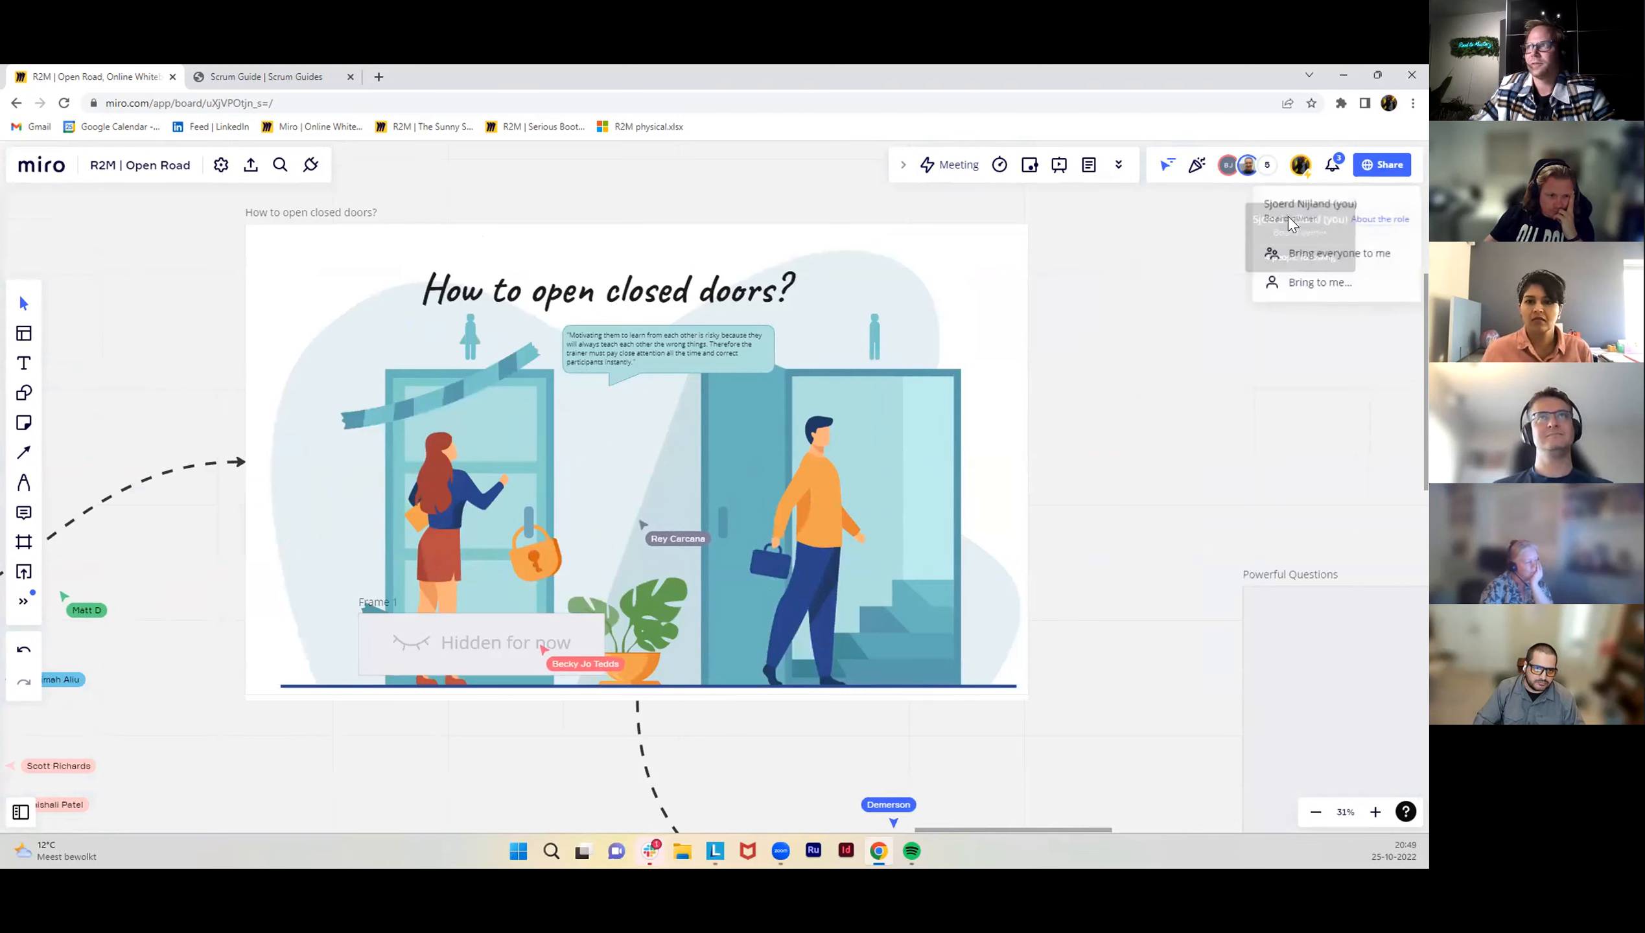
{"action": "left_click", "coordinate": [1339, 253]}
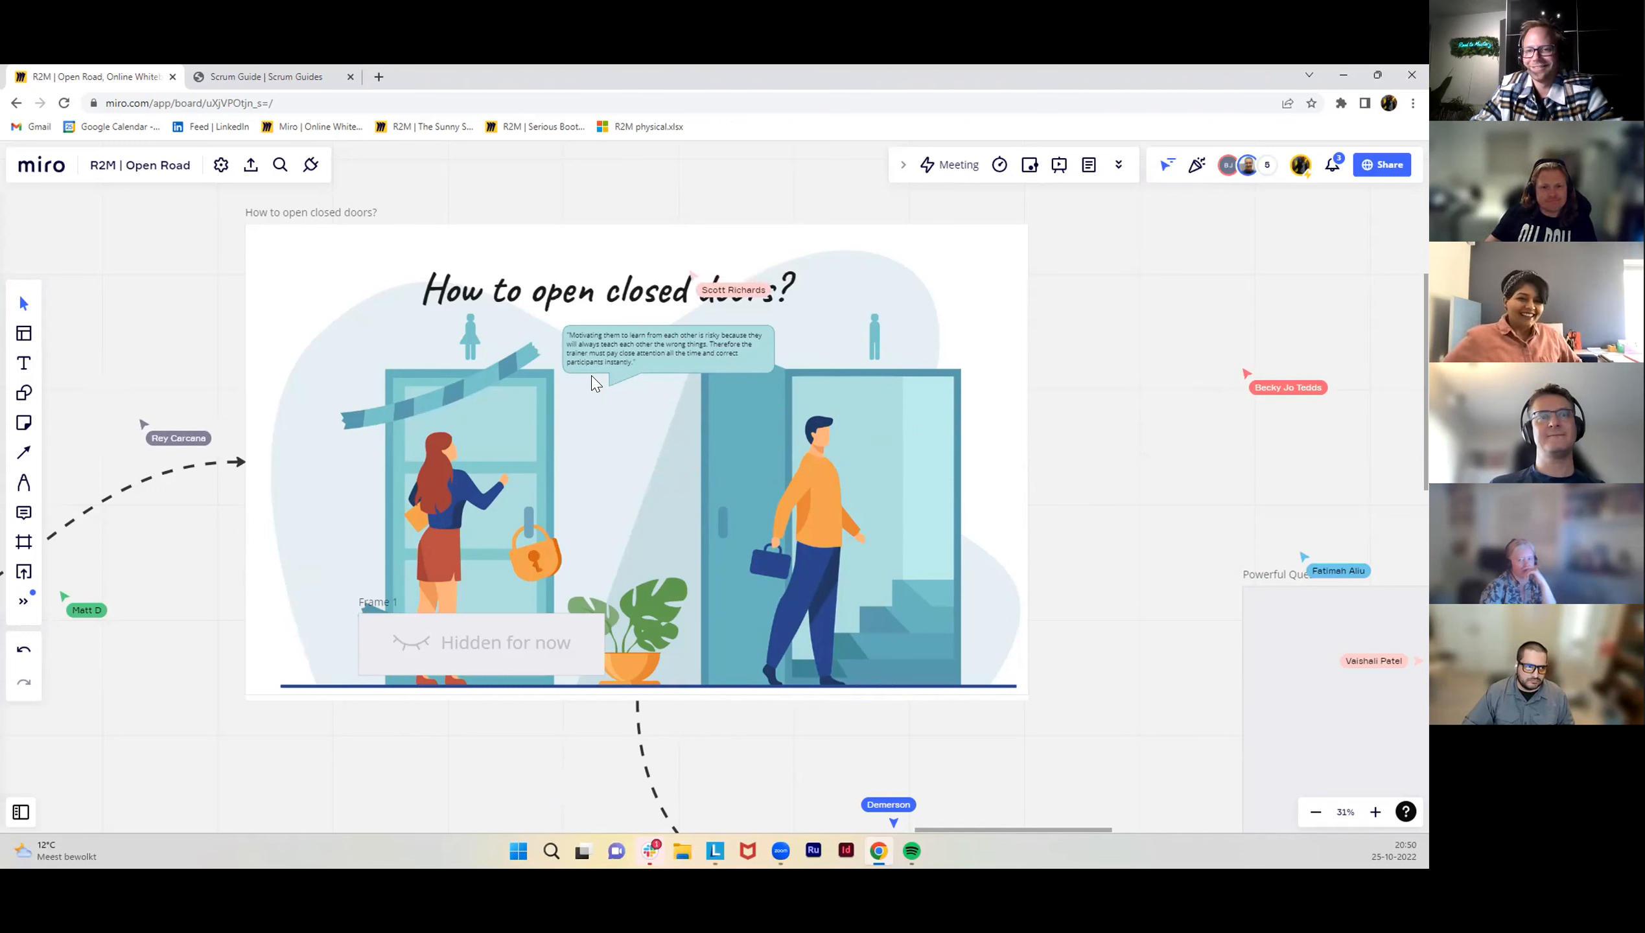
{"action": "mouse_move", "coordinate": [658, 441]}
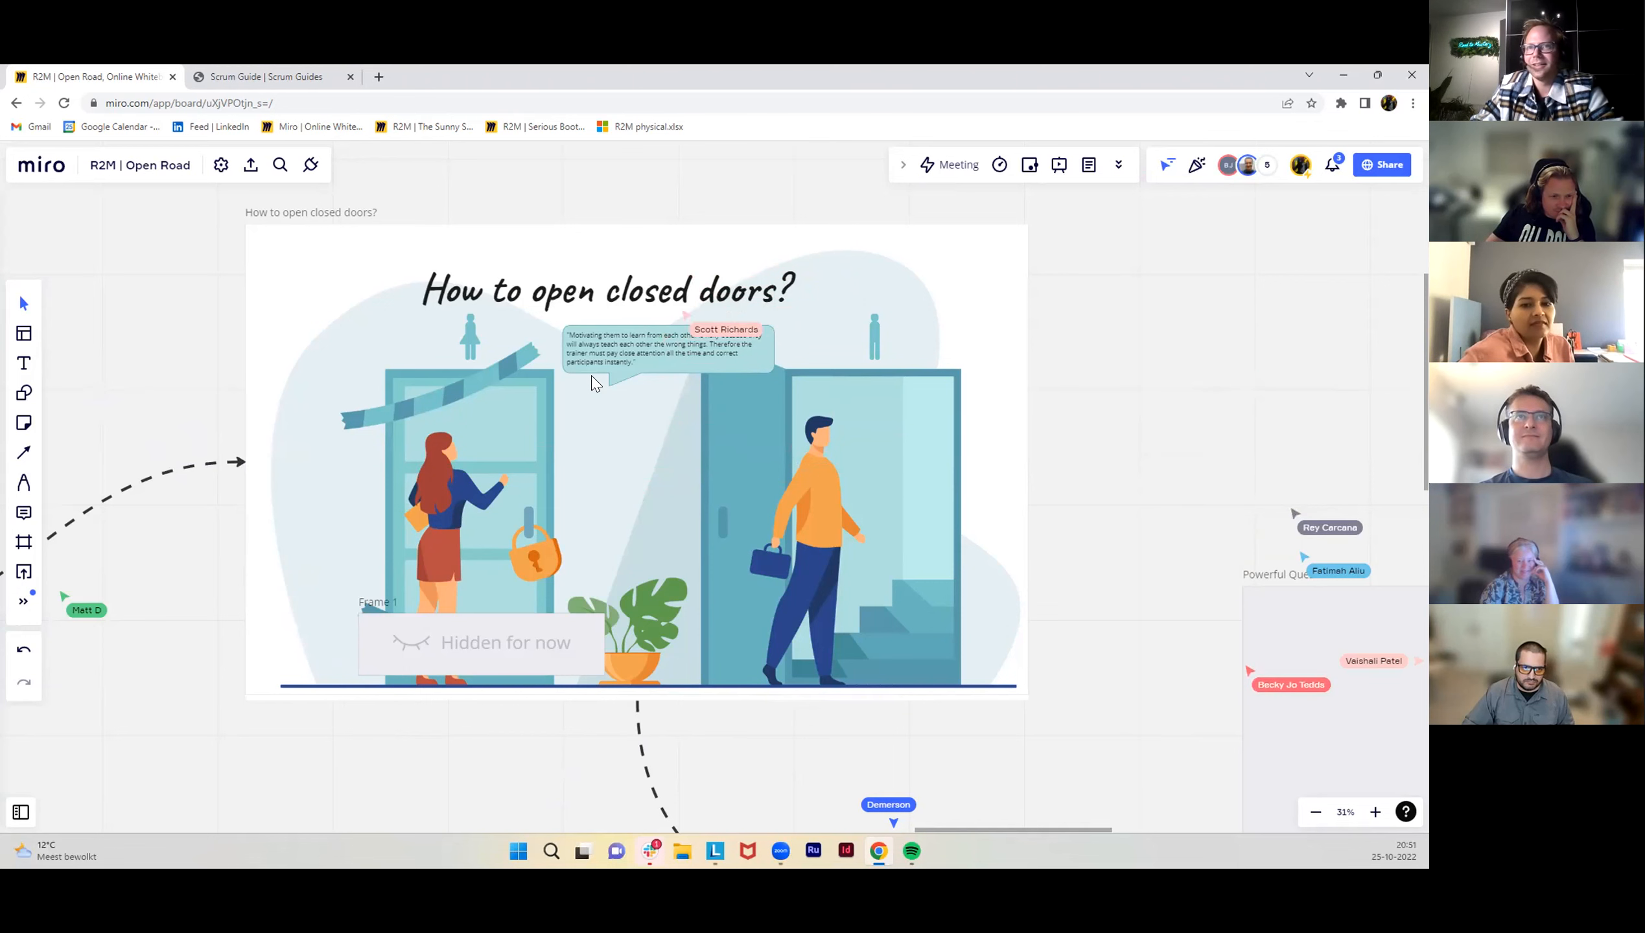
Add sticky notes 'What does work' and 'What is possible' onto the closed doors illustration.
{"action": "scroll", "scroll_direction": "down", "scroll_amount": 3}
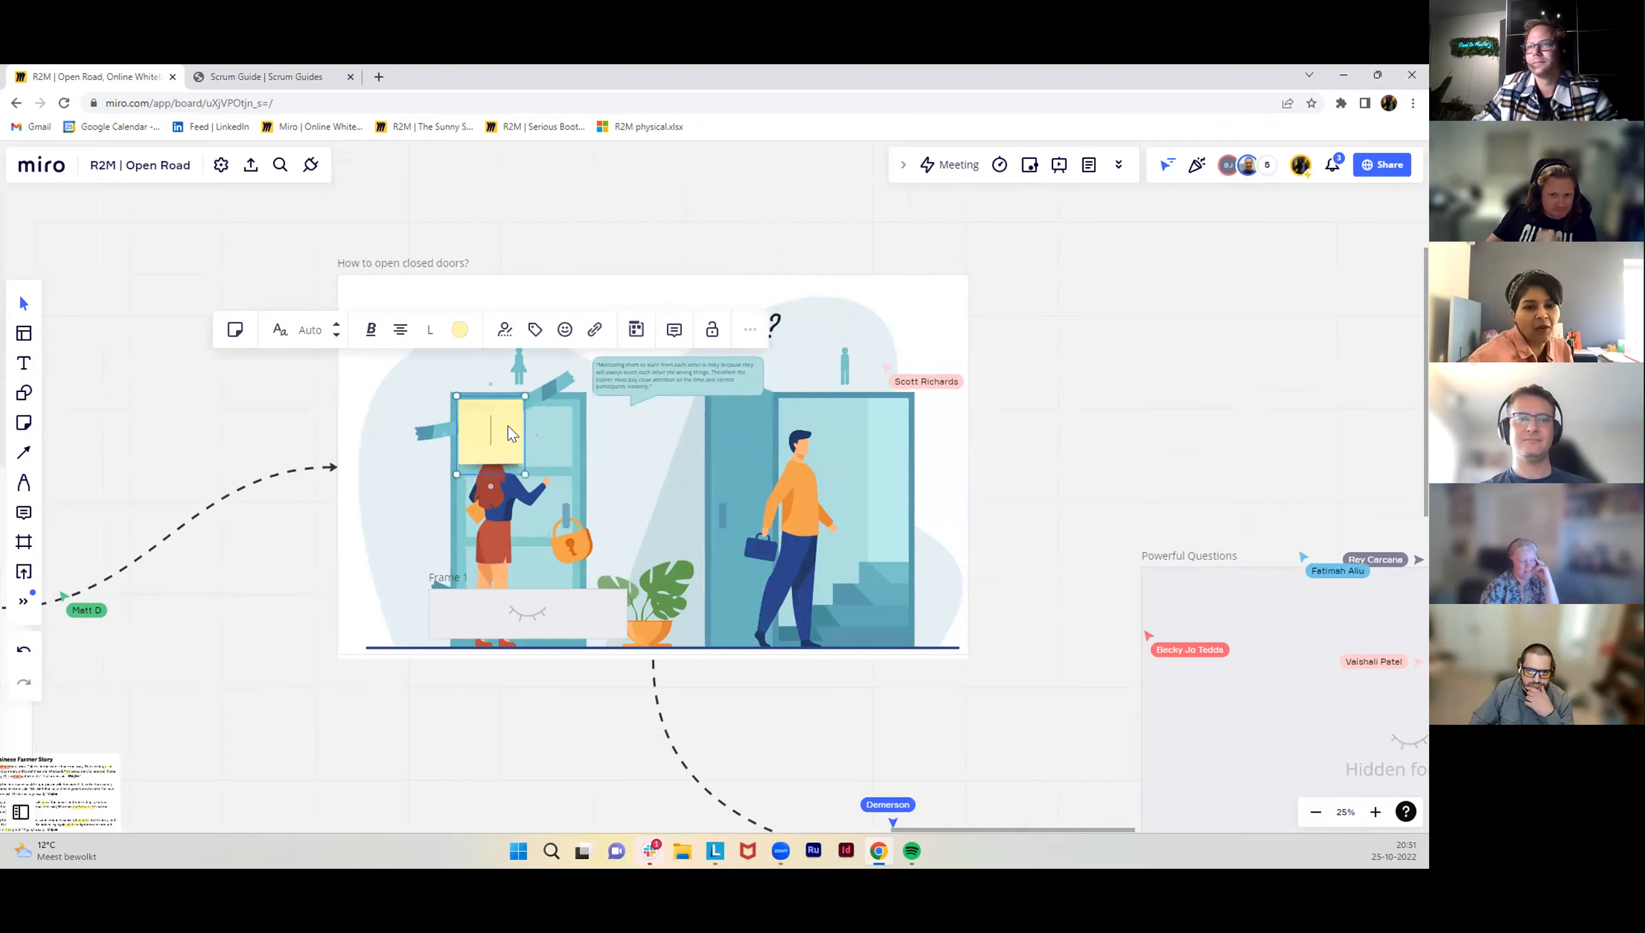
{"action": "type", "text": "What does work here"}
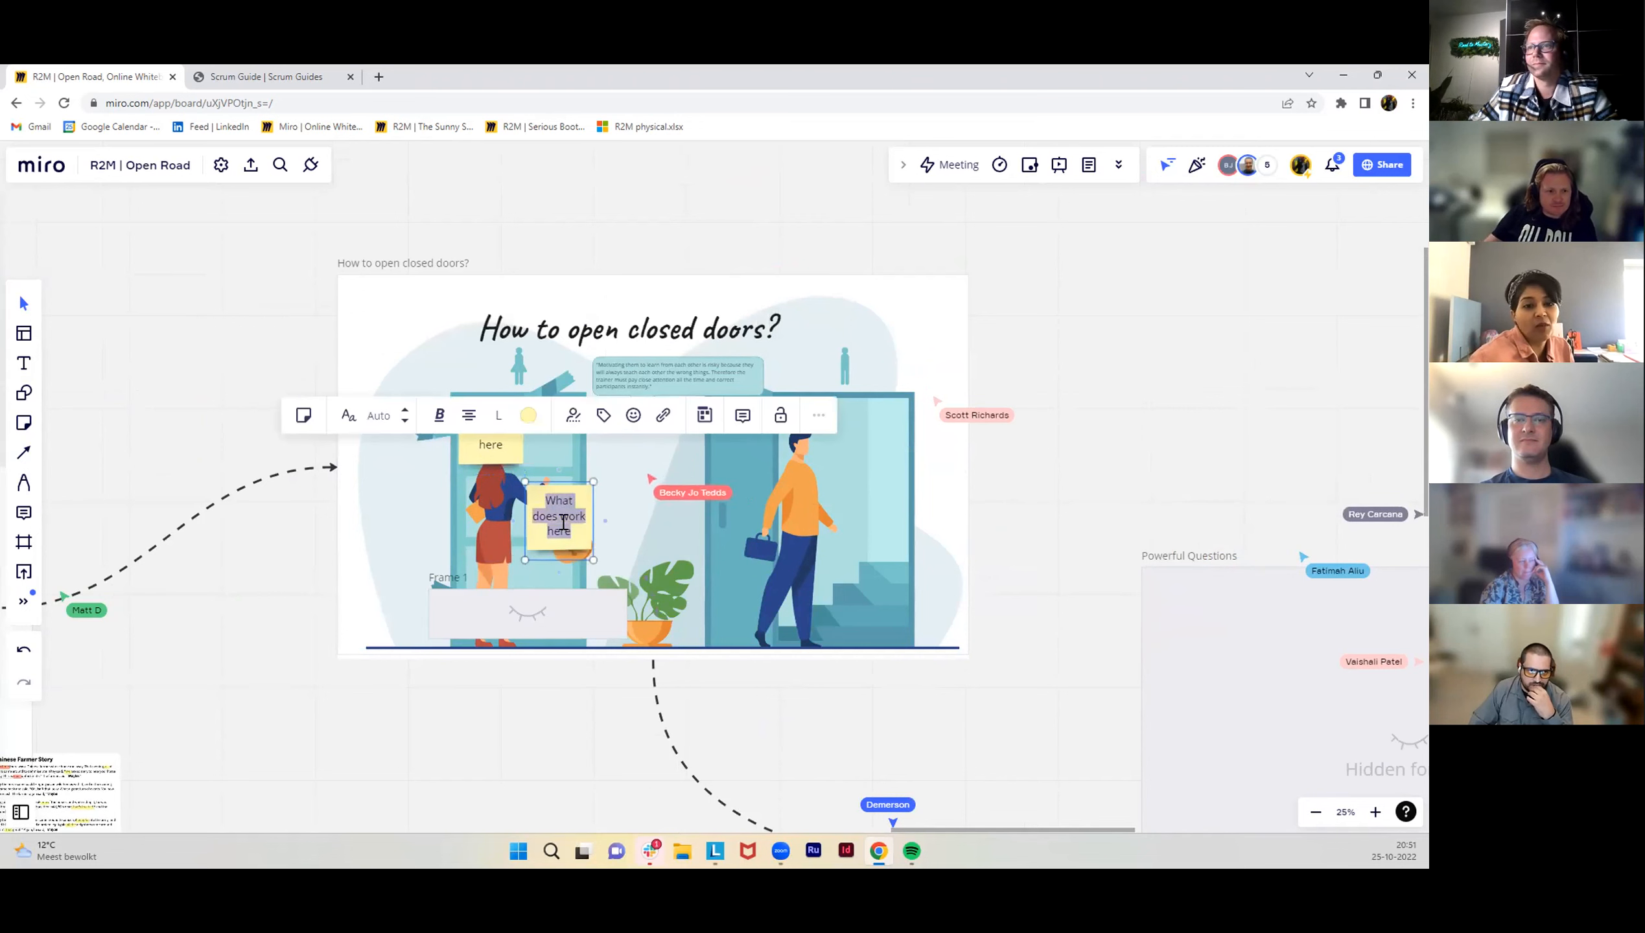
{"action": "type", "text": "What is possible?"}
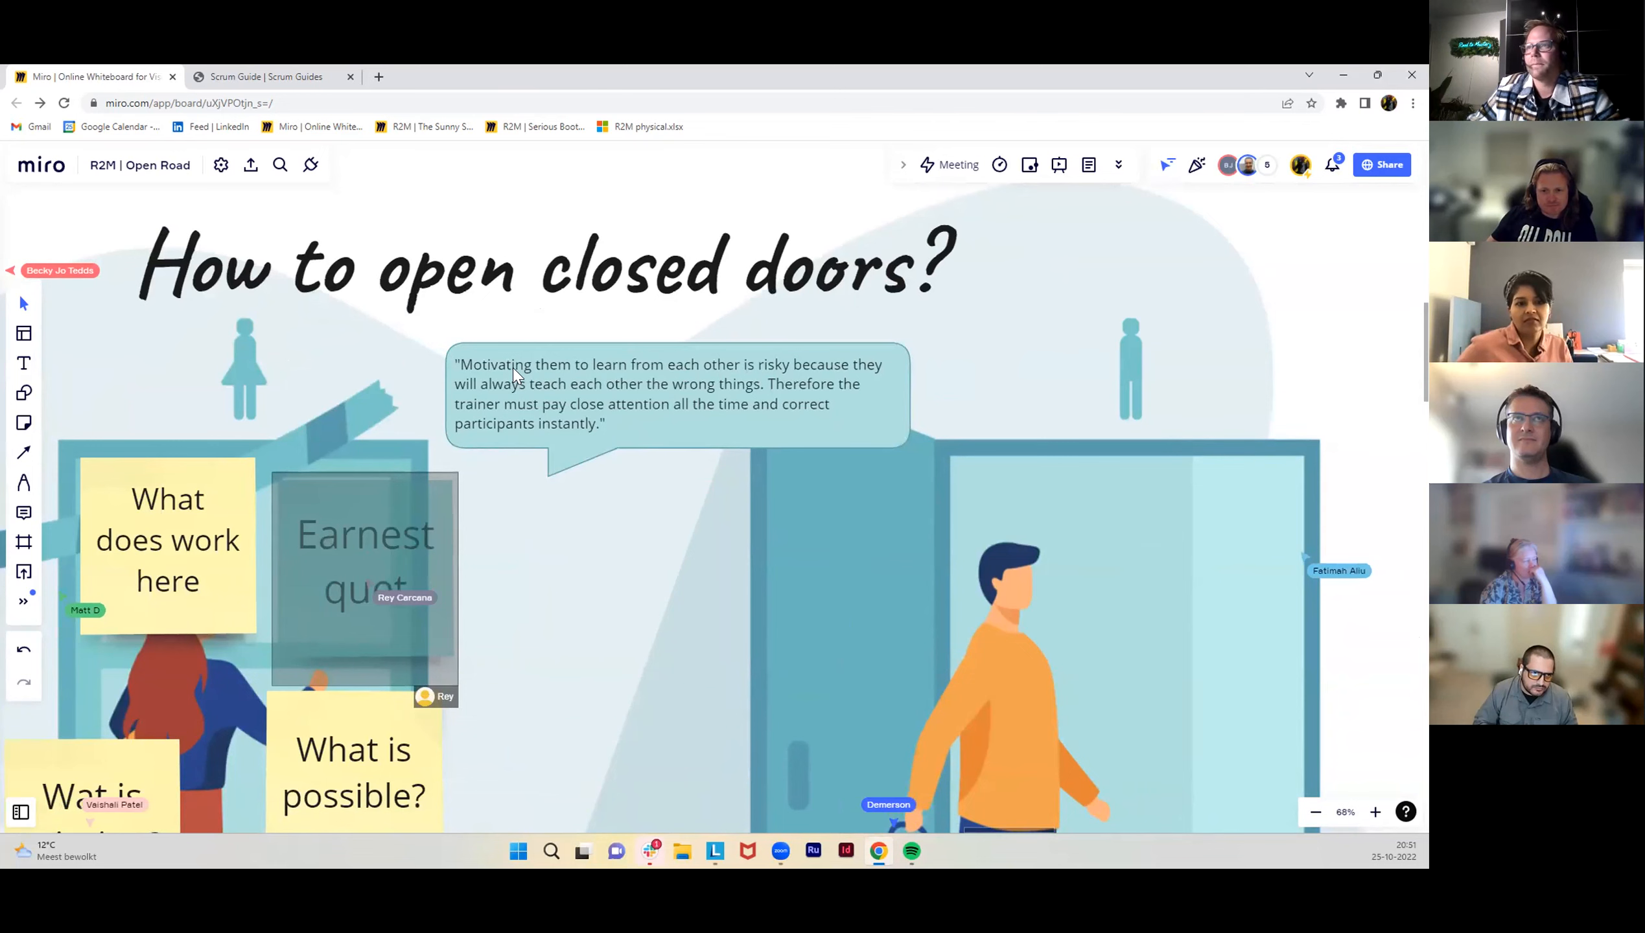
Select the speech bubble to replace its quote with the one about Scrum implementations failing.
{"action": "scroll", "scroll_direction": "down", "scroll_amount": 3}
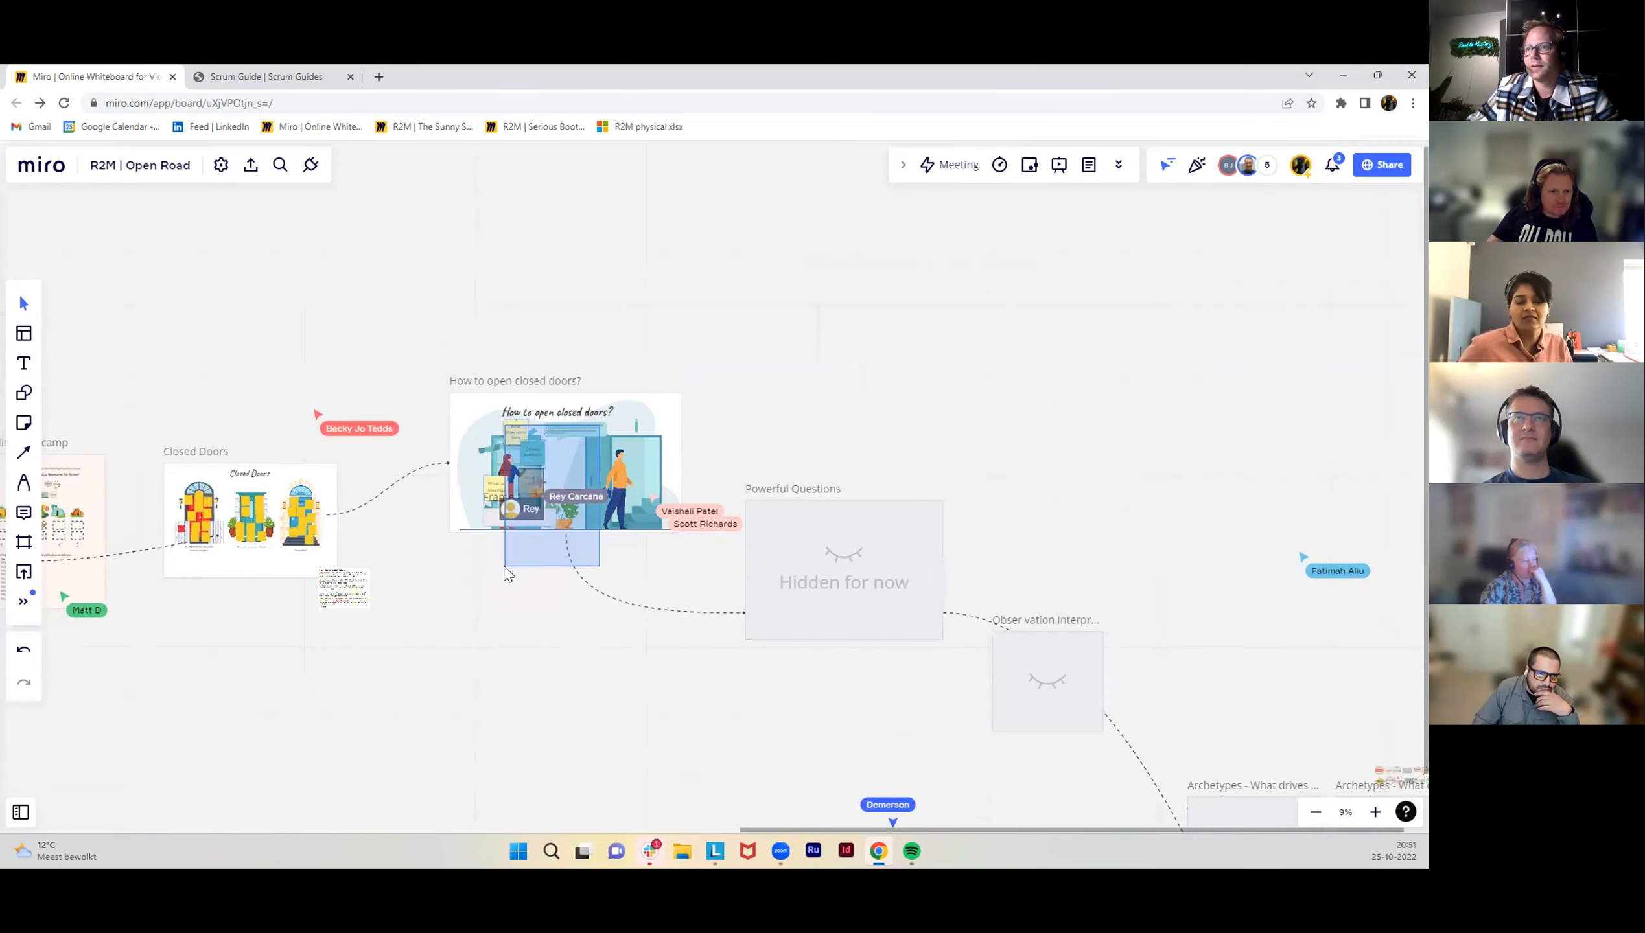
{"action": "left_click", "coordinate": [564, 467]}
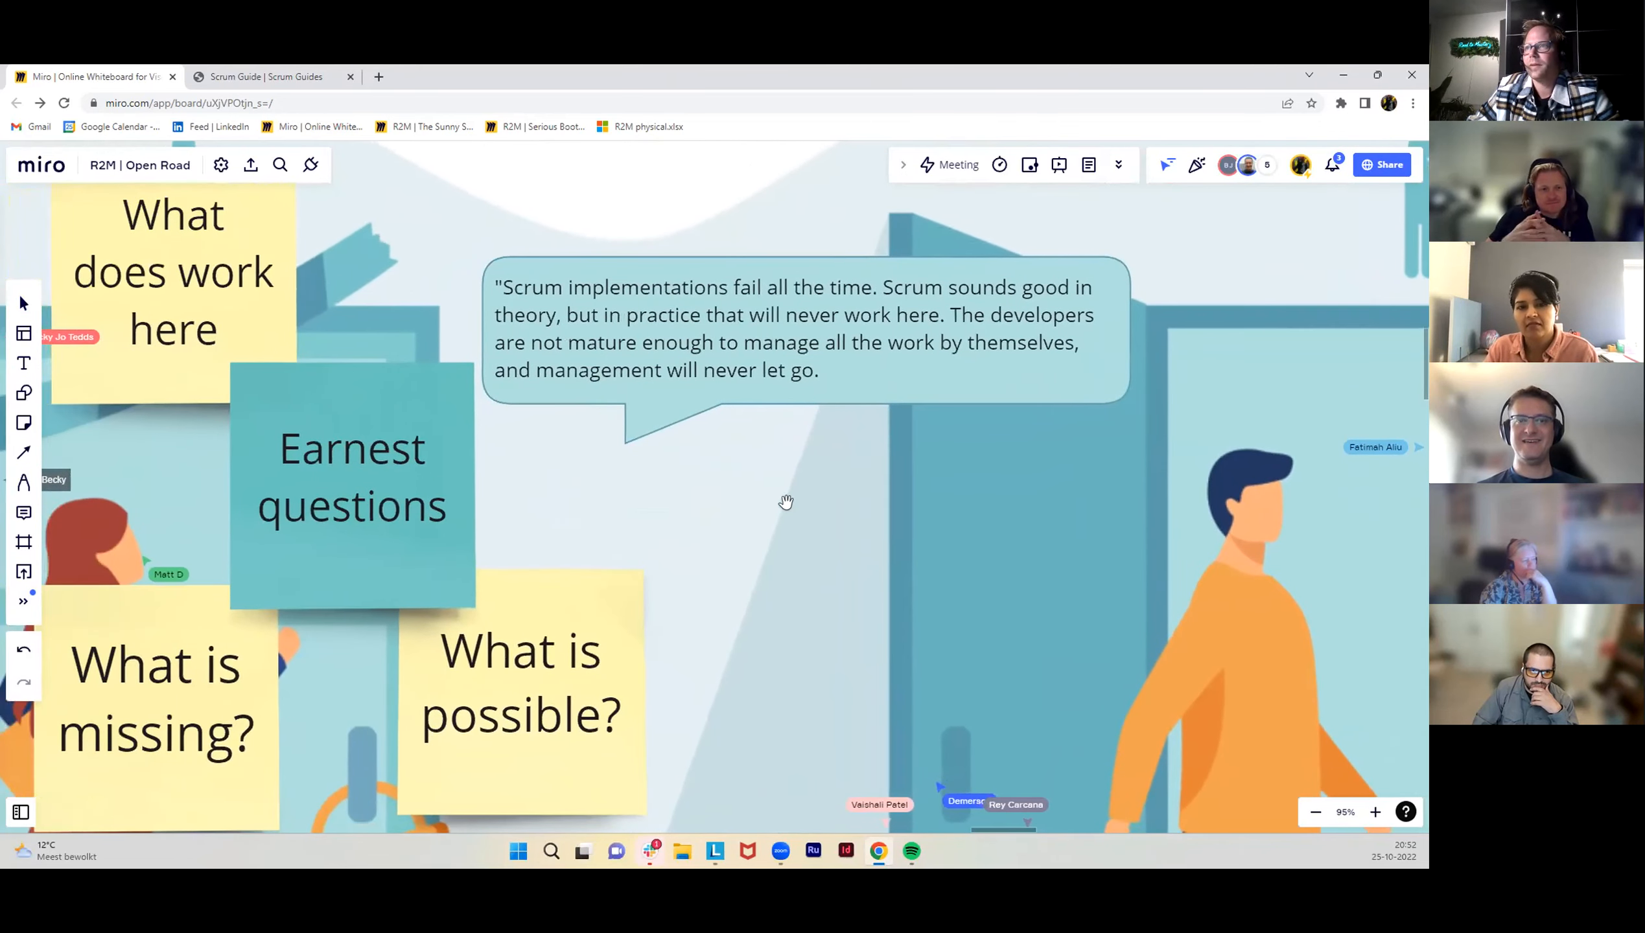
Place a blank yellow sticky note left of 'What does work here' on the frame.
{"action": "left_click", "coordinate": [787, 502]}
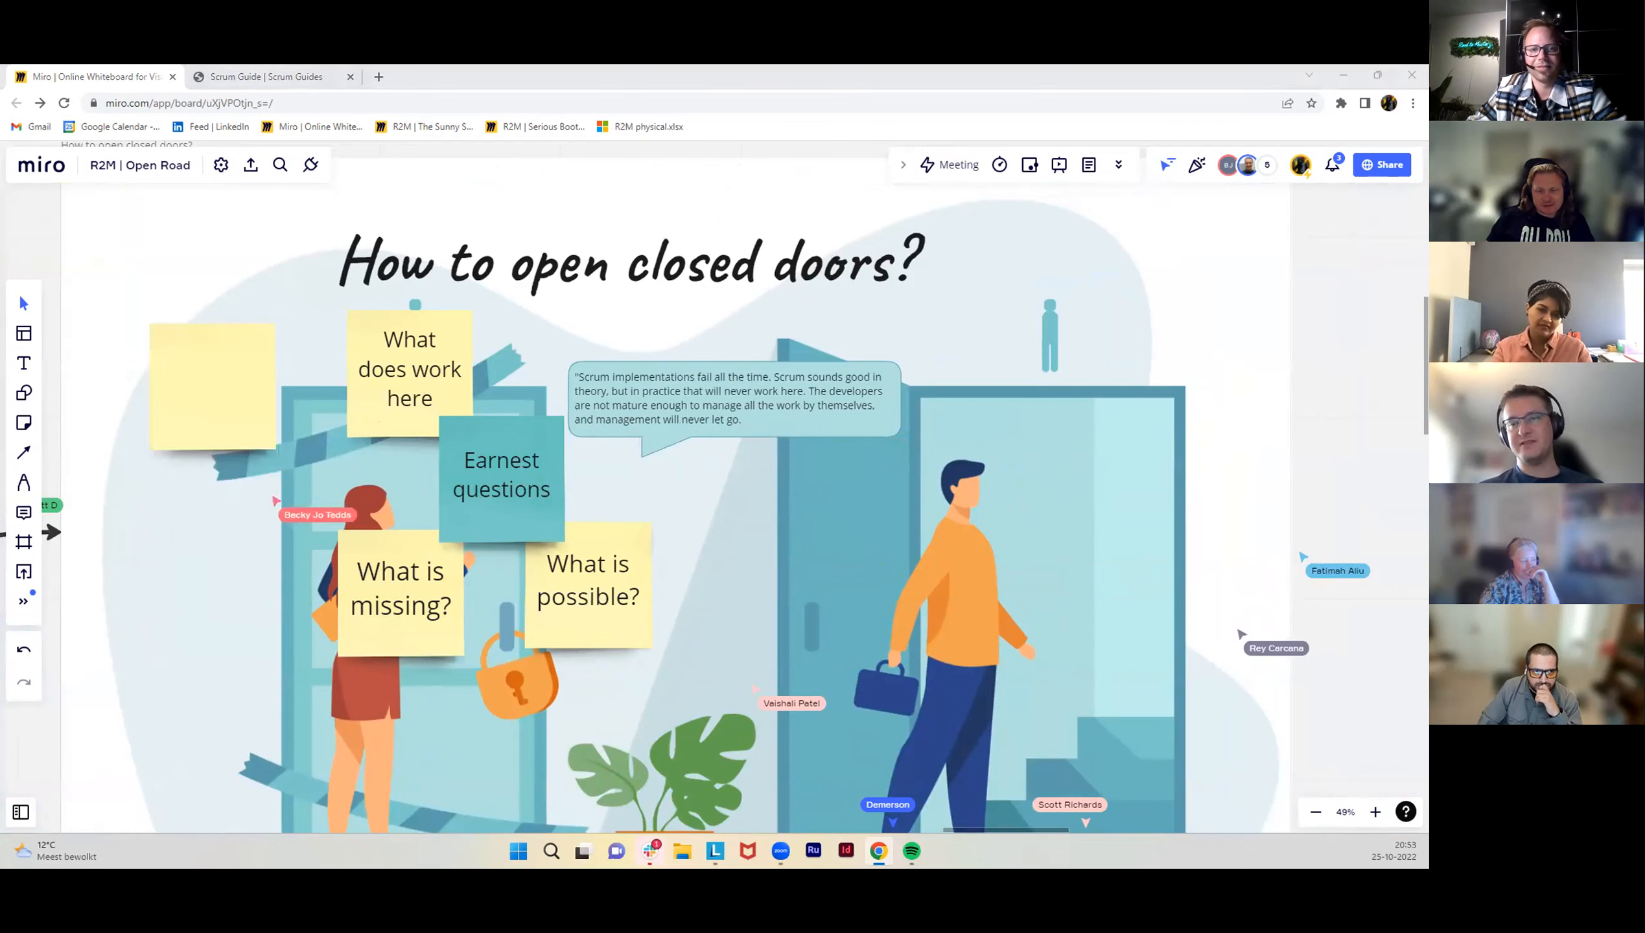
{"action": "mouse_move", "coordinate": [861, 407]}
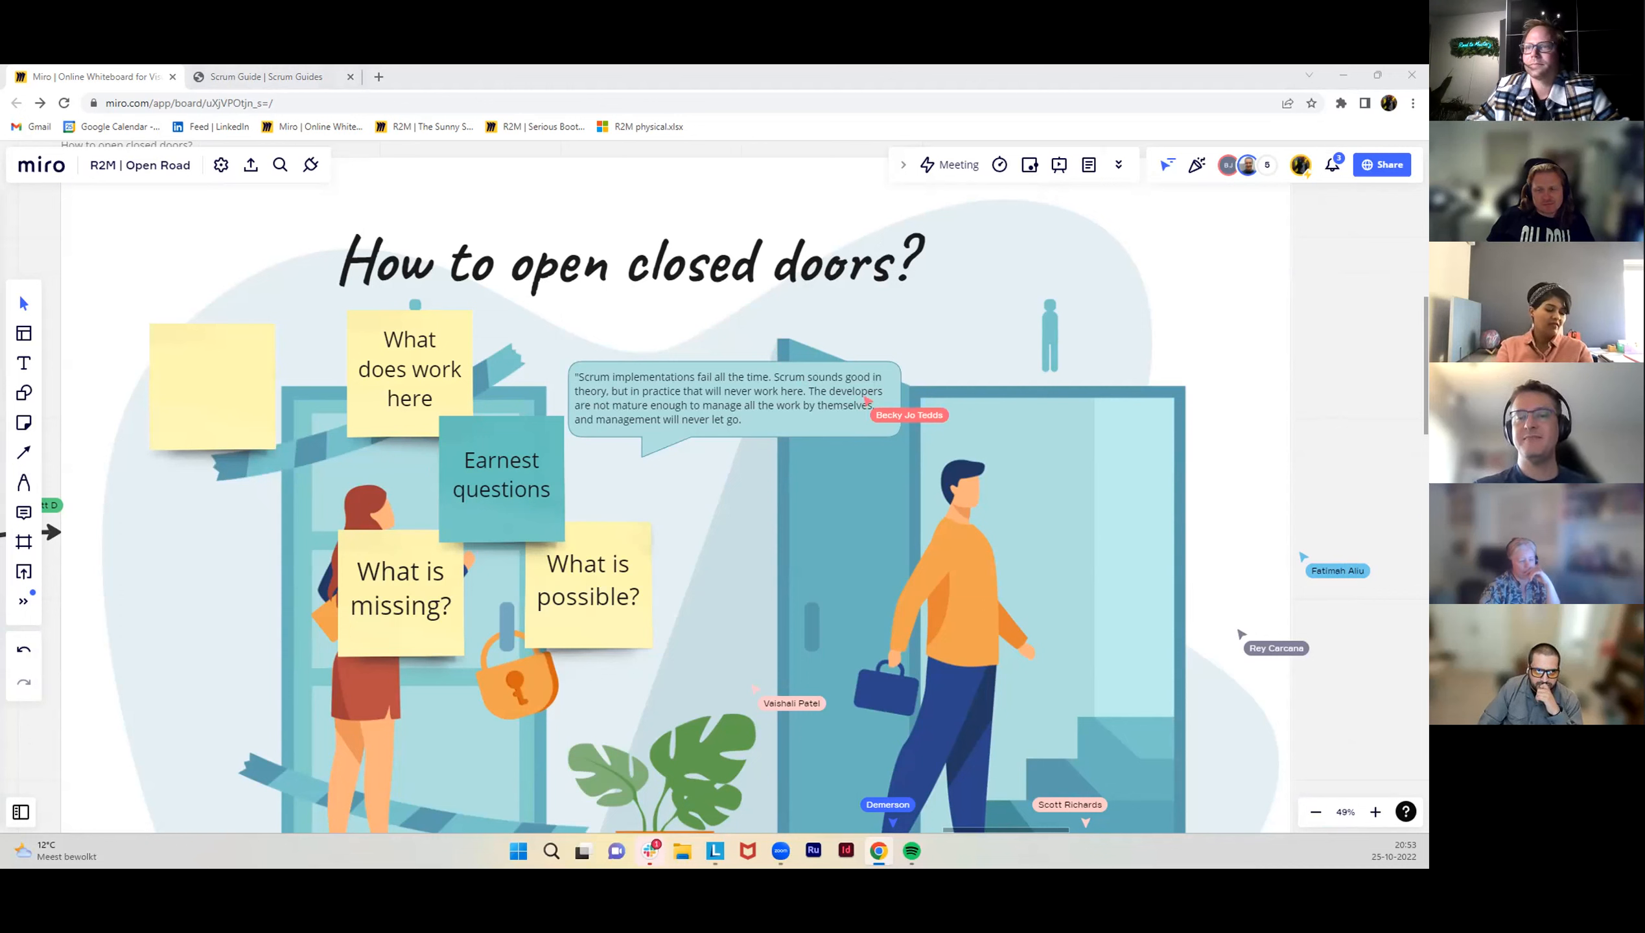
{"action": "scroll", "scroll_direction": "down", "scroll_amount": 3}
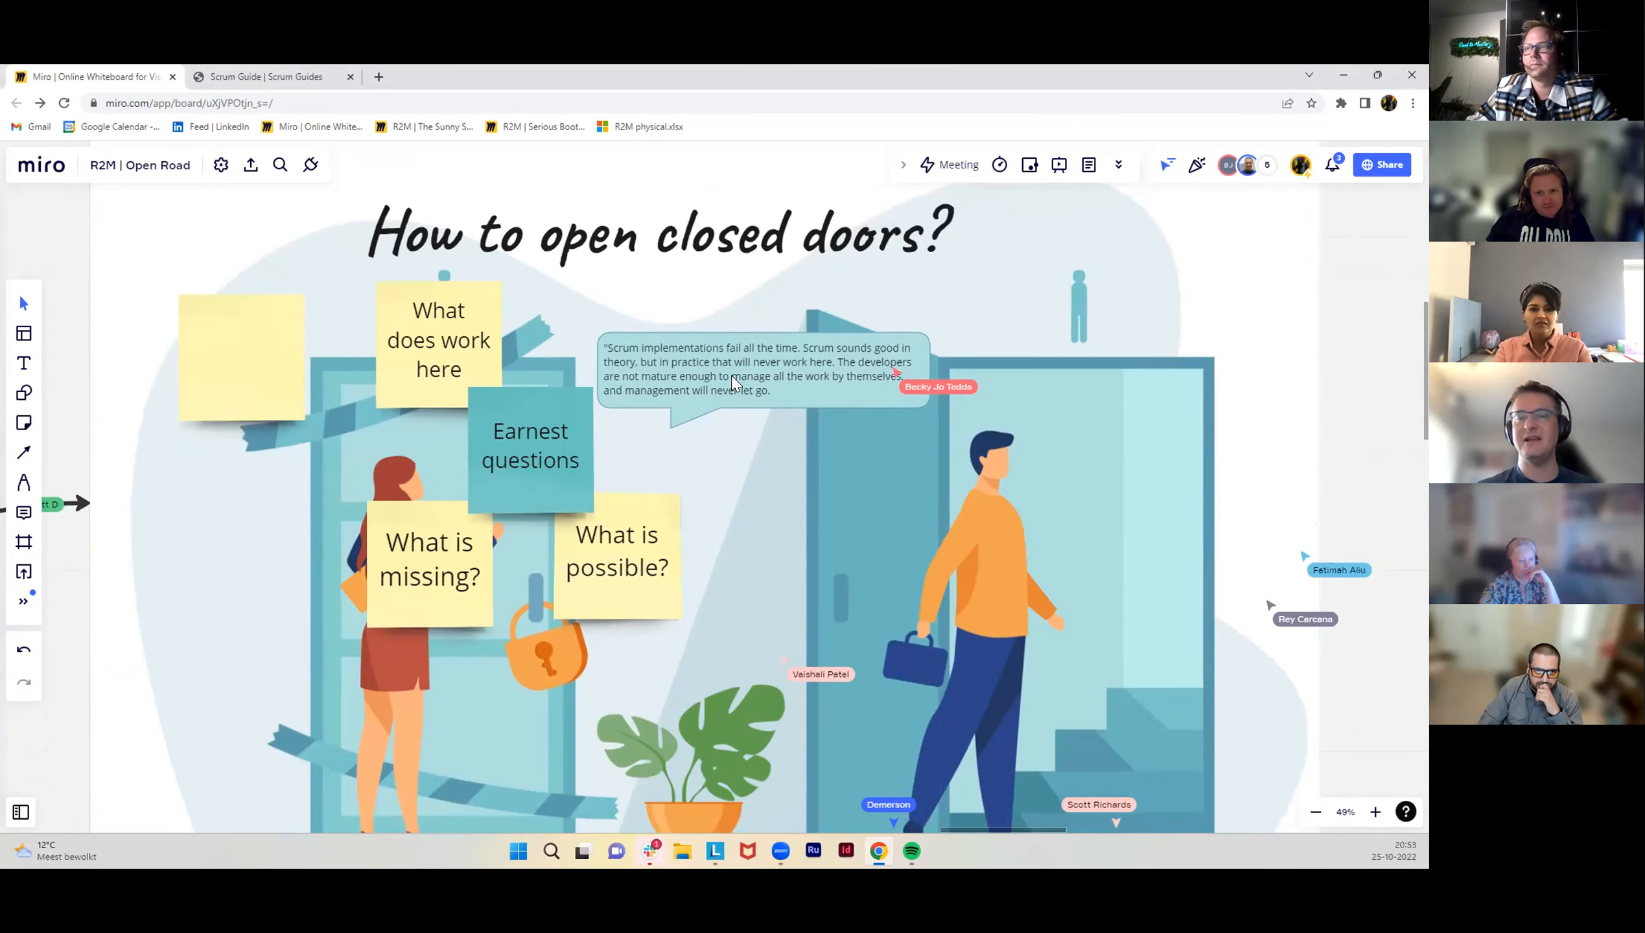
{"action": "mouse_move", "coordinate": [701, 356]}
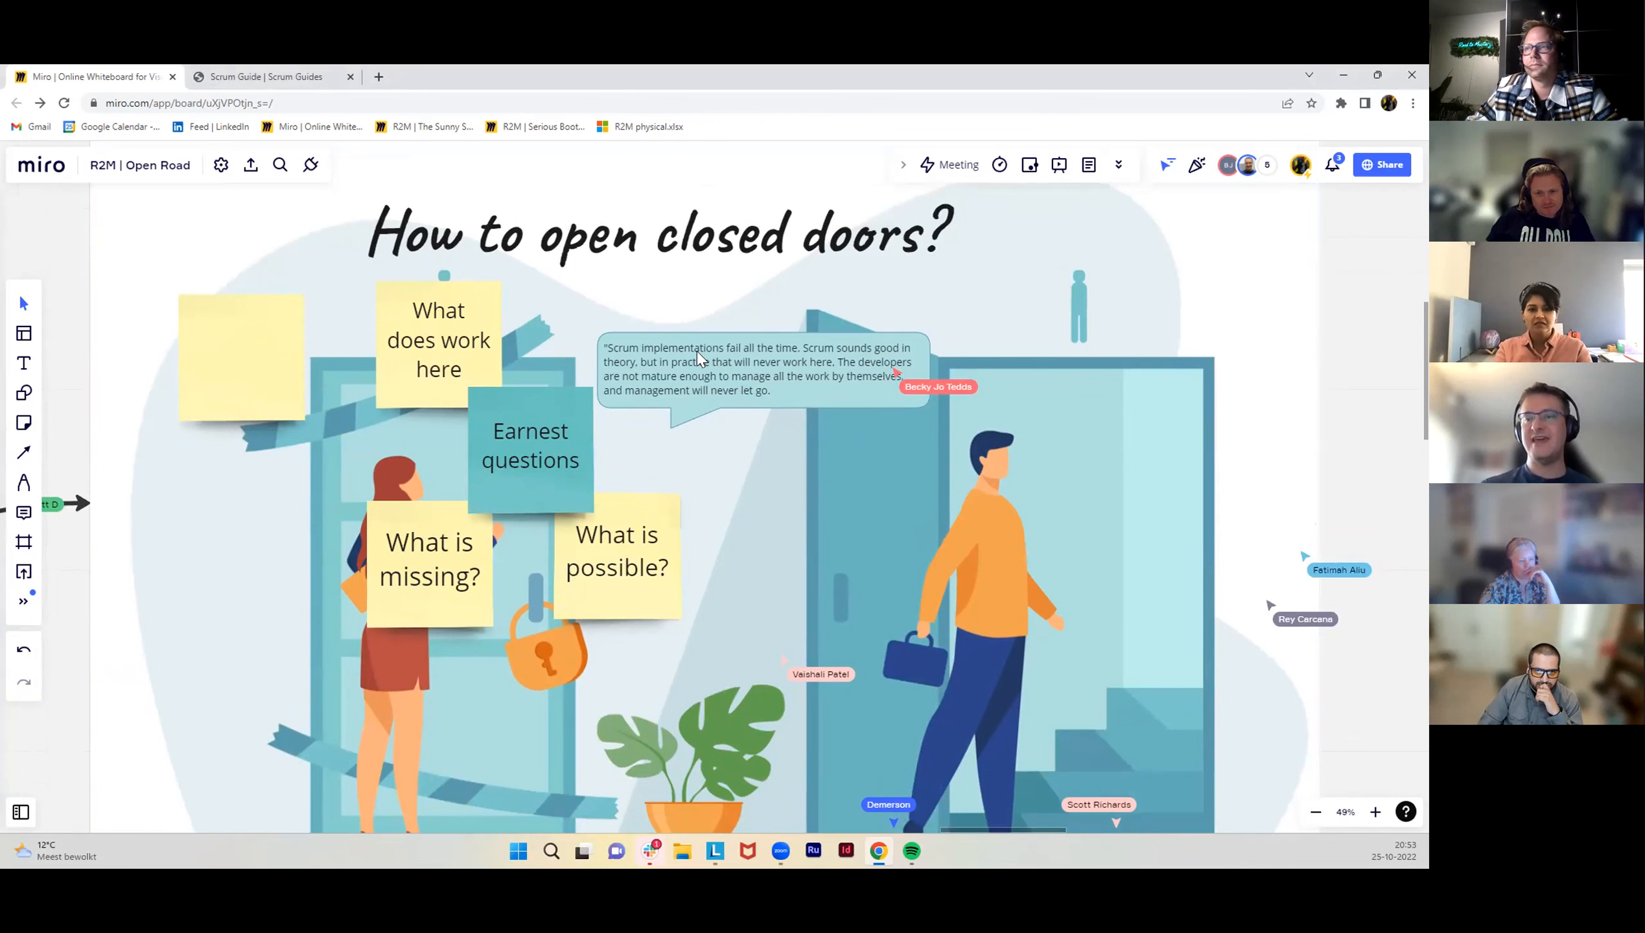
{"action": "mouse_move", "coordinate": [20, 483]}
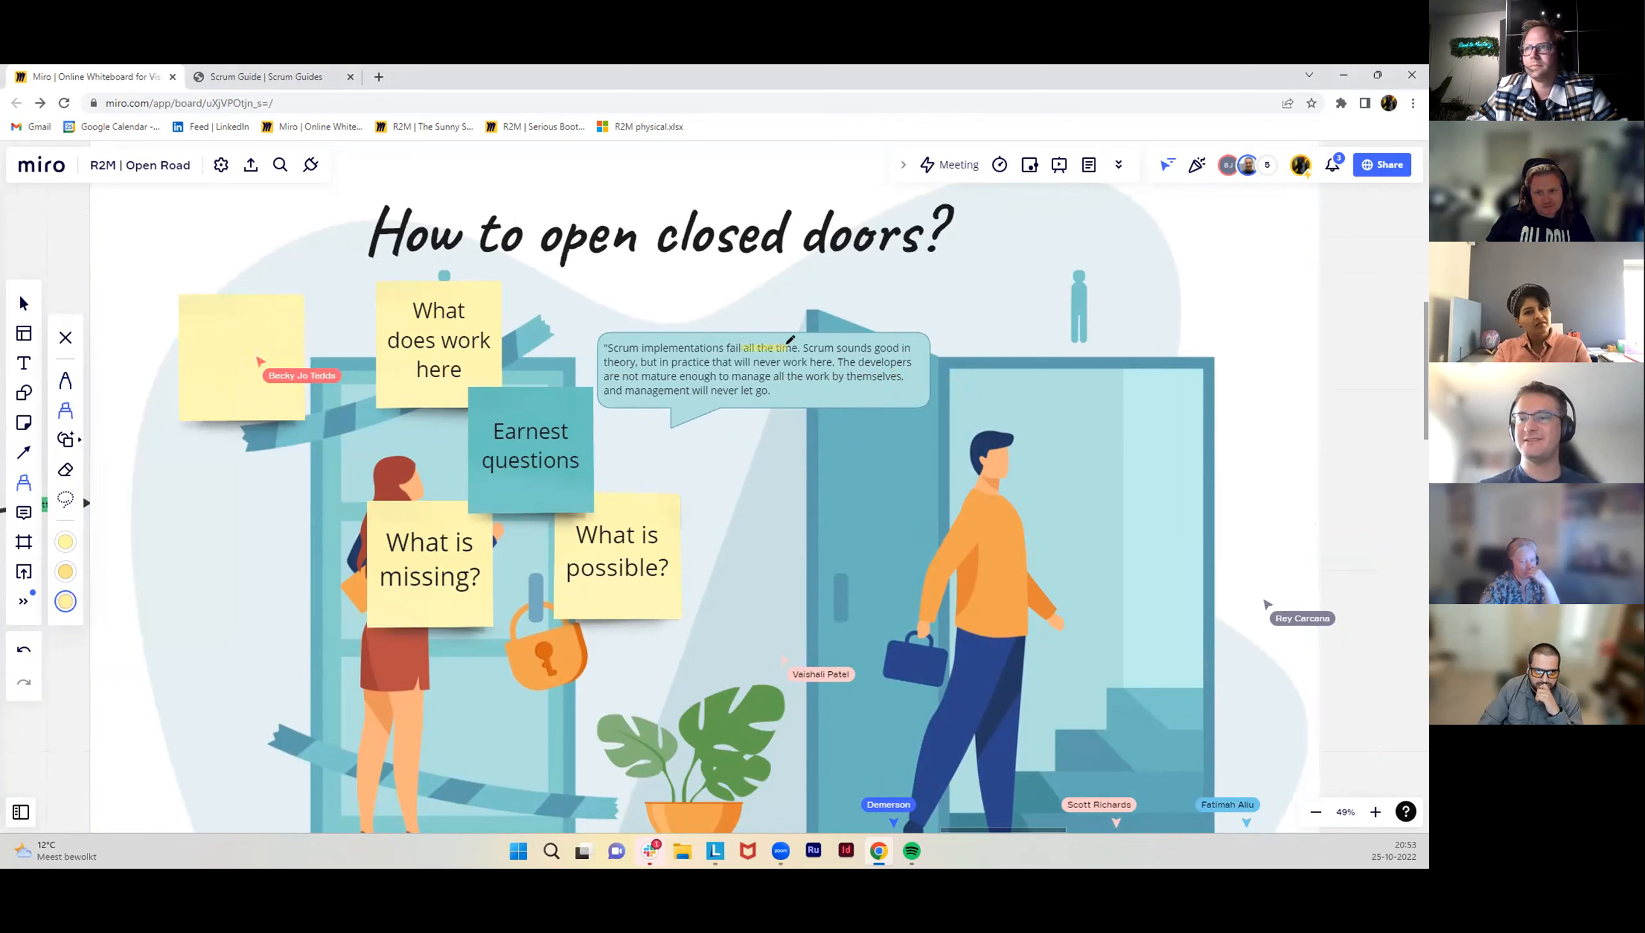
{"action": "mouse_move", "coordinate": [691, 485]}
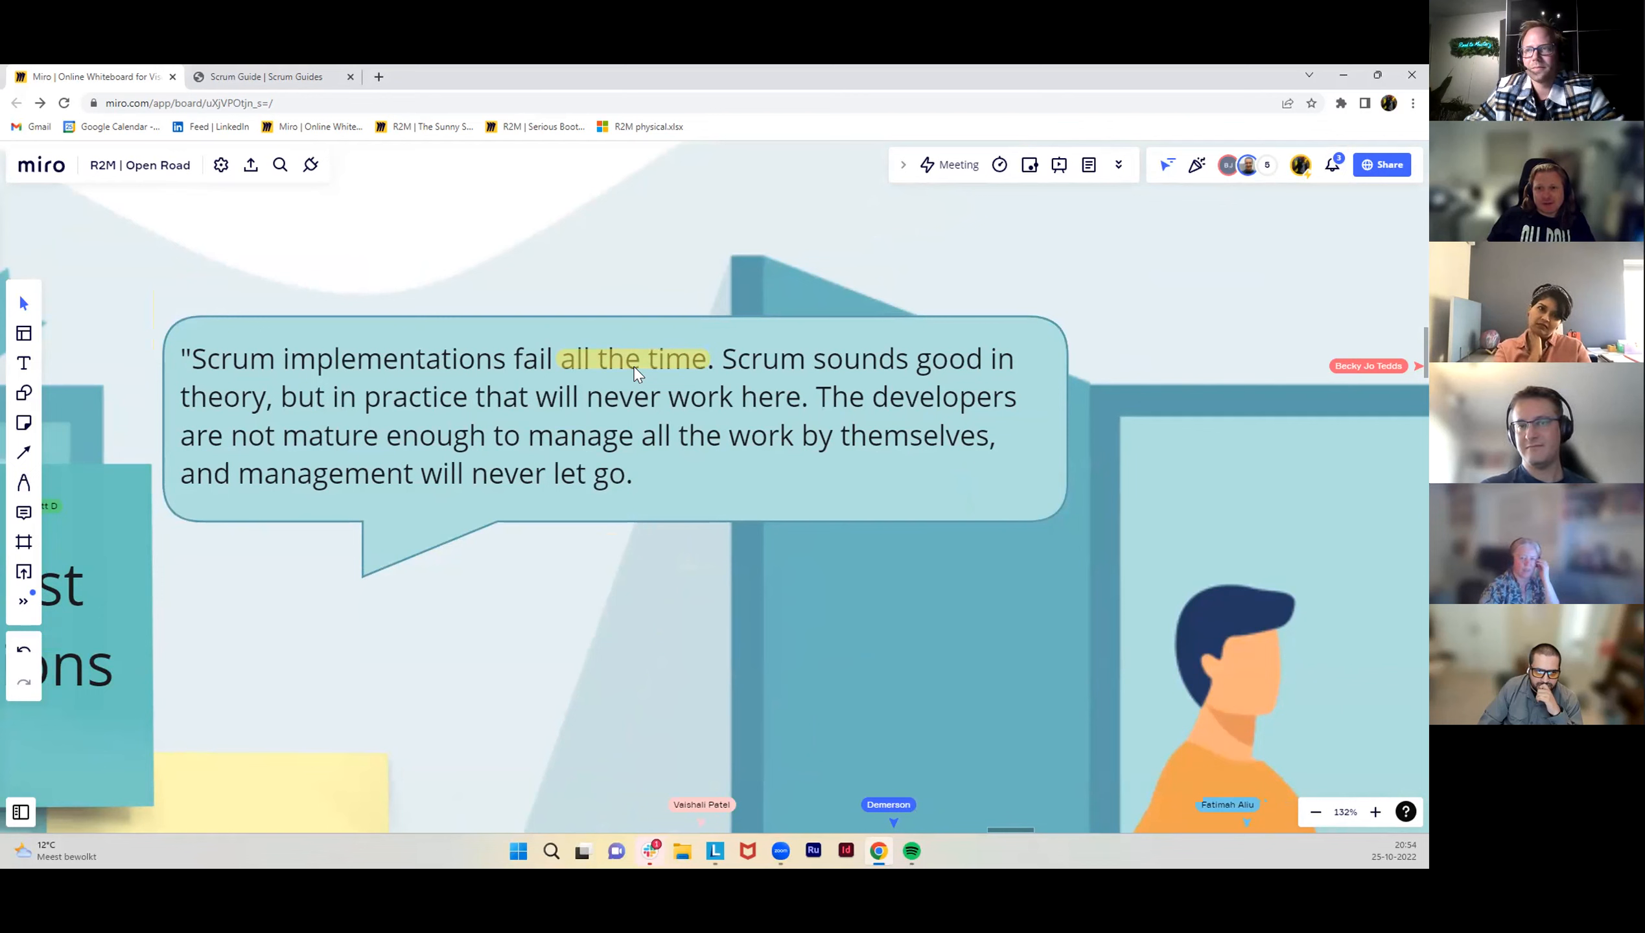
{"action": "mouse_move", "coordinate": [32, 474]}
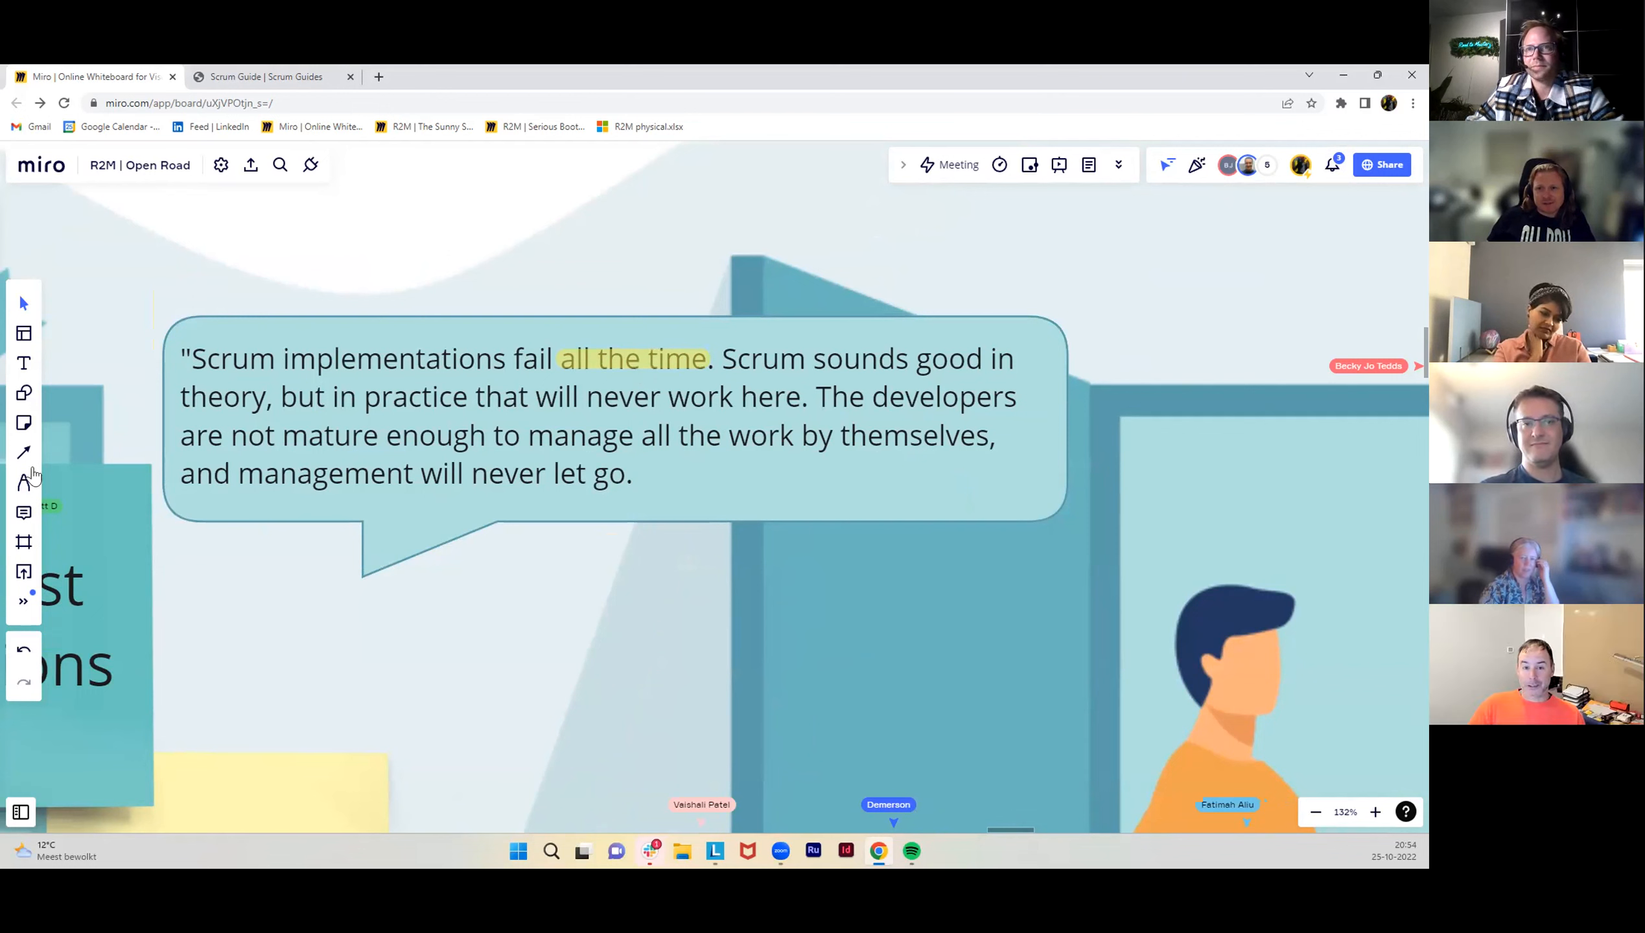
Switch the highlighter colour to mark 'implementations' green and 'fail' pink in the Scrum quote.
{"action": "left_click", "coordinate": [23, 481]}
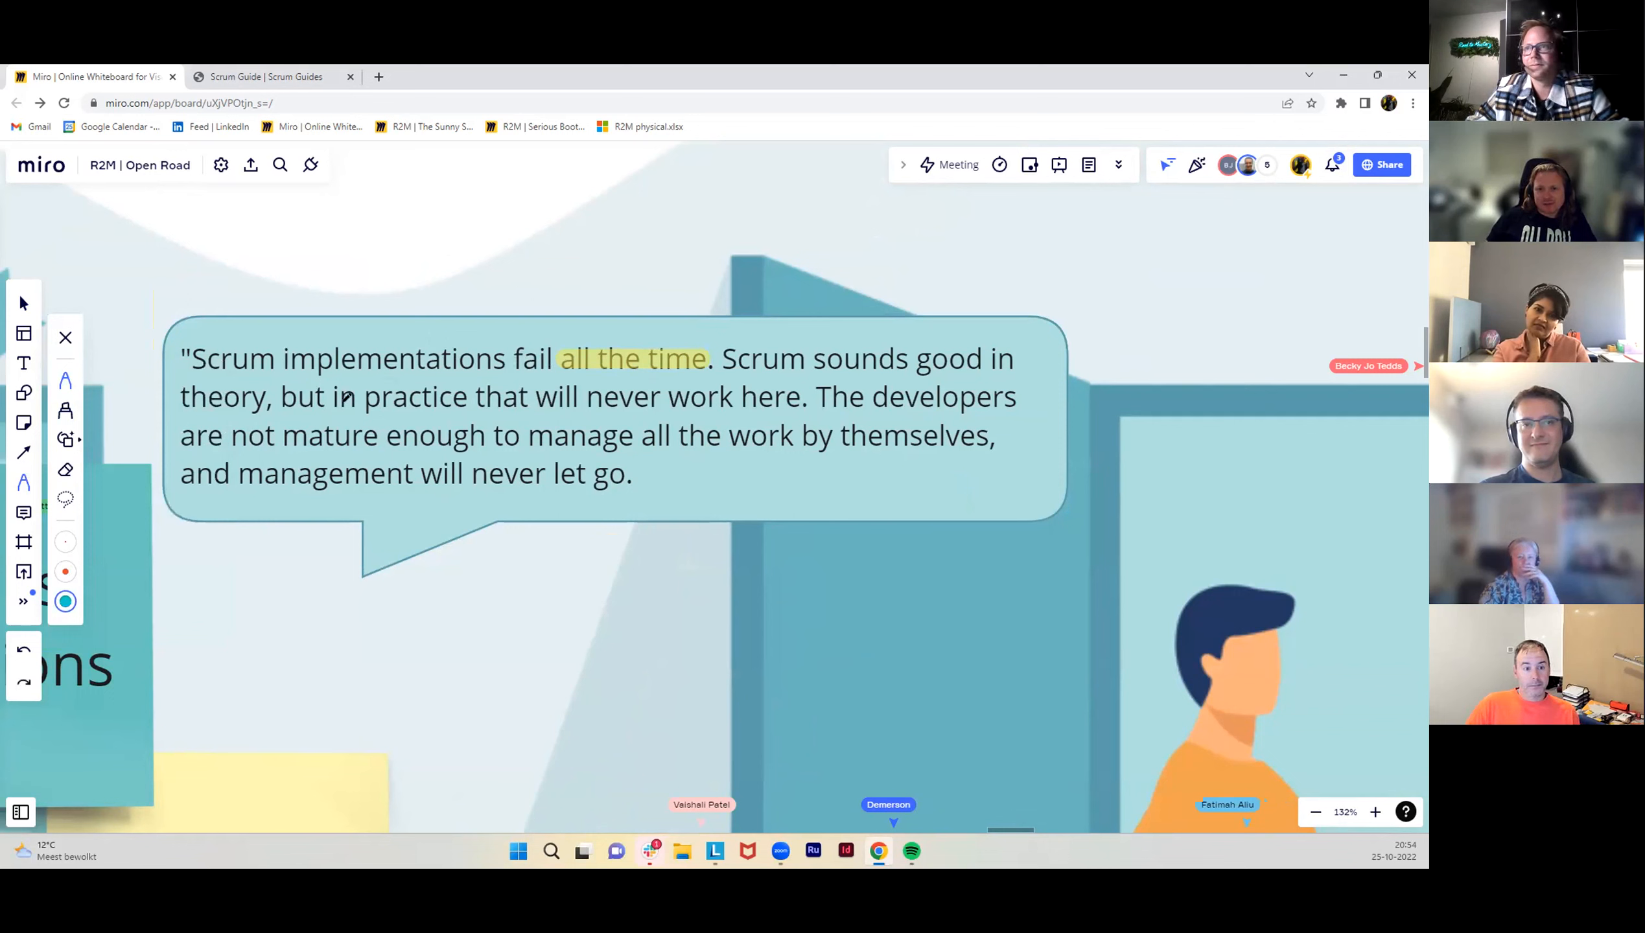
{"action": "left_click", "coordinate": [65, 601]}
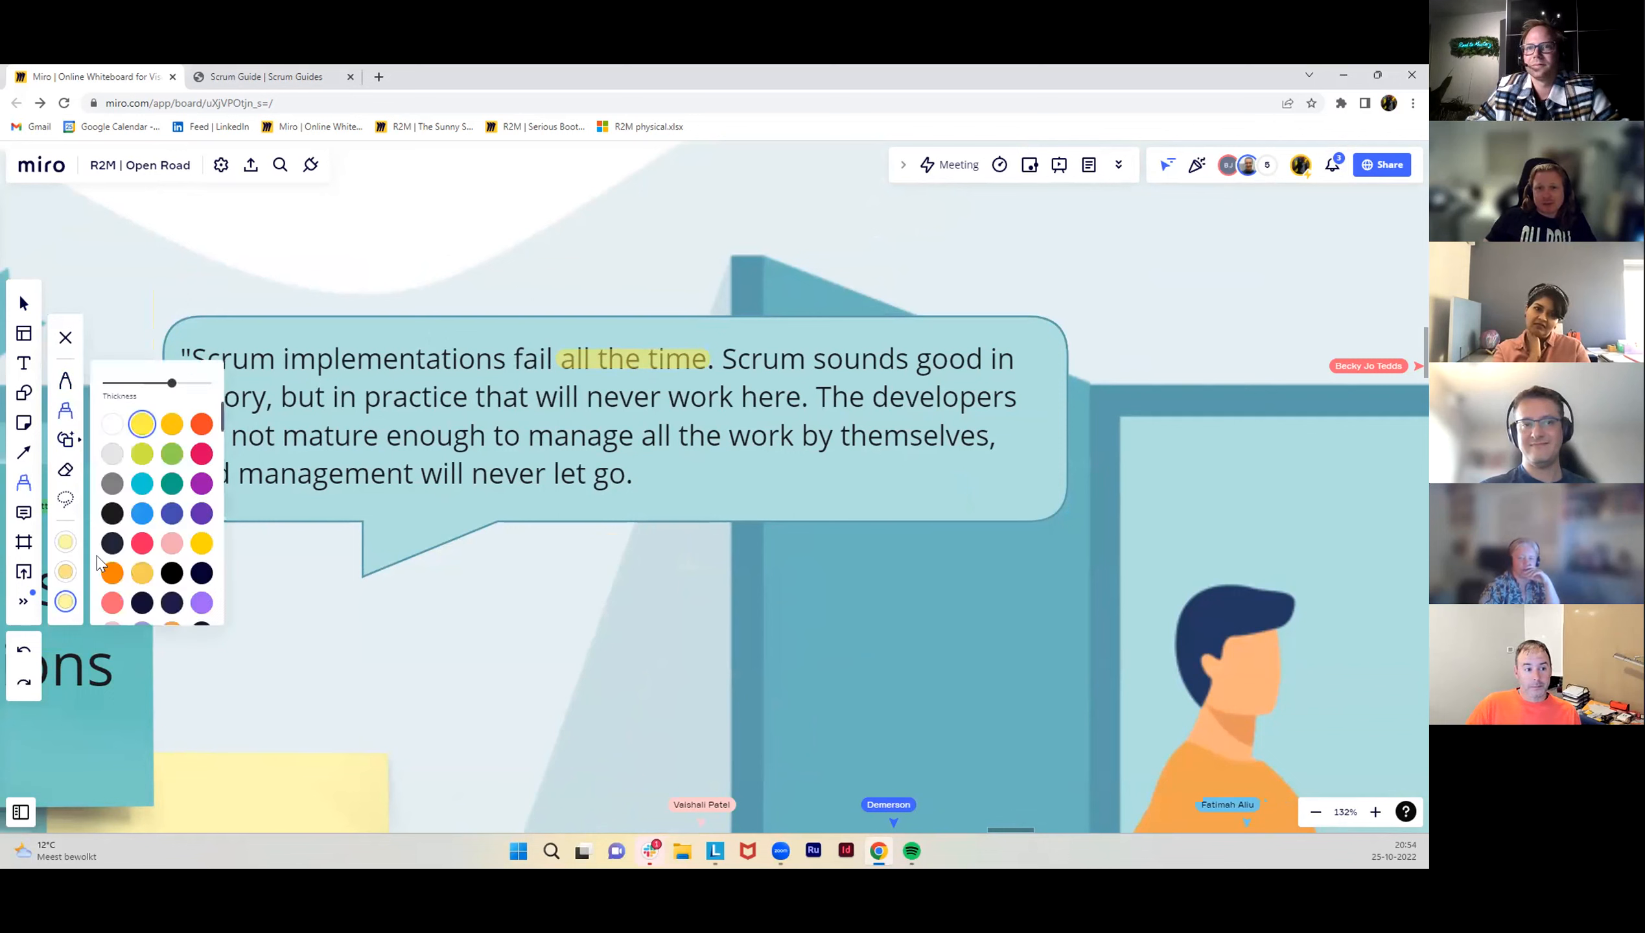
{"action": "left_click", "coordinate": [201, 454]}
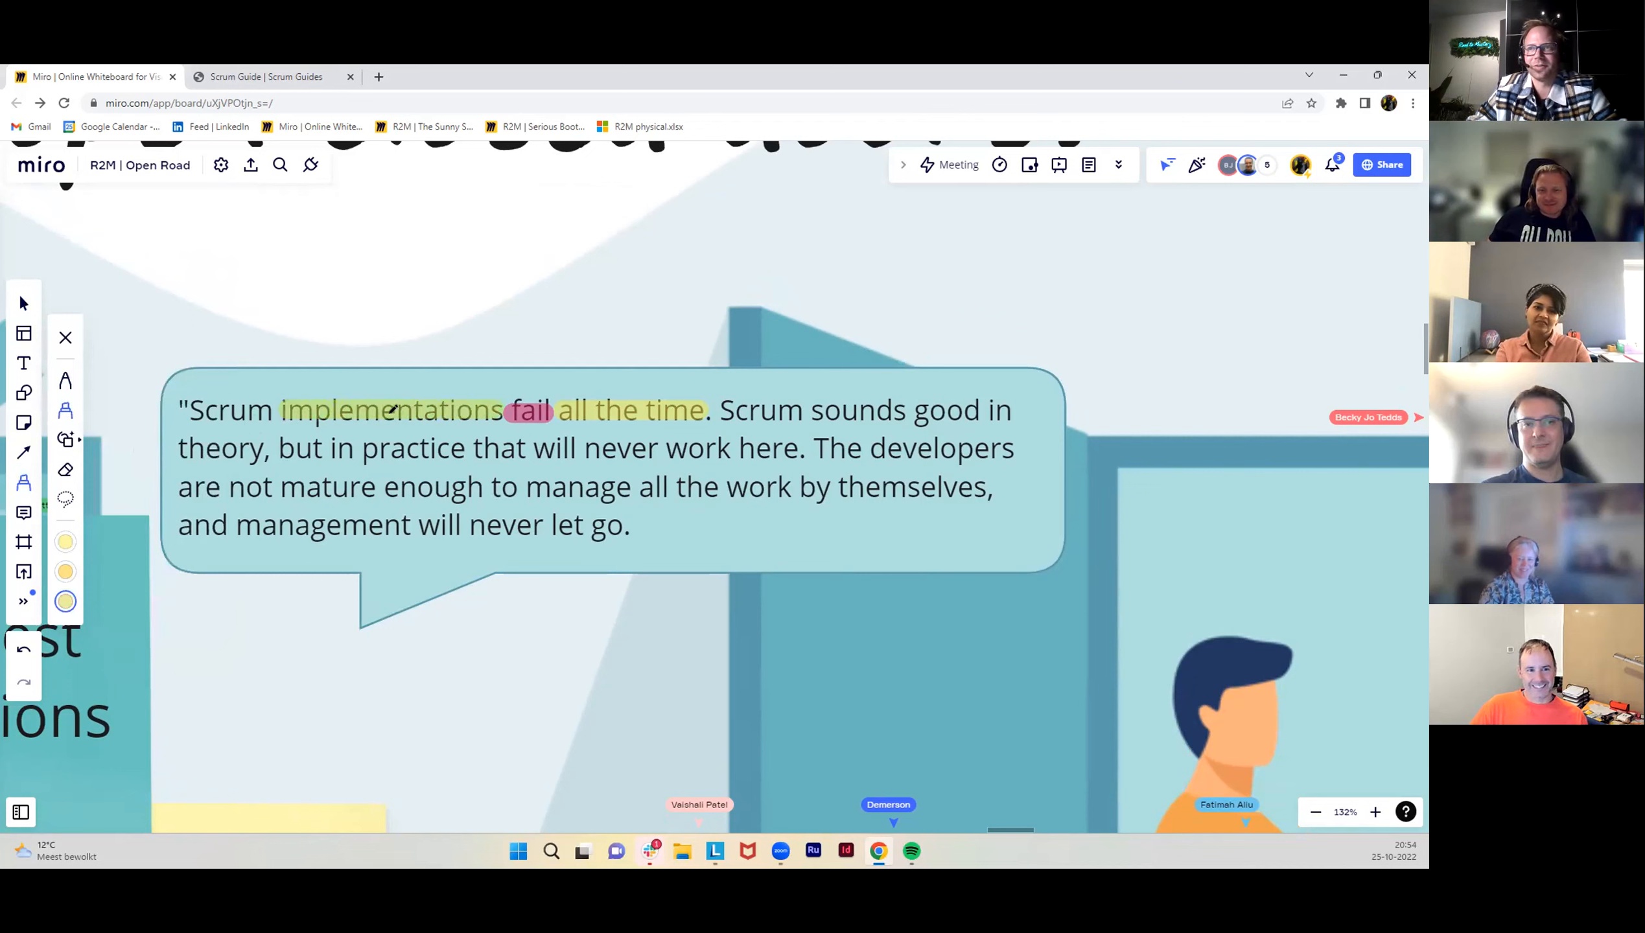
Pick another highlighter colour for marking 'Scrum', 'will never' and 'not mature' in the quote.
{"action": "left_click", "coordinate": [65, 337]}
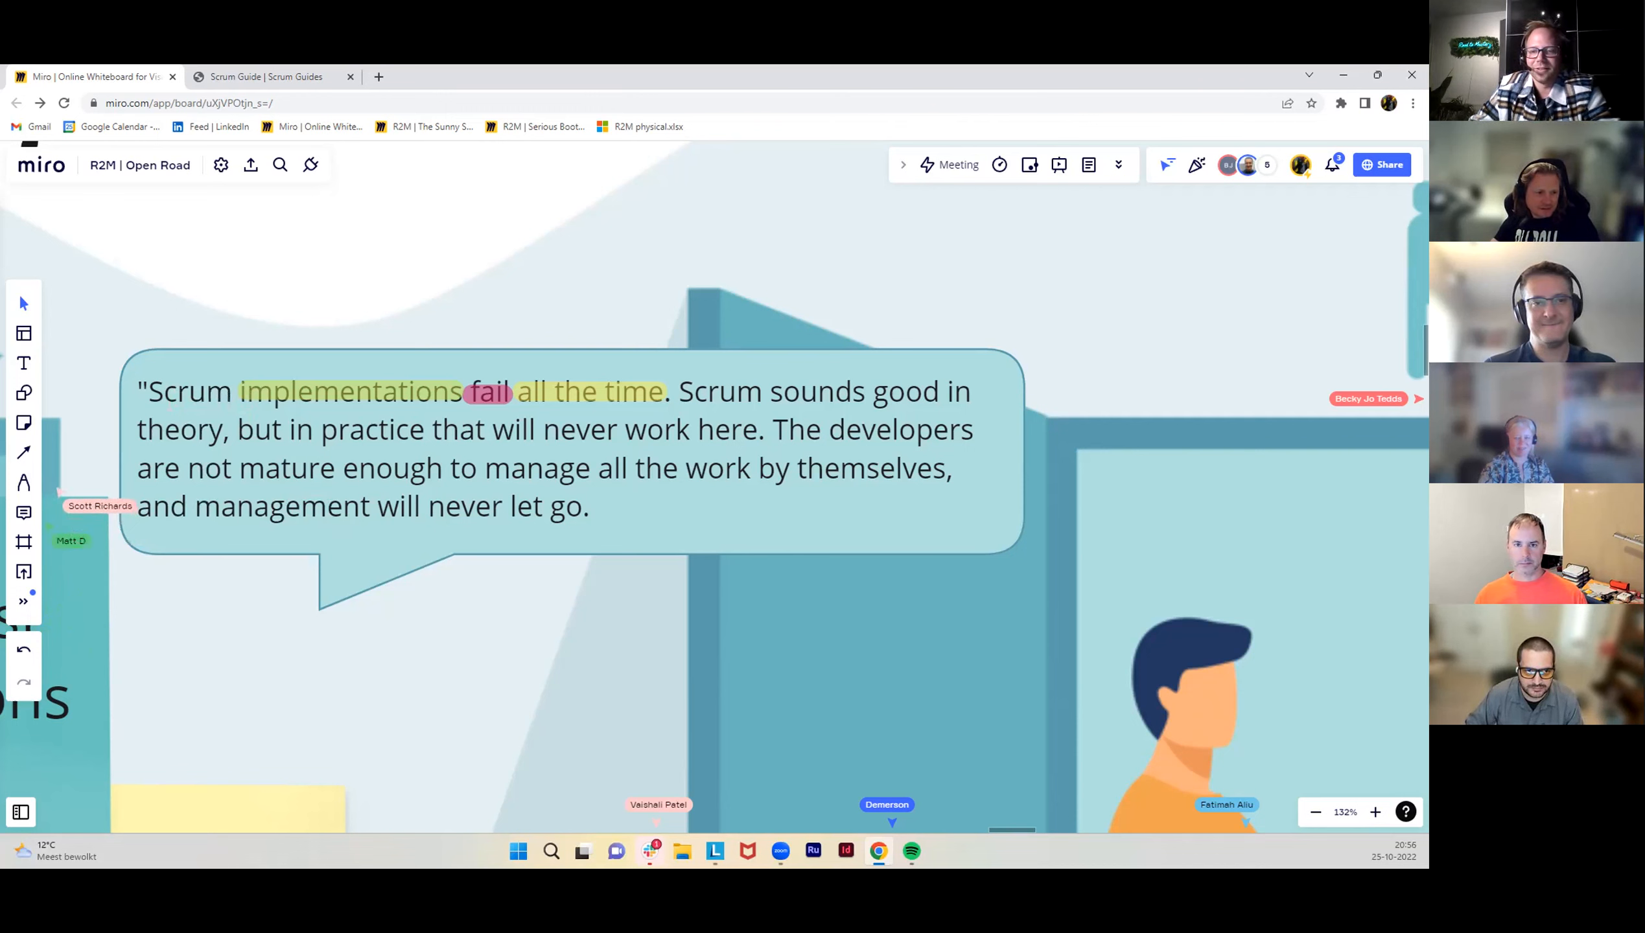
{"action": "mouse_move", "coordinate": [116, 477]}
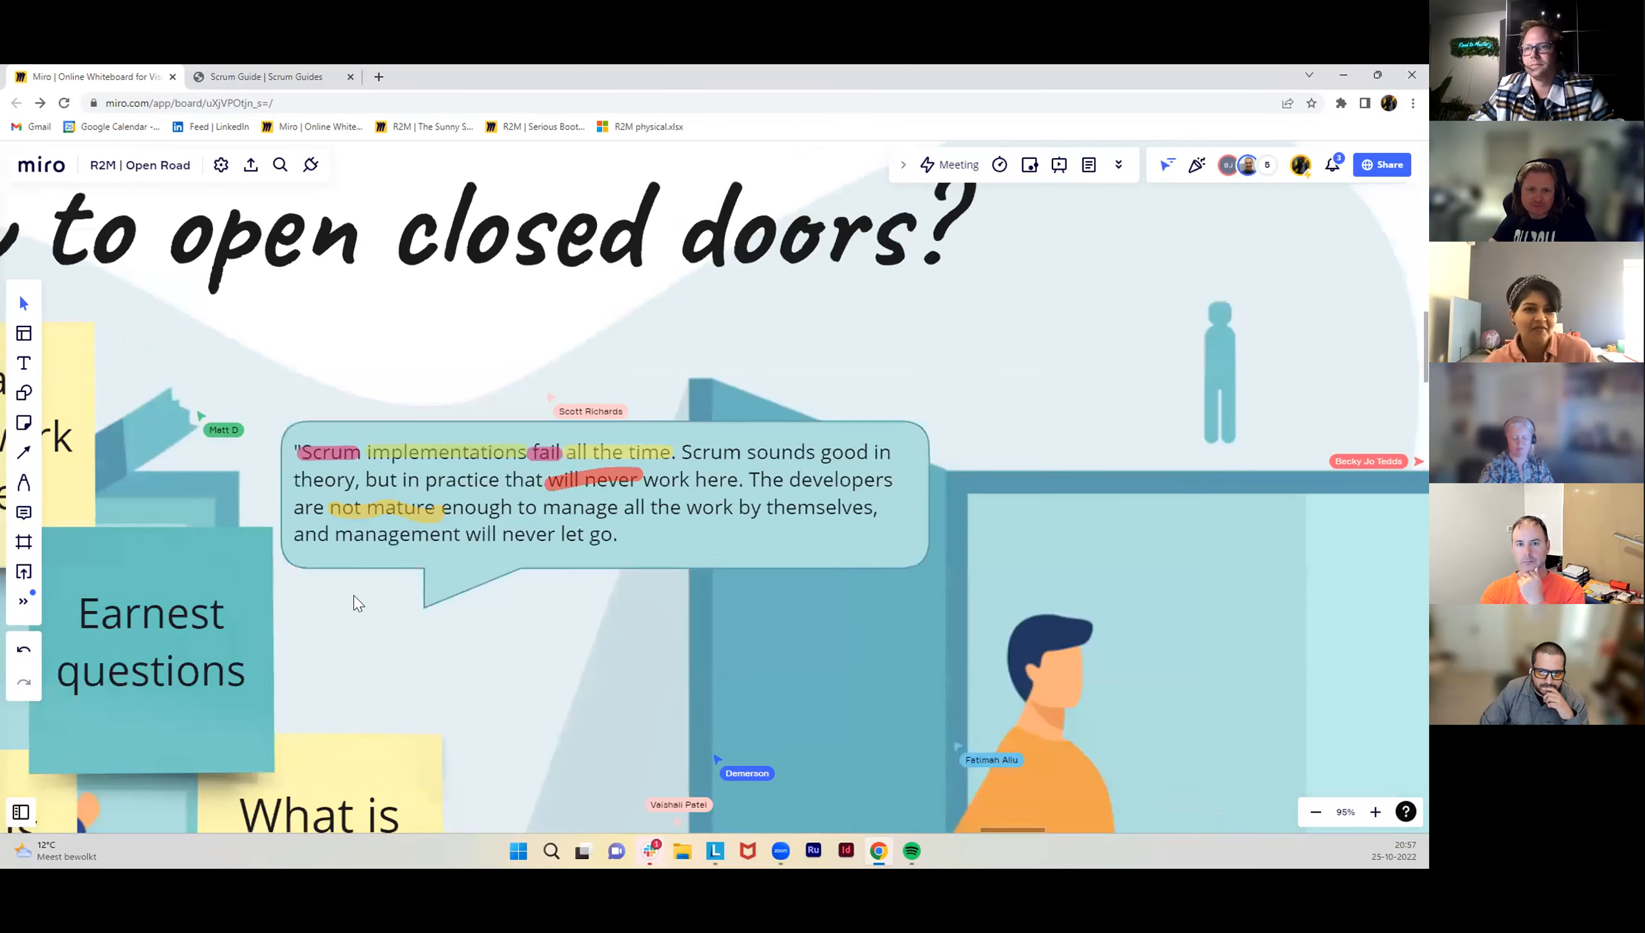
Finish the sticky note to read 'Can you tell me more?' under the highlighted Scrum quote.
{"action": "scroll", "scroll_direction": "down", "scroll_amount": 3}
{"action": "type", "text": "Can h"}
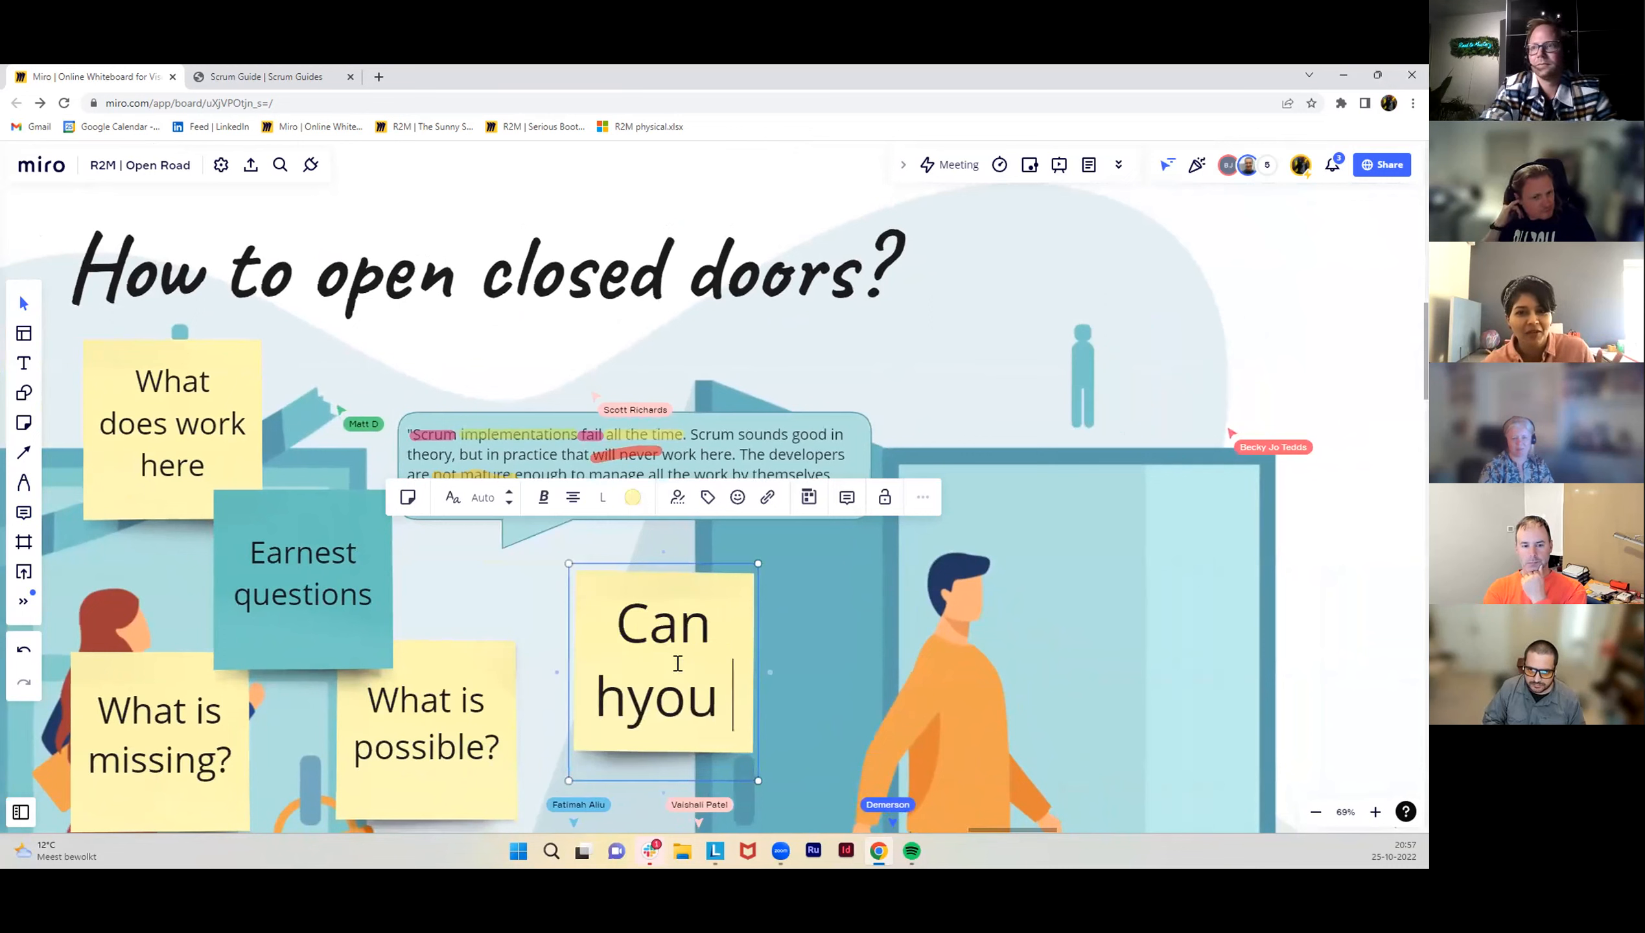
{"action": "type", "text": "you tell"}
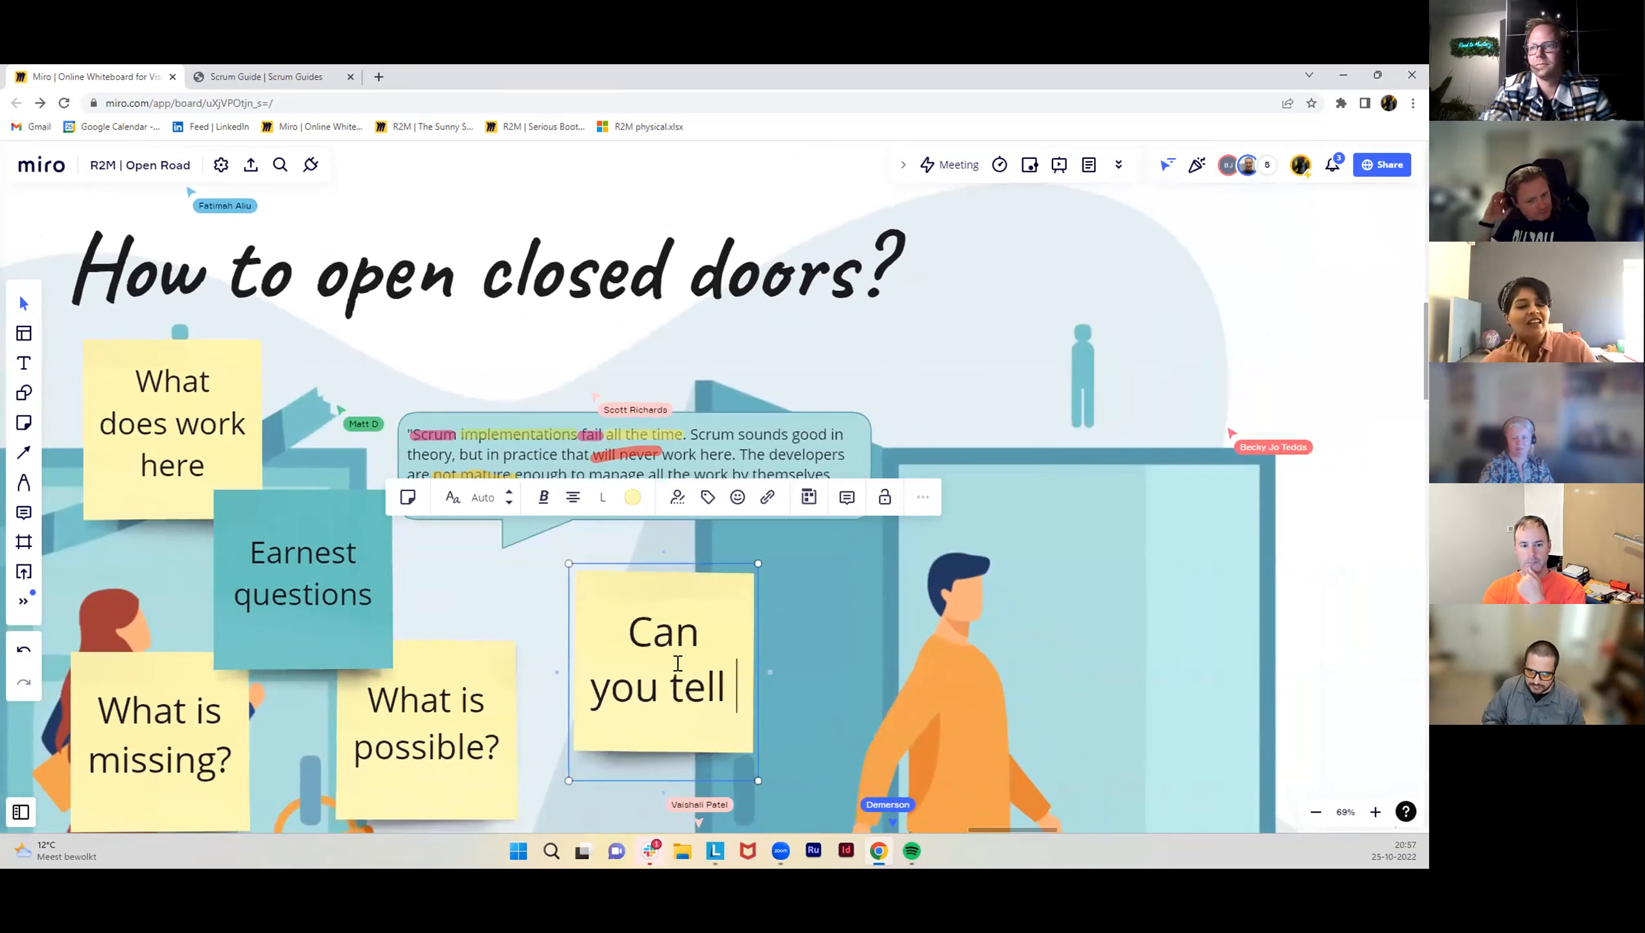
{"action": "type", "text": "me more?"}
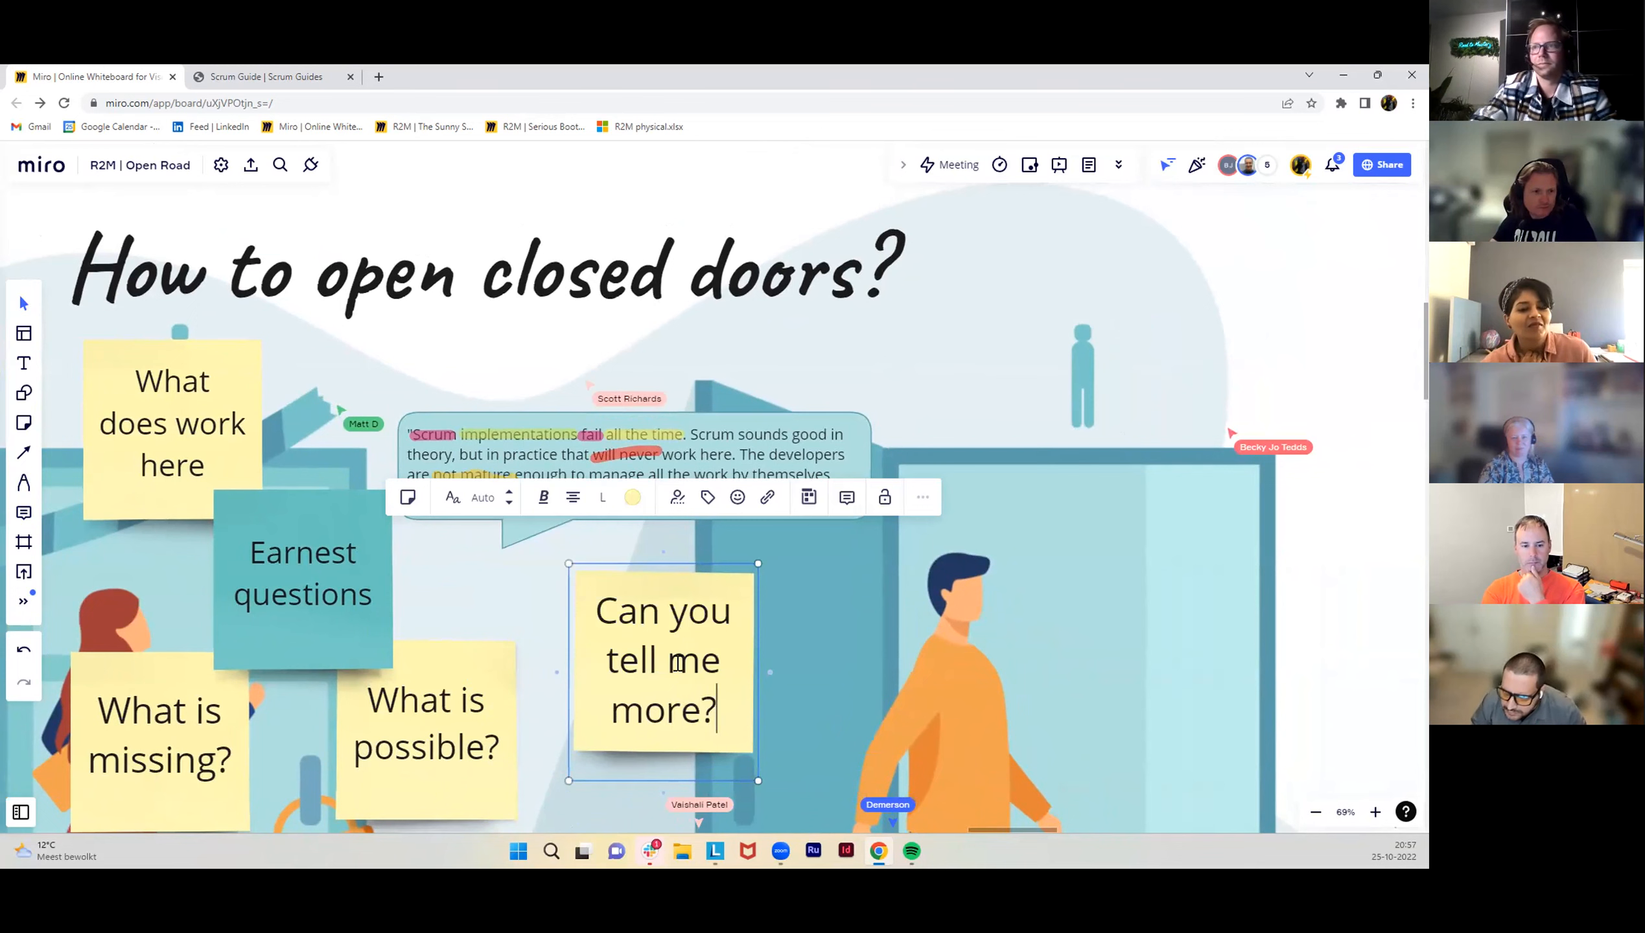
{"action": "left_click", "coordinate": [662, 656]}
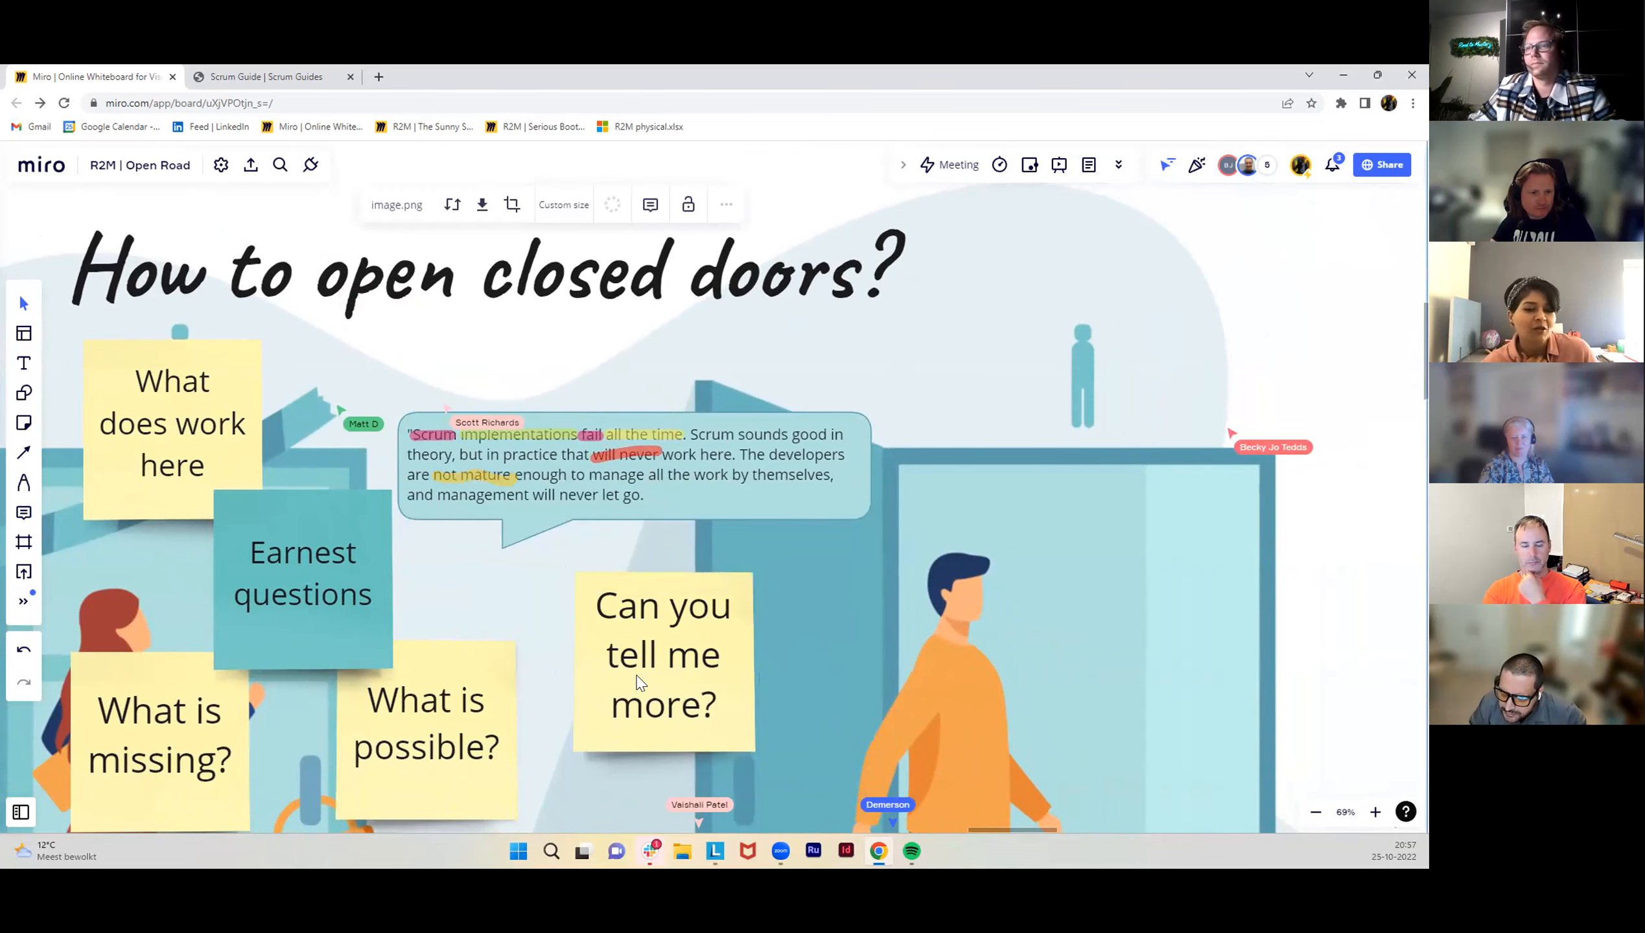
{"action": "mouse_move", "coordinate": [651, 521]}
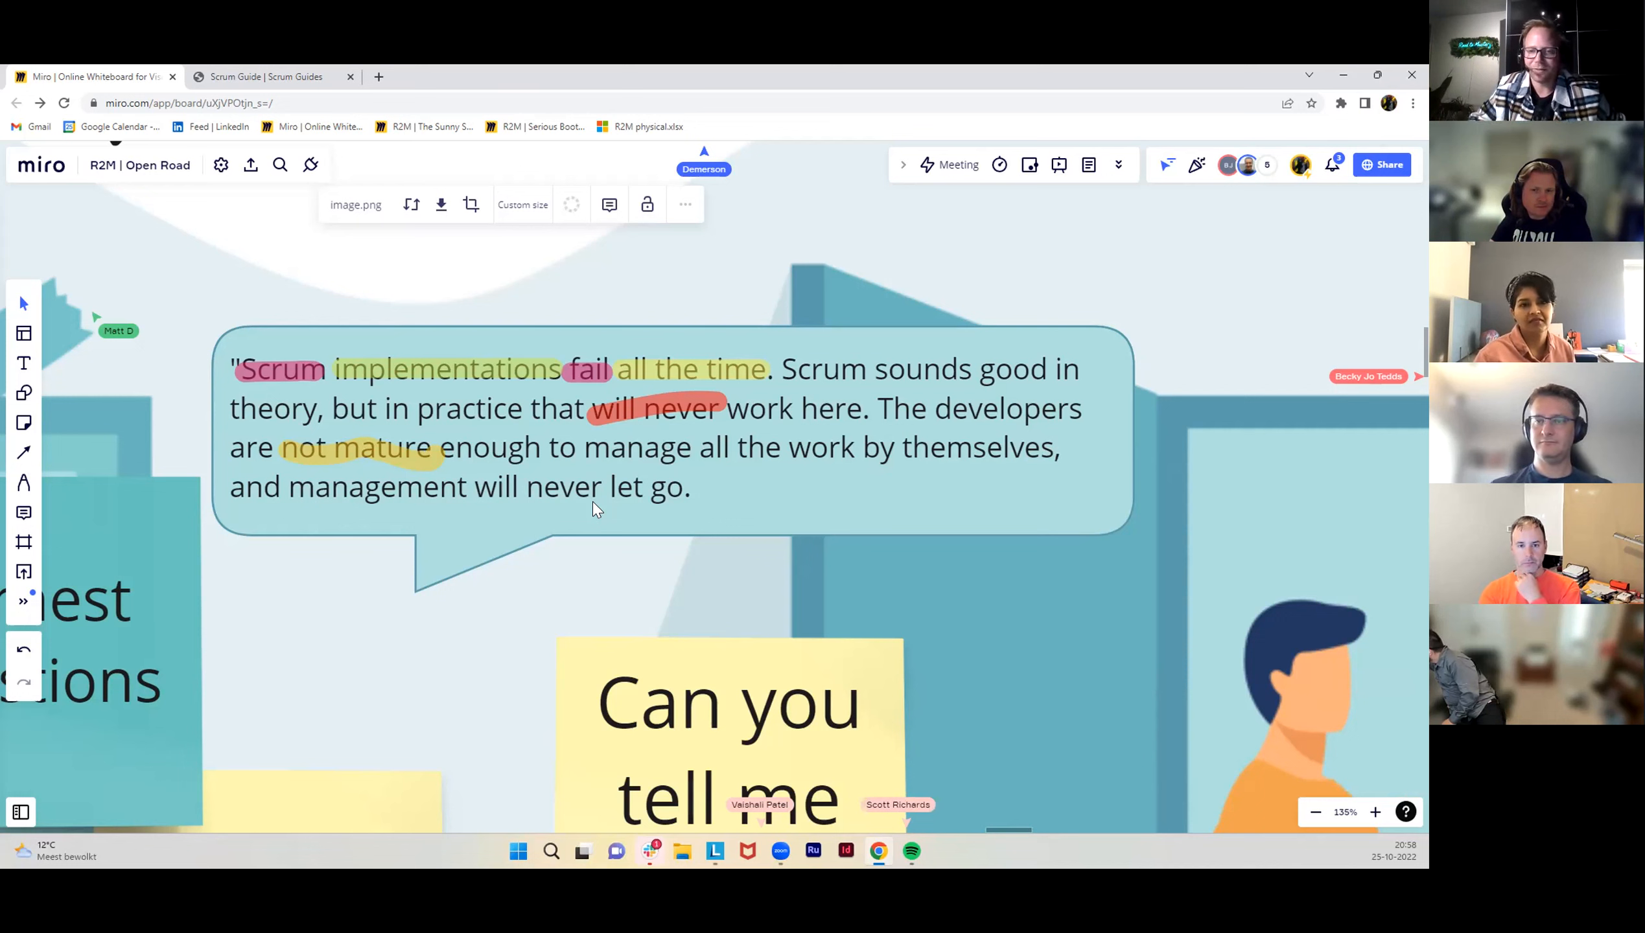
{"action": "mouse_move", "coordinate": [1212, 805]}
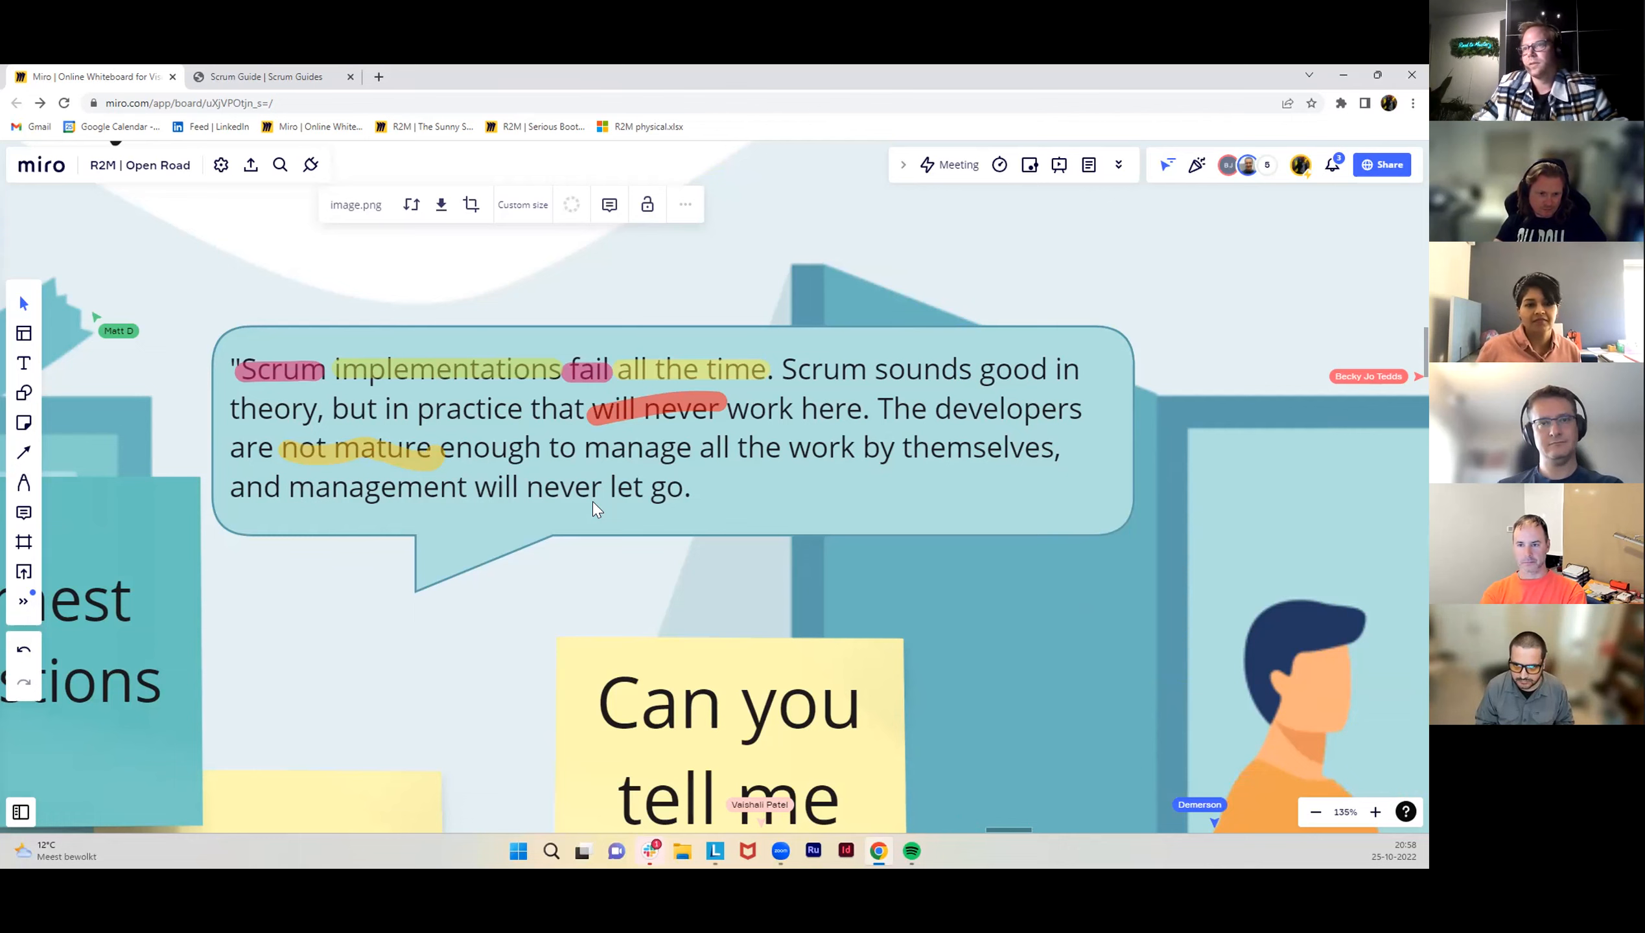
{"action": "scroll", "scroll_direction": "down", "scroll_amount": 3}
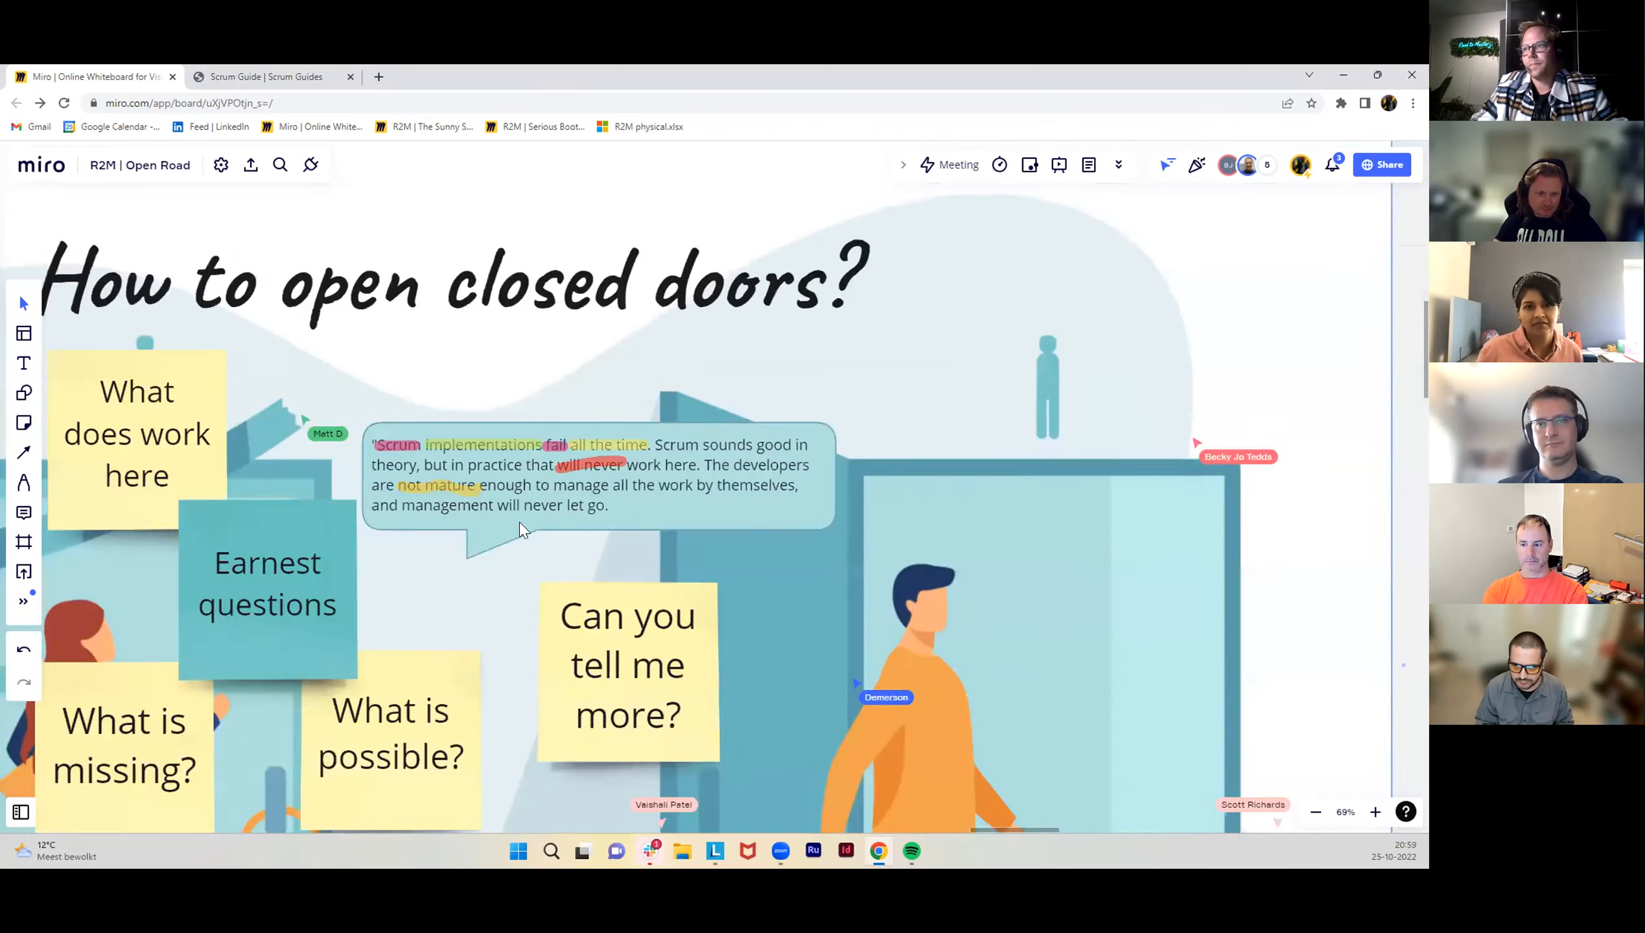
Zoom out to show the full 'How to open closed doors?' frame with stickies and Scrum quote.
{"action": "scroll", "scroll_direction": "down", "scroll_amount": 3}
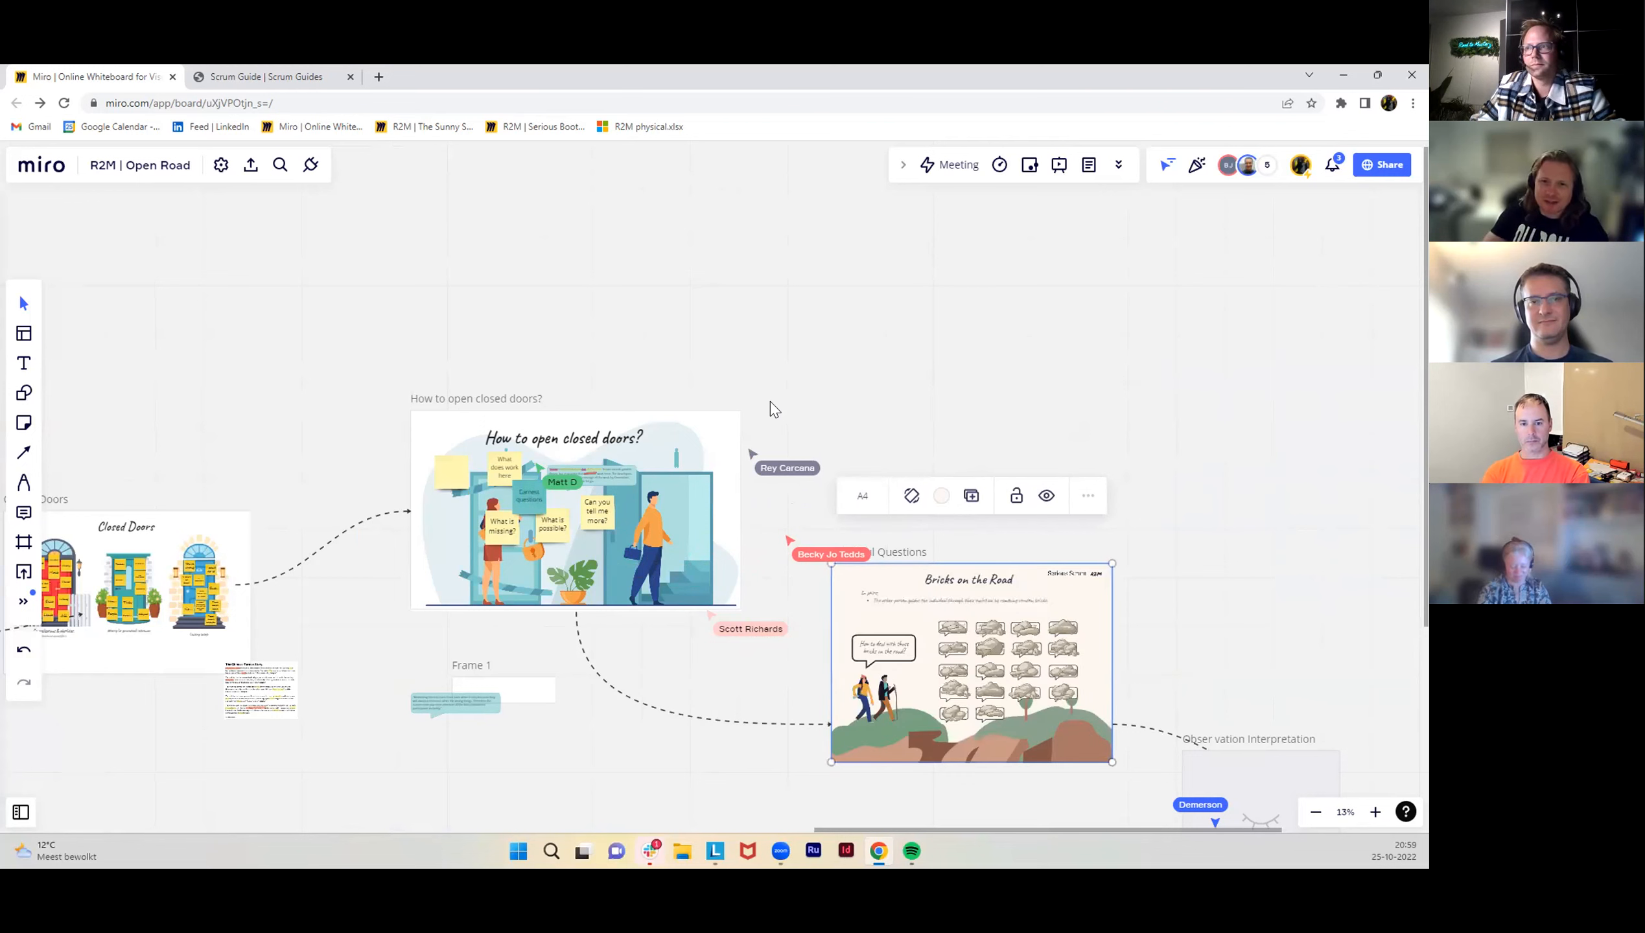
{"action": "left_click", "coordinate": [522, 541]}
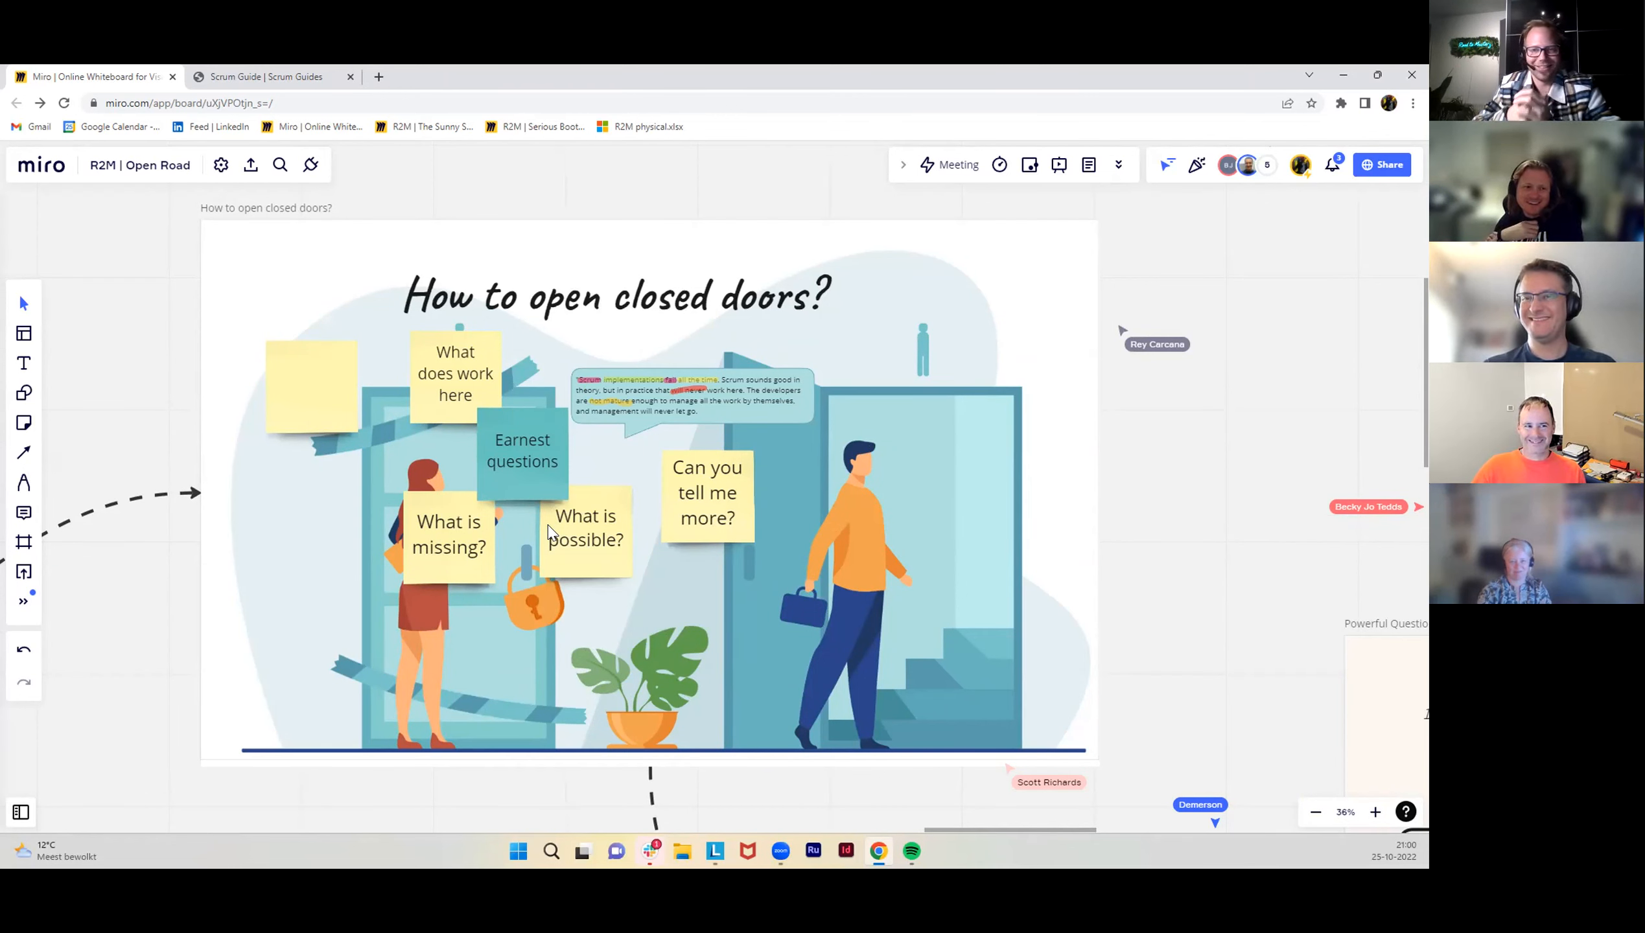
{"action": "mouse_move", "coordinate": [1136, 588]}
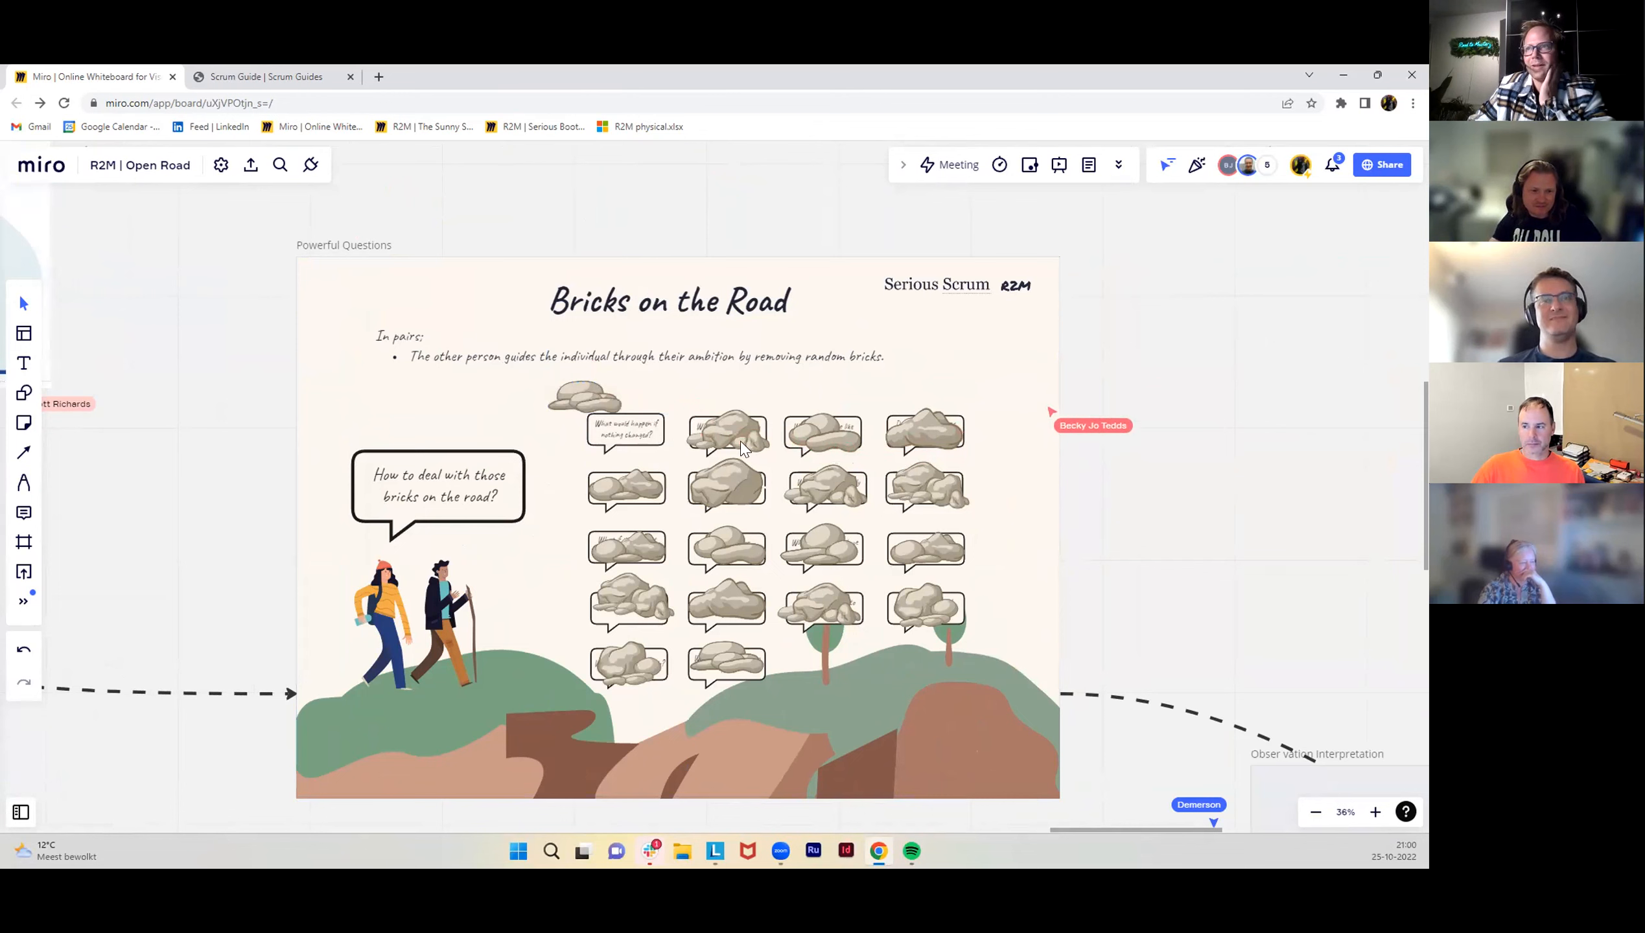
{"action": "mouse_move", "coordinate": [751, 407]}
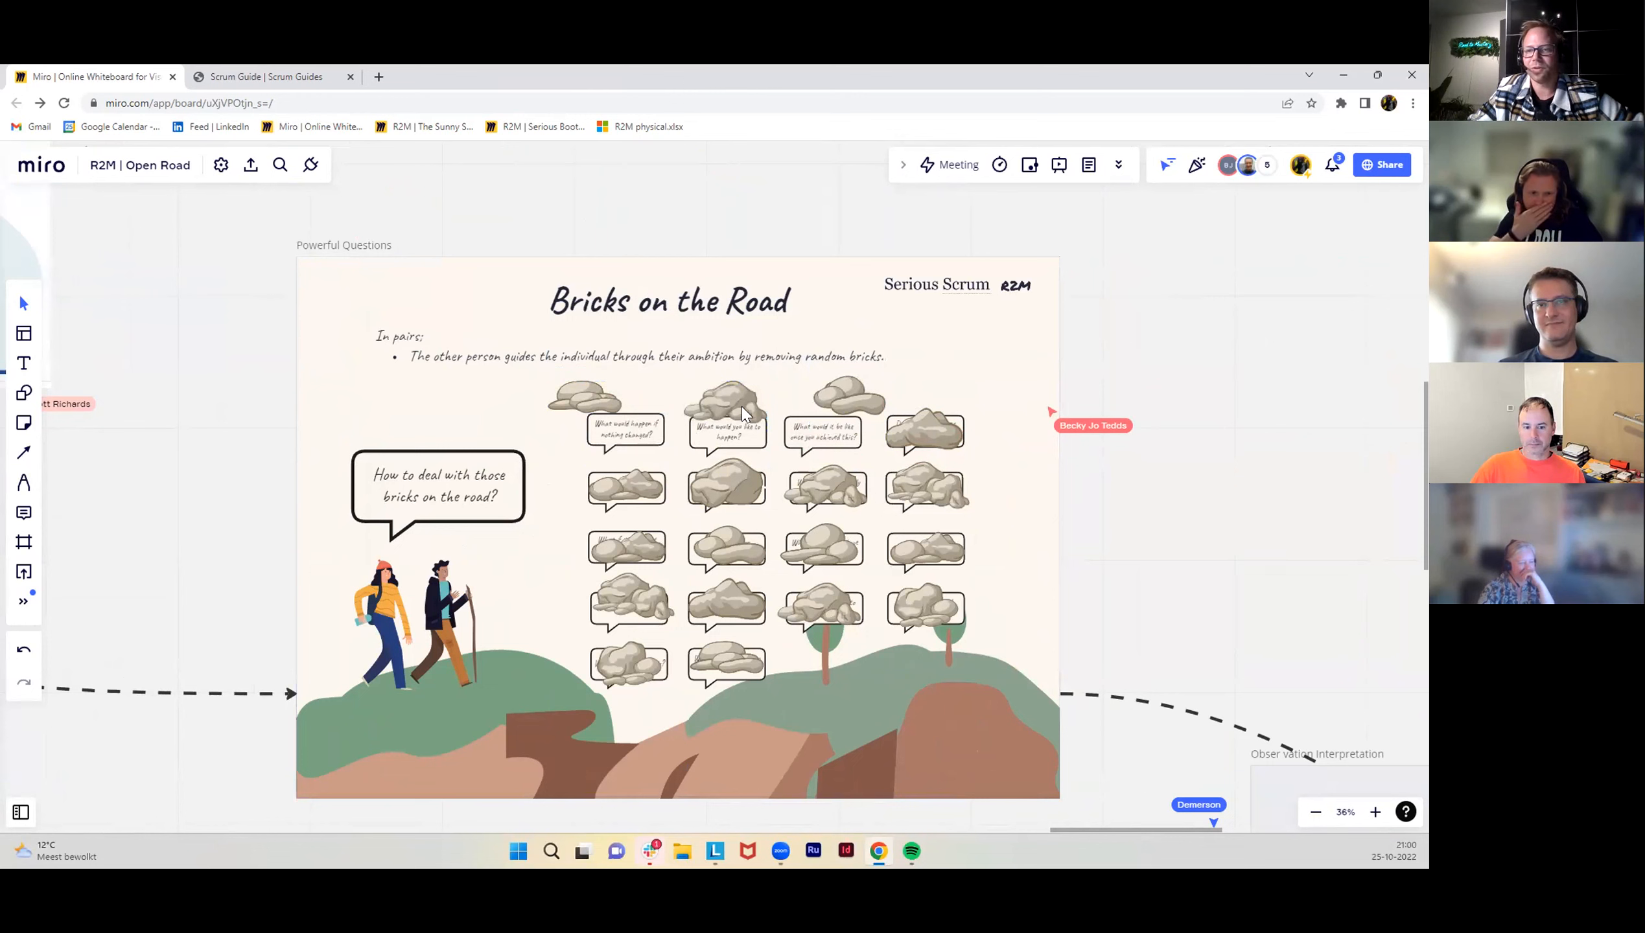
{"action": "mouse_move", "coordinate": [1012, 466]}
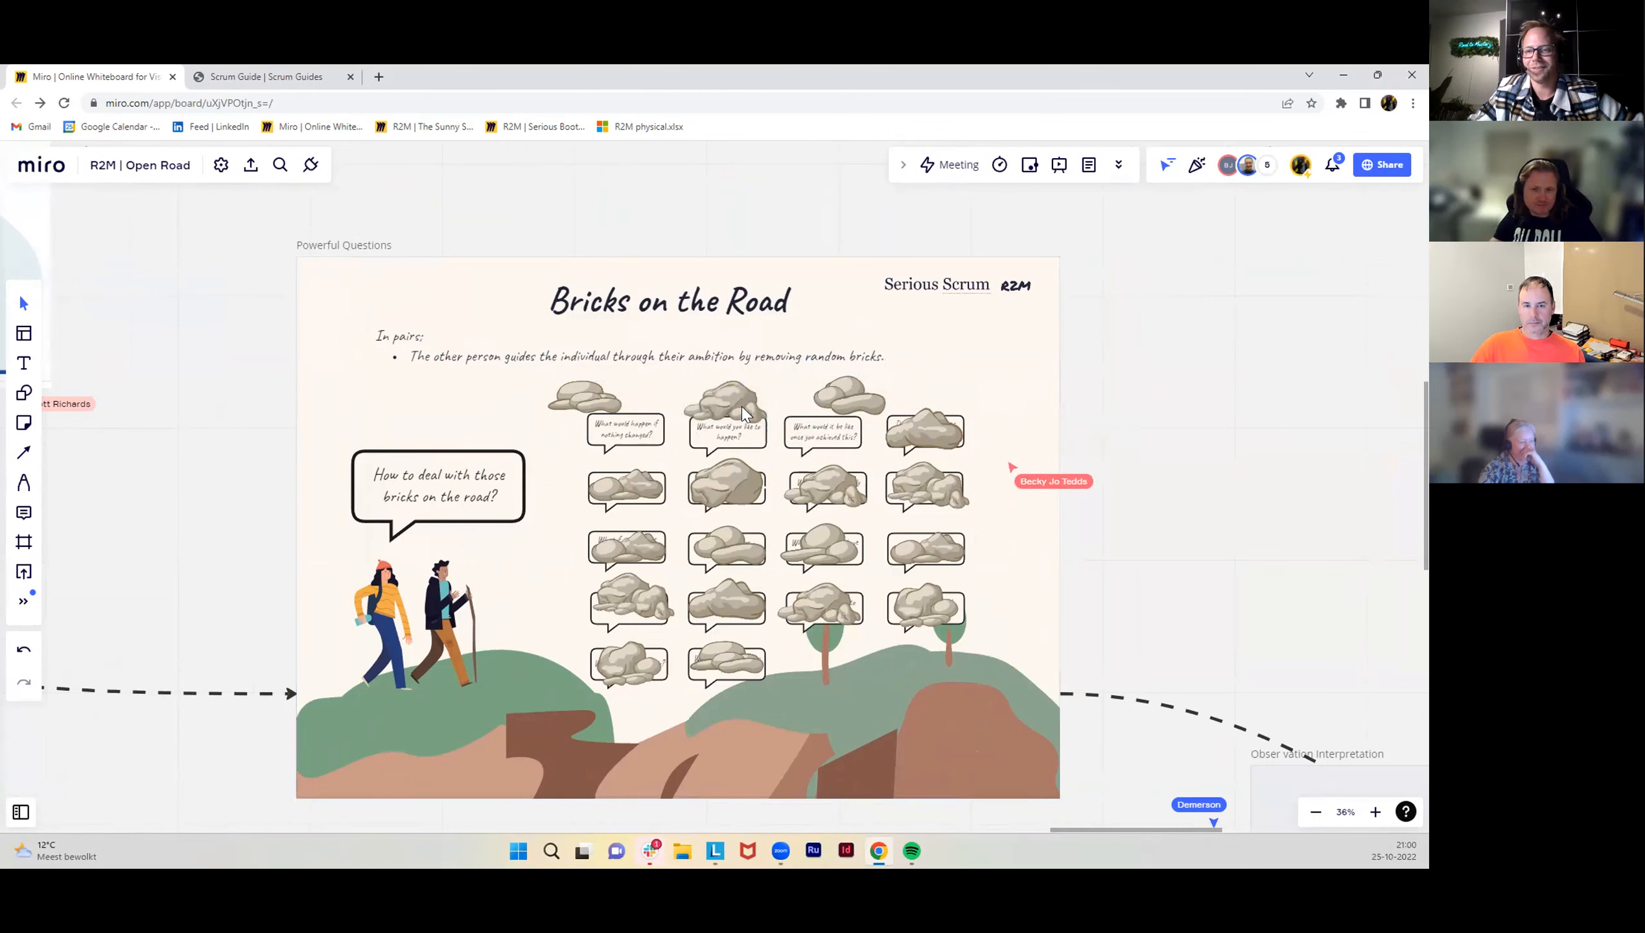